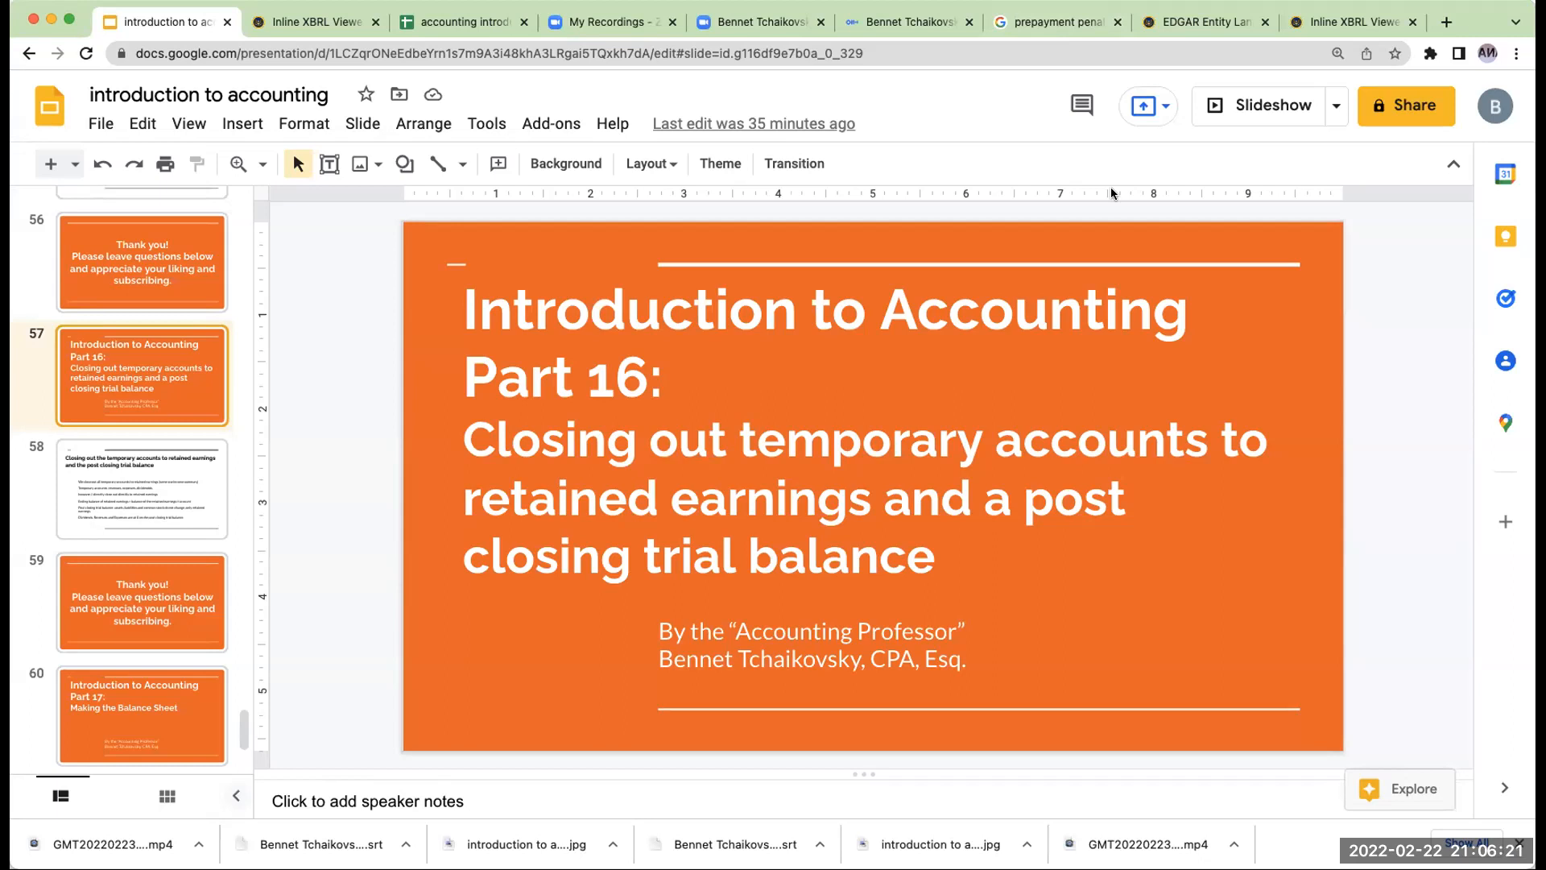
Show the closing-temporary-accounts slide, then switch to Meta's income statement filing.
click(142, 488)
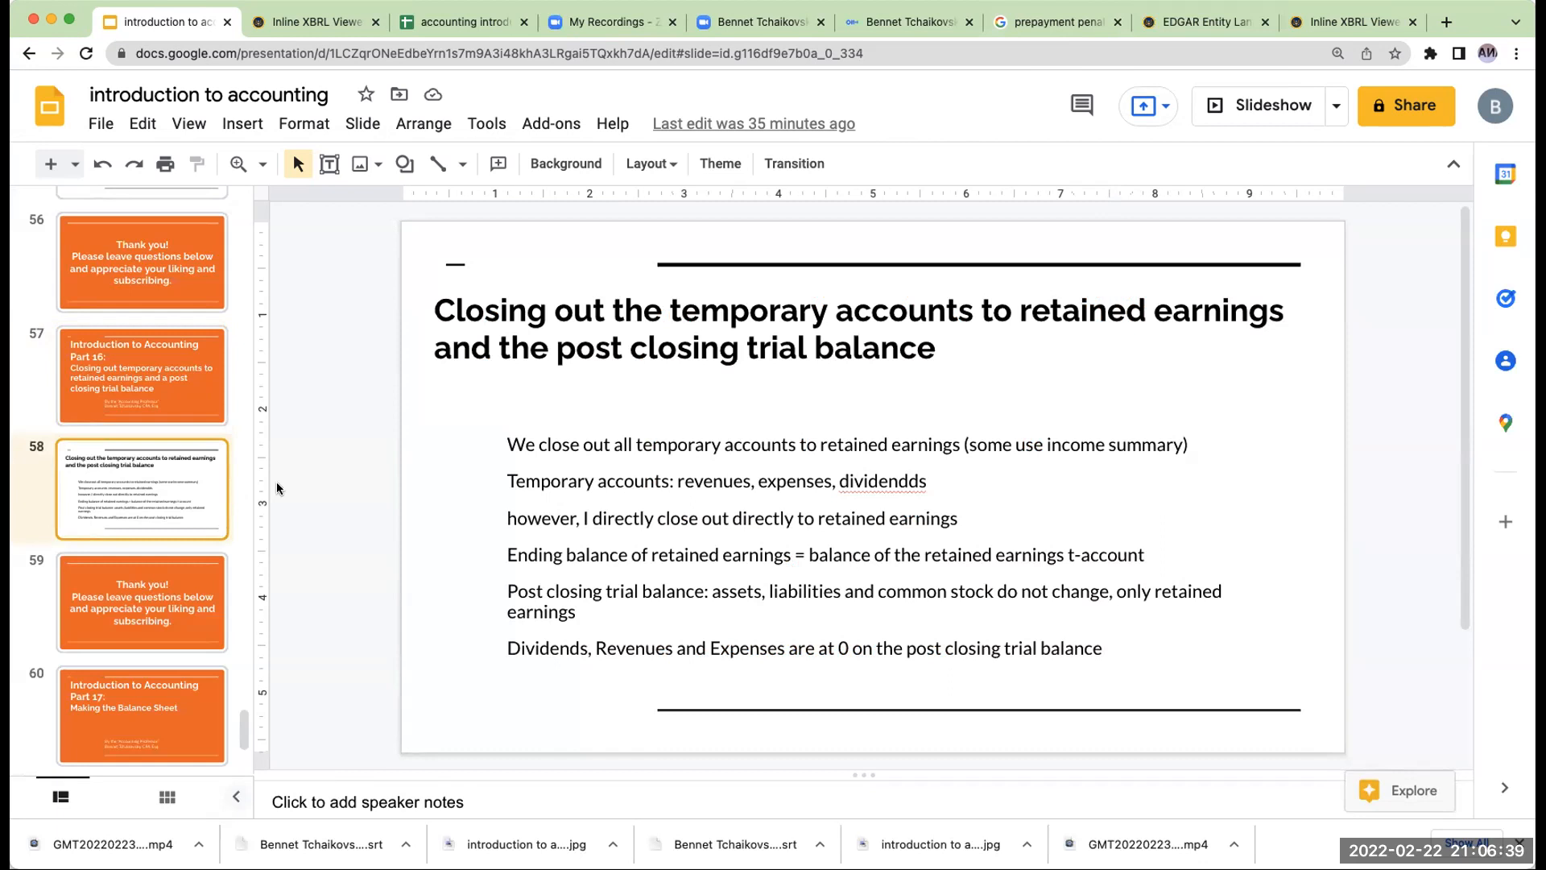
click(313, 22)
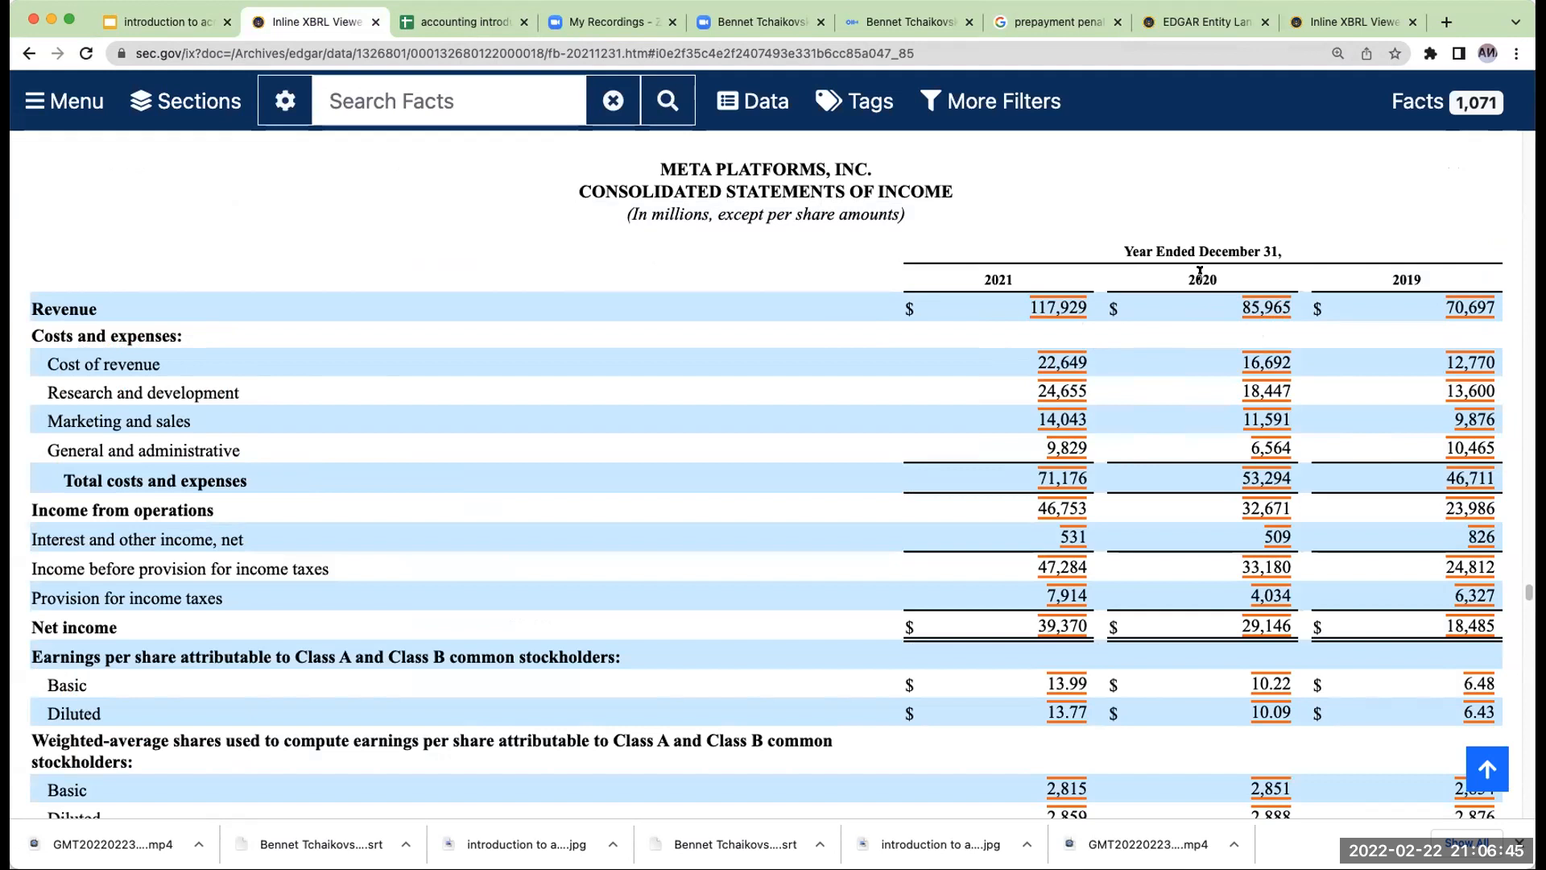
mouse_move(1248, 298)
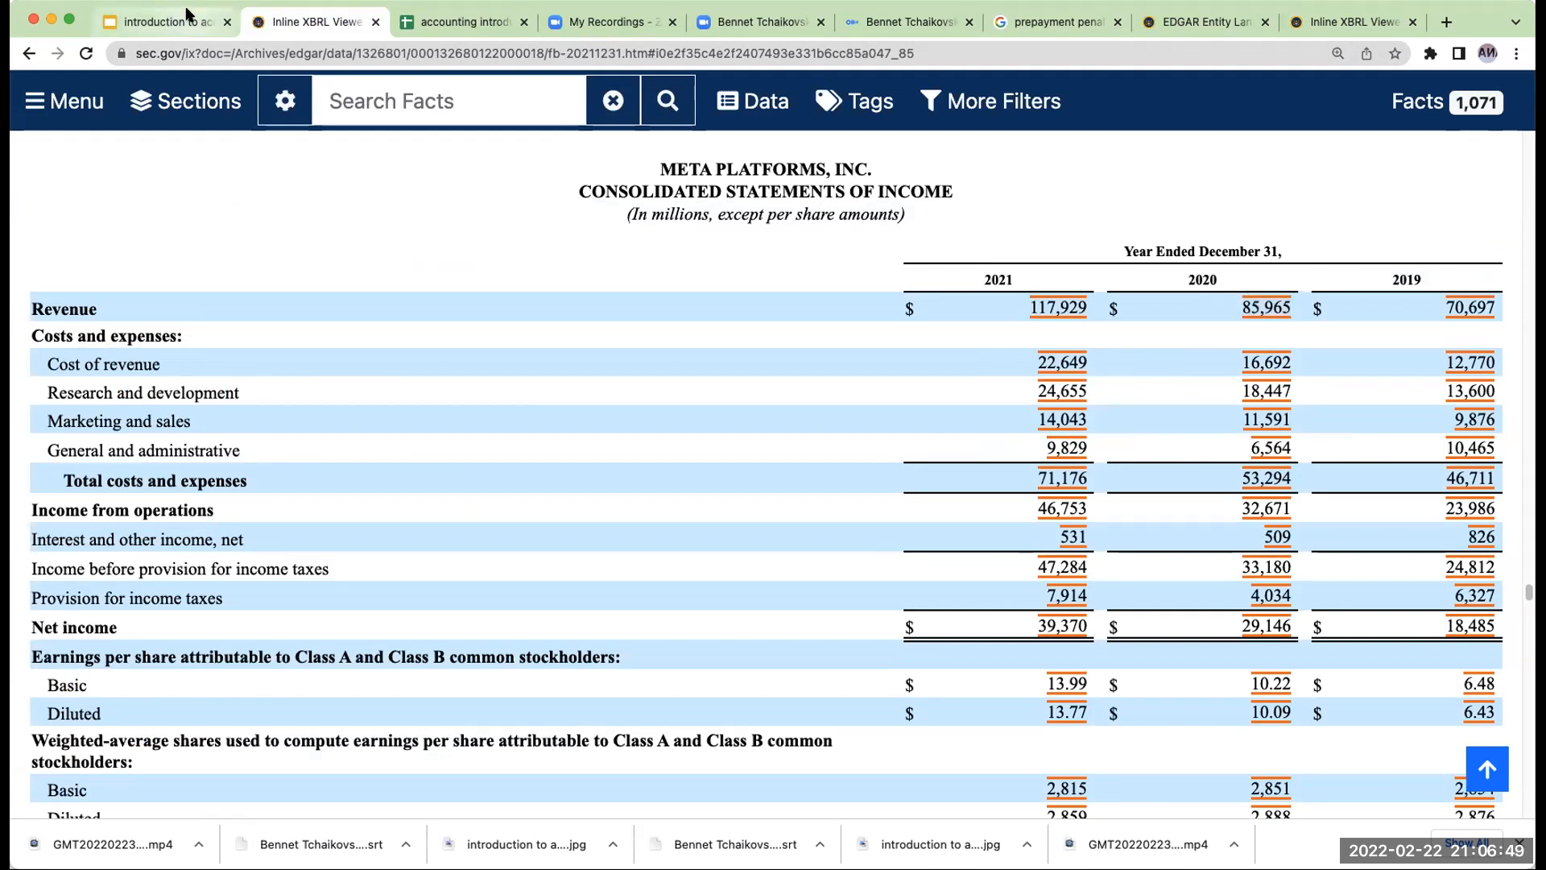
Return from the Inline XBRL Viewer to the accounting slides.
click(163, 22)
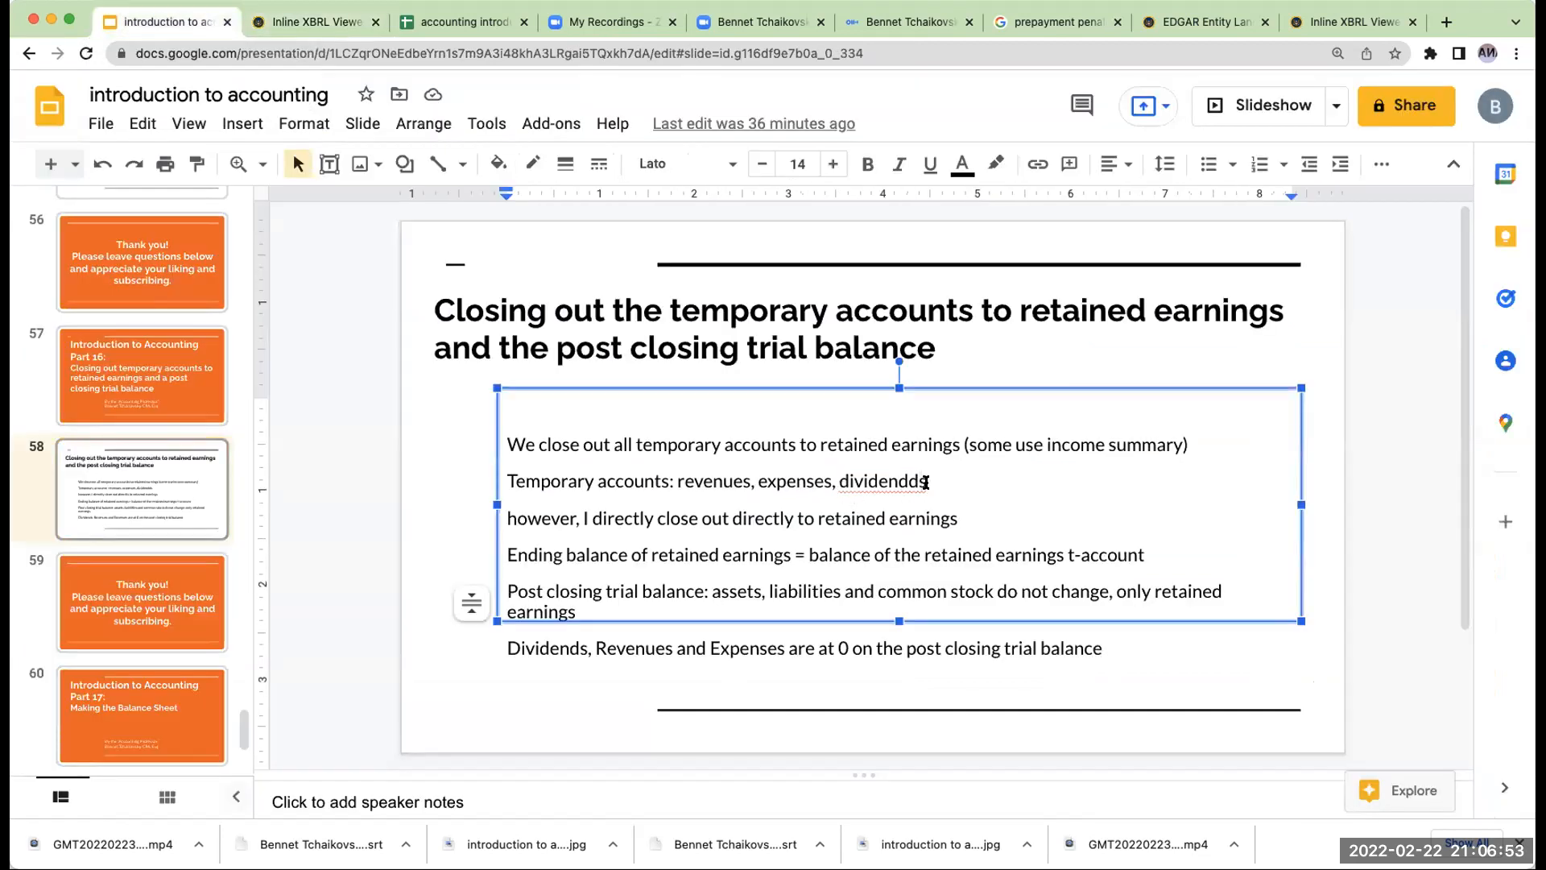
Correct 'dividendds' to 'dividends' in the temporary accounts line.
key(Backspace)
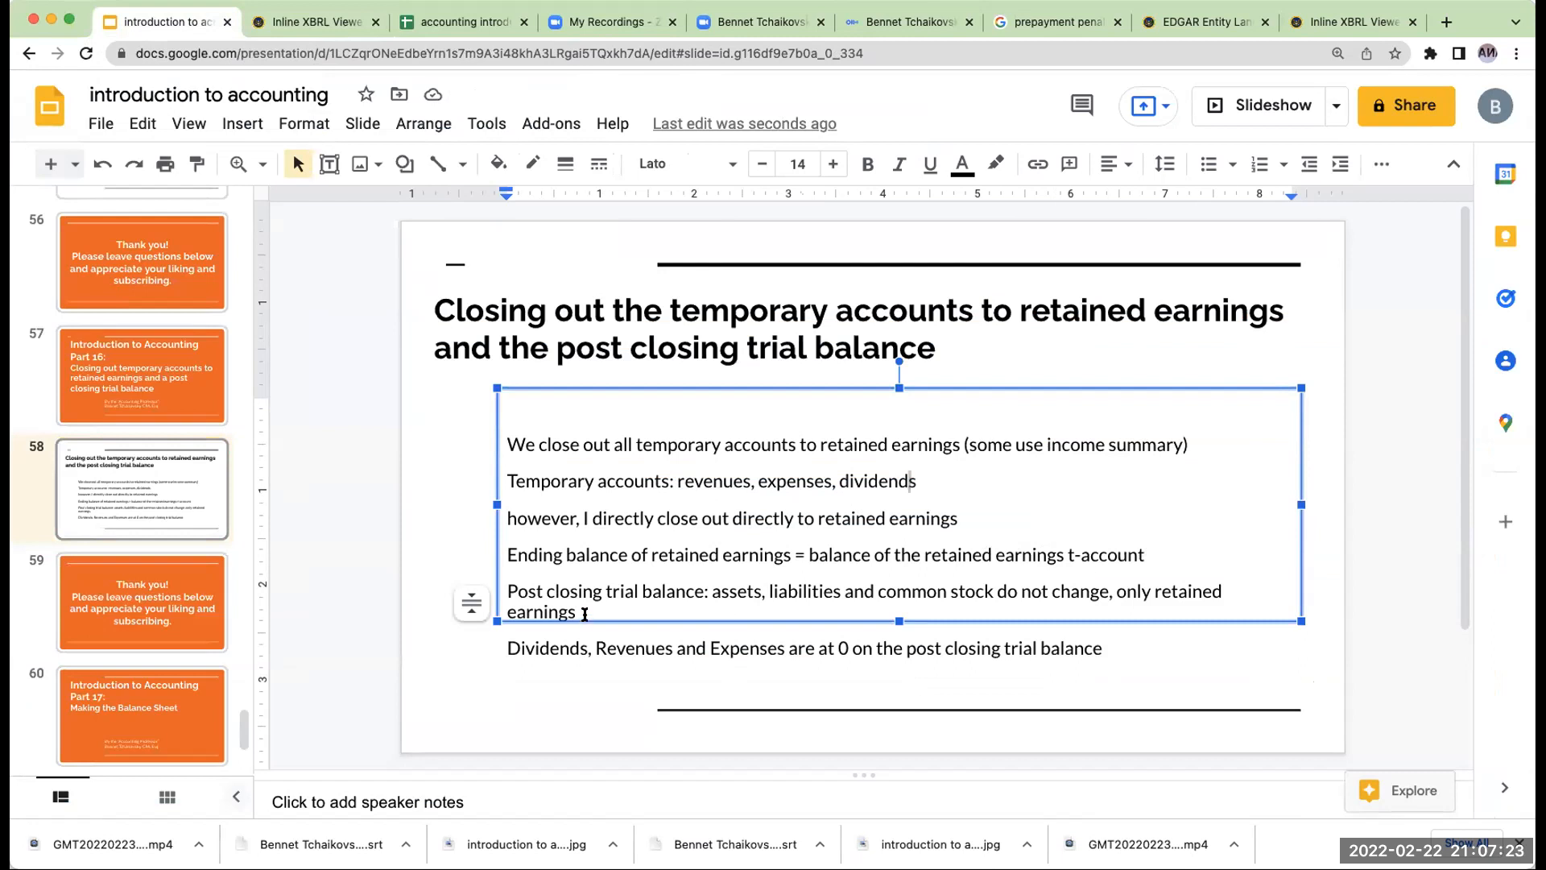
Review the $207,000 statement of retained earnings in Sheet4 and select the first T-account title cell.
click(464, 22)
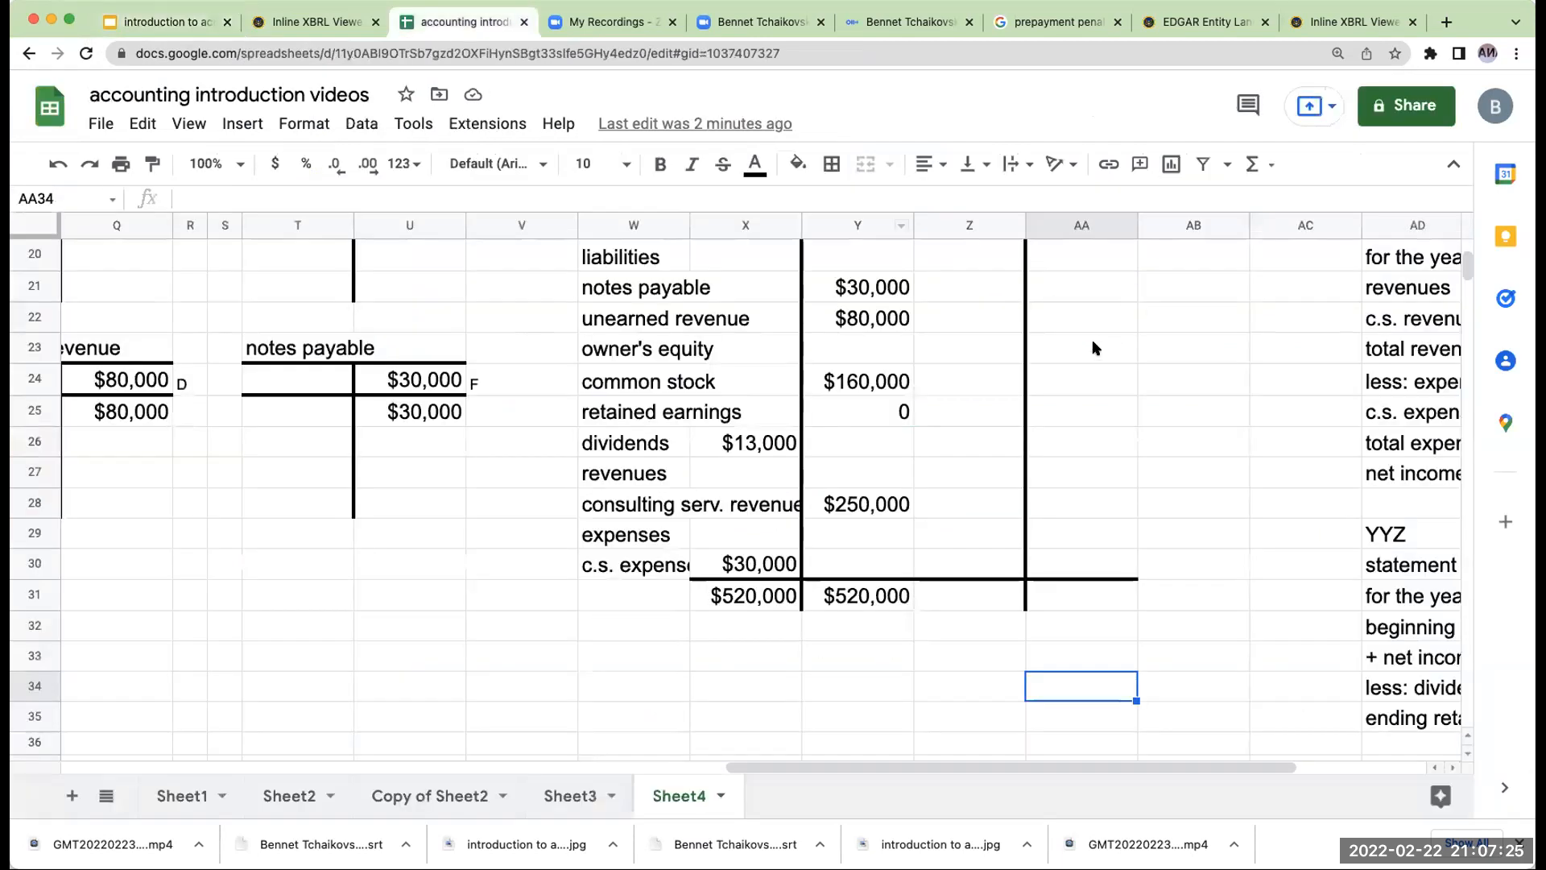
scroll(down, 3)
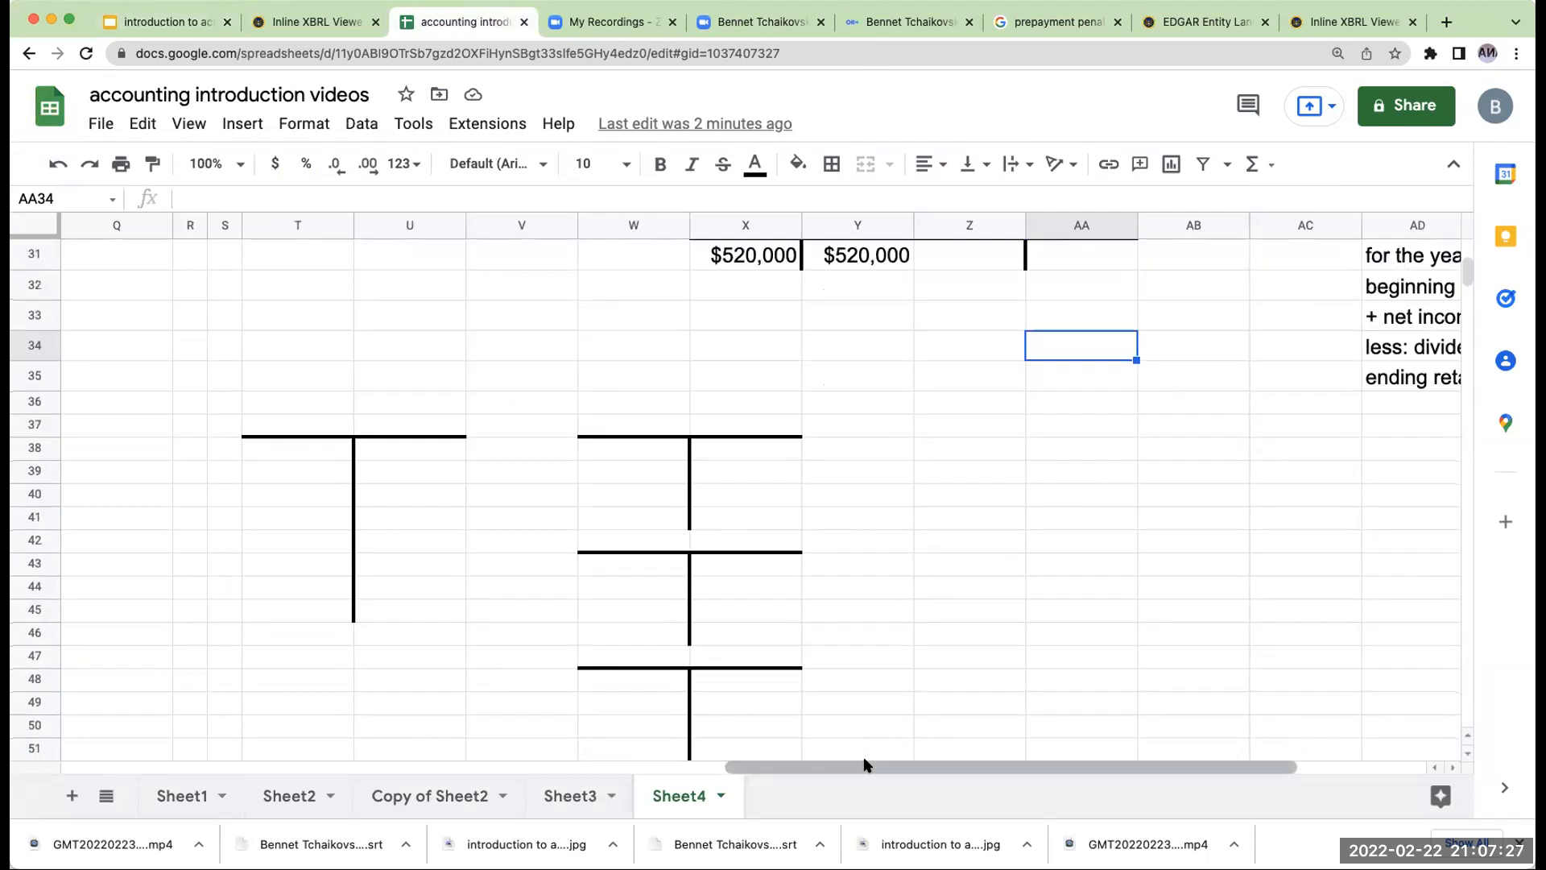
scroll(right, 3)
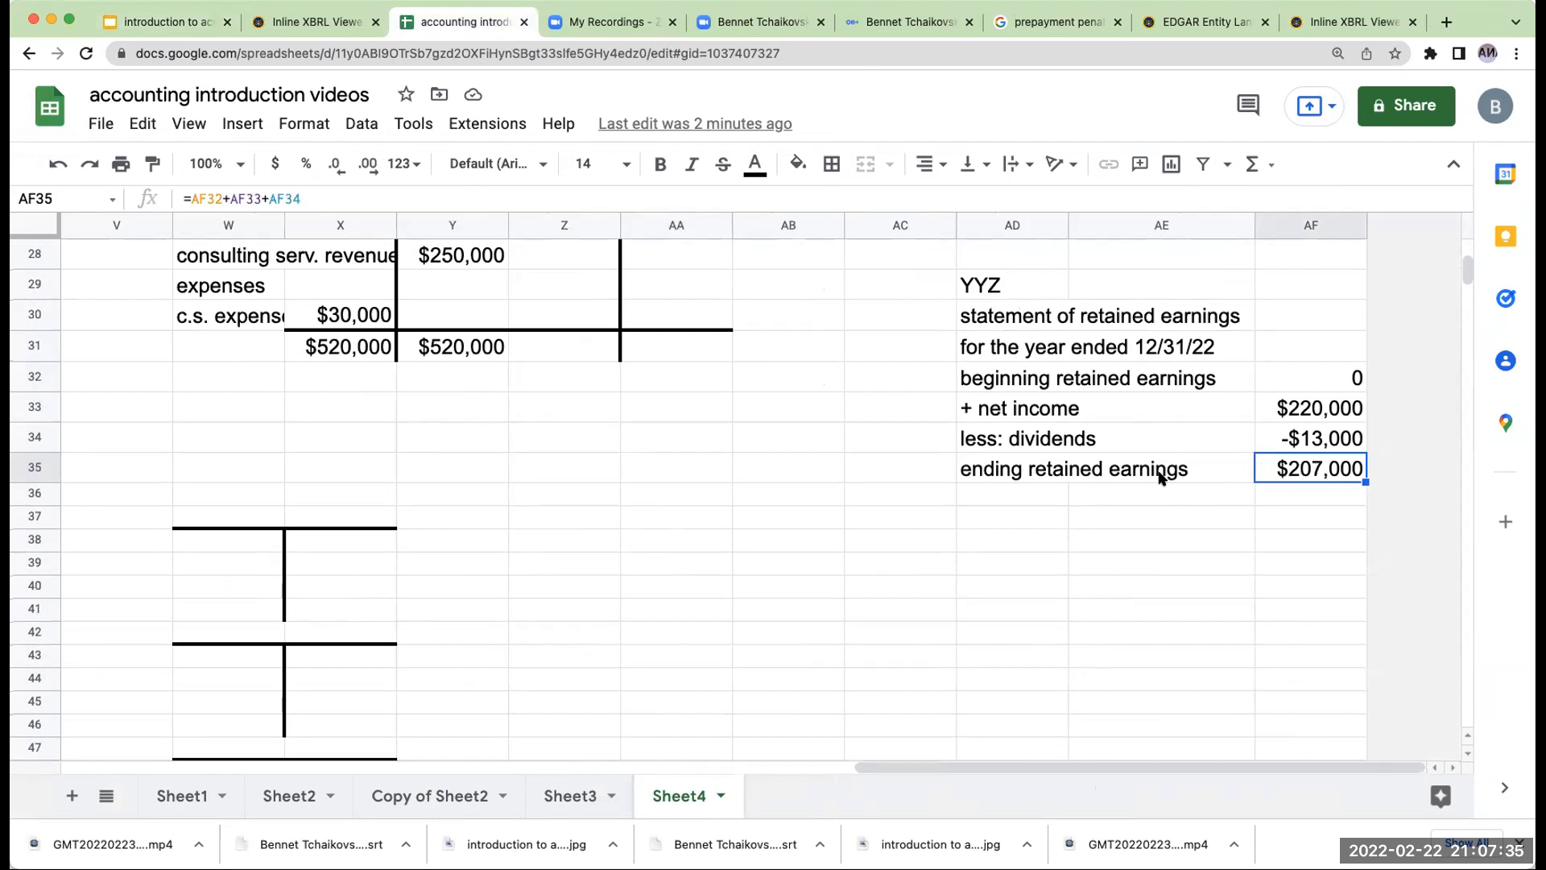
scroll(left, 3)
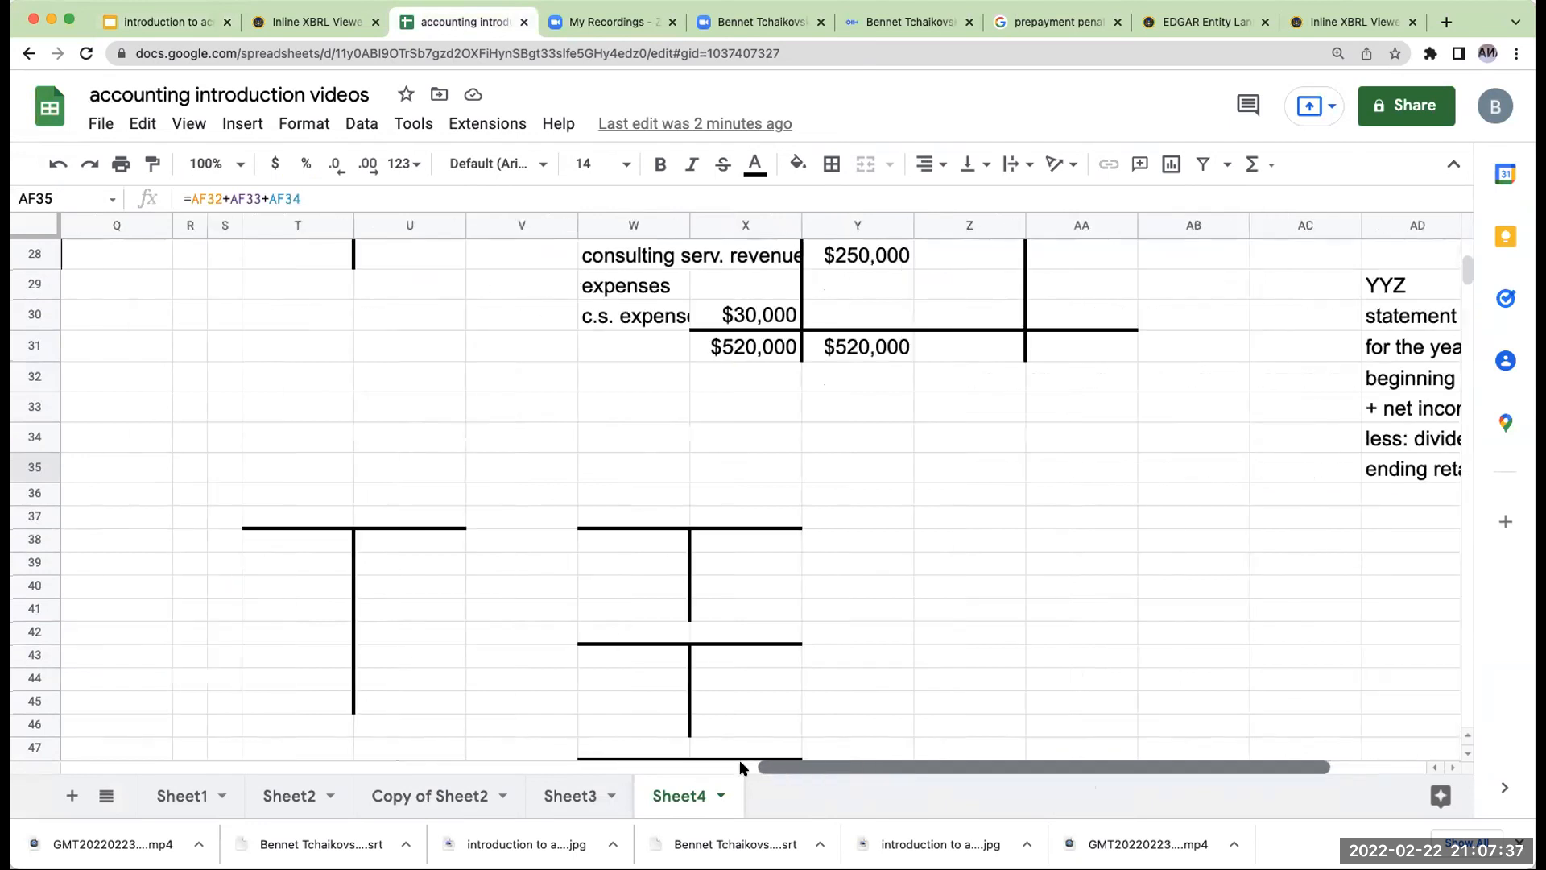
click(295, 515)
text(retained earnings)
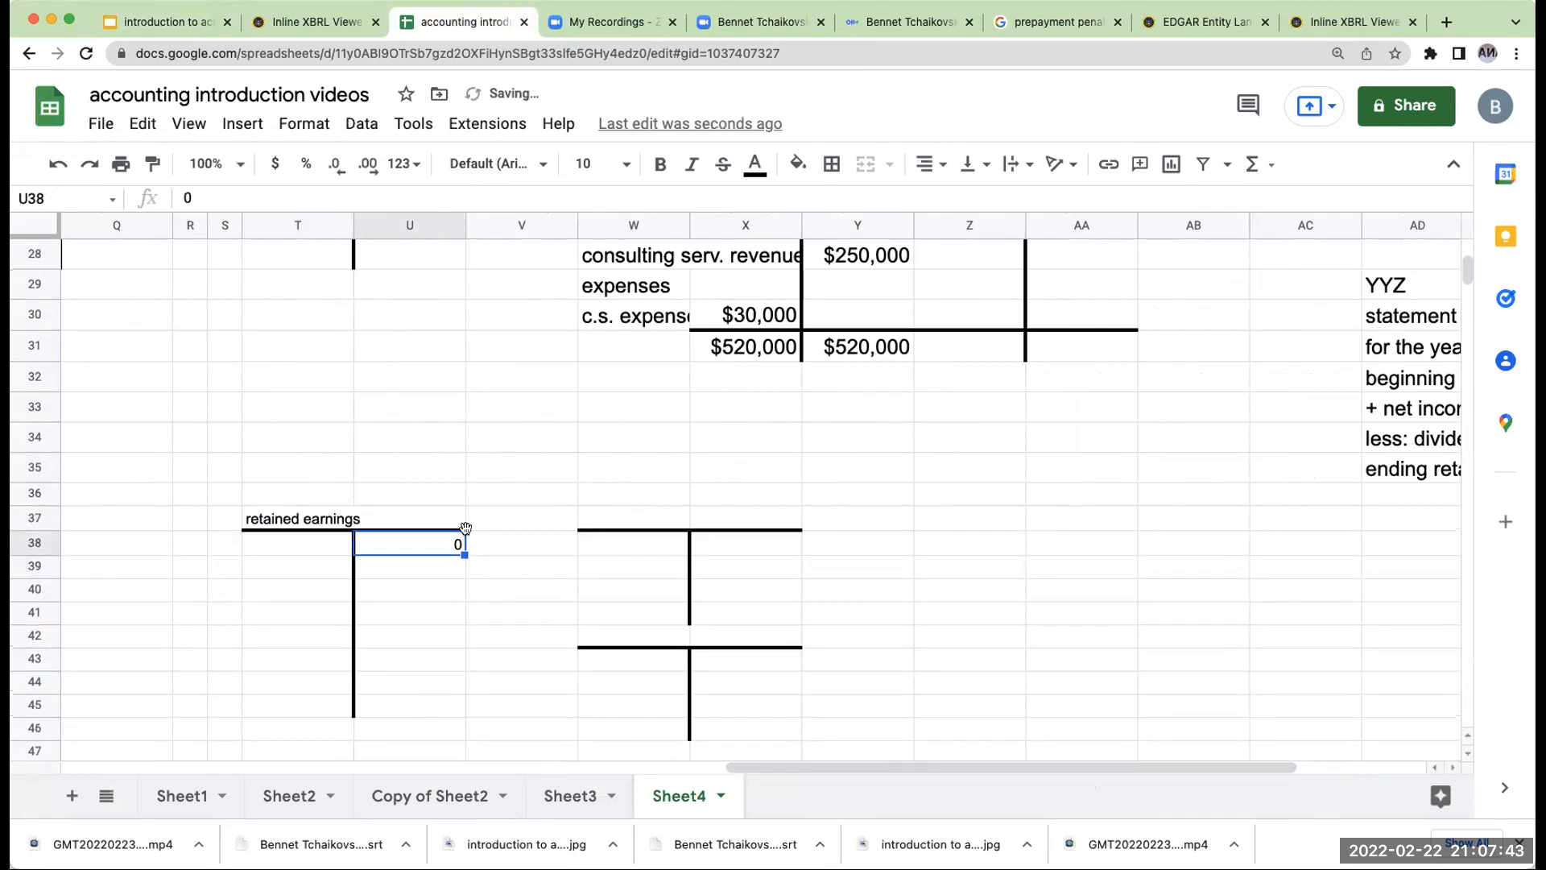
mouse_move(663, 522)
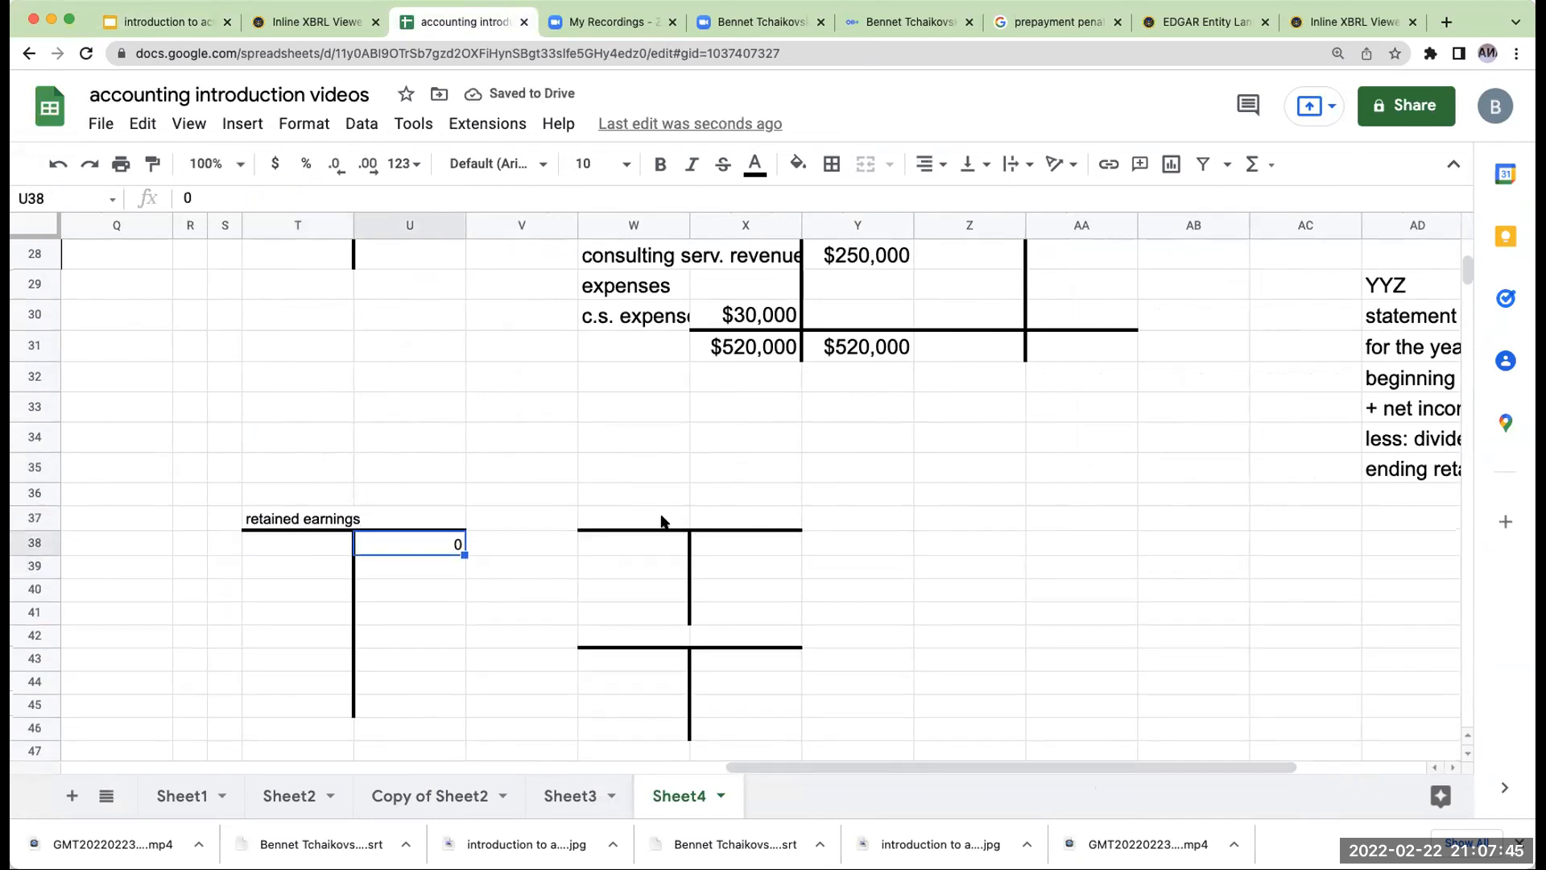
Post the revenue T-account $250,000 via +X30 and the c.s. expense $30,000 via +X26.
click(634, 518)
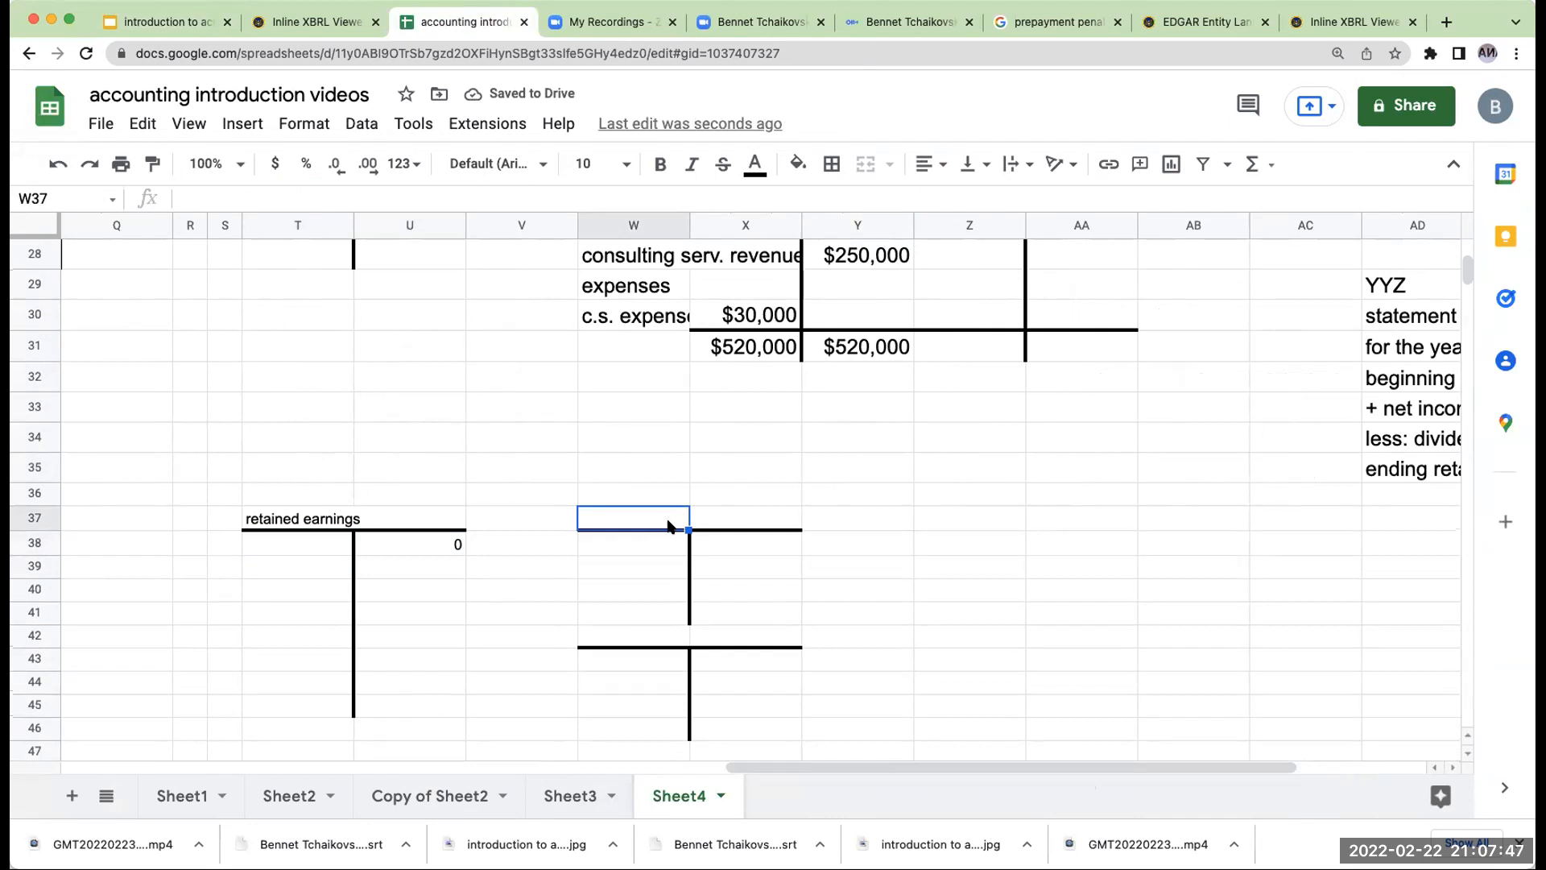
scroll(up, 3)
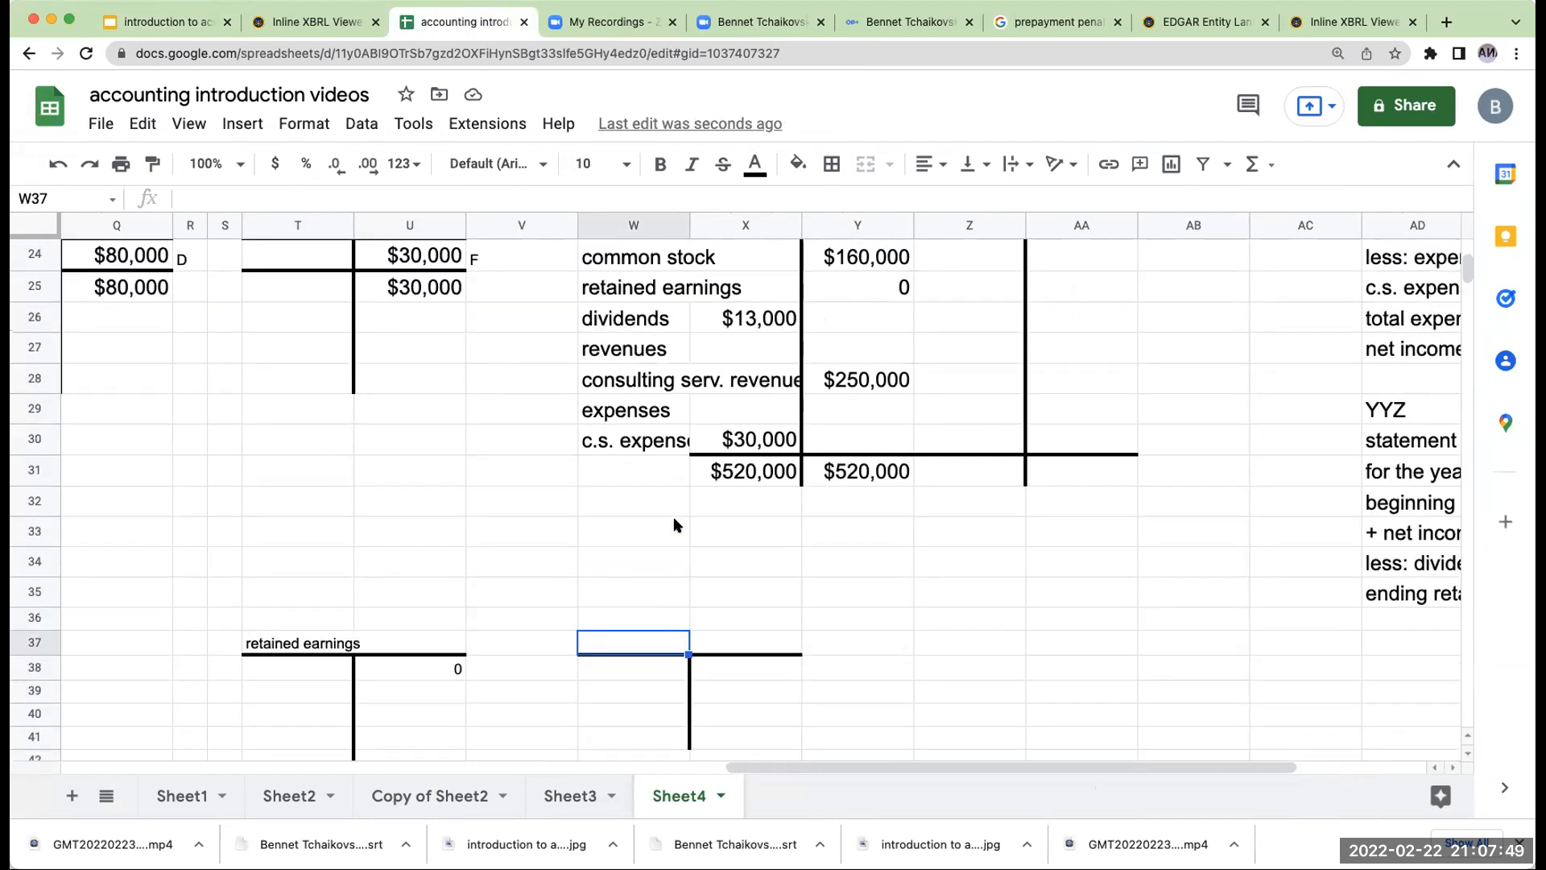
click(633, 378)
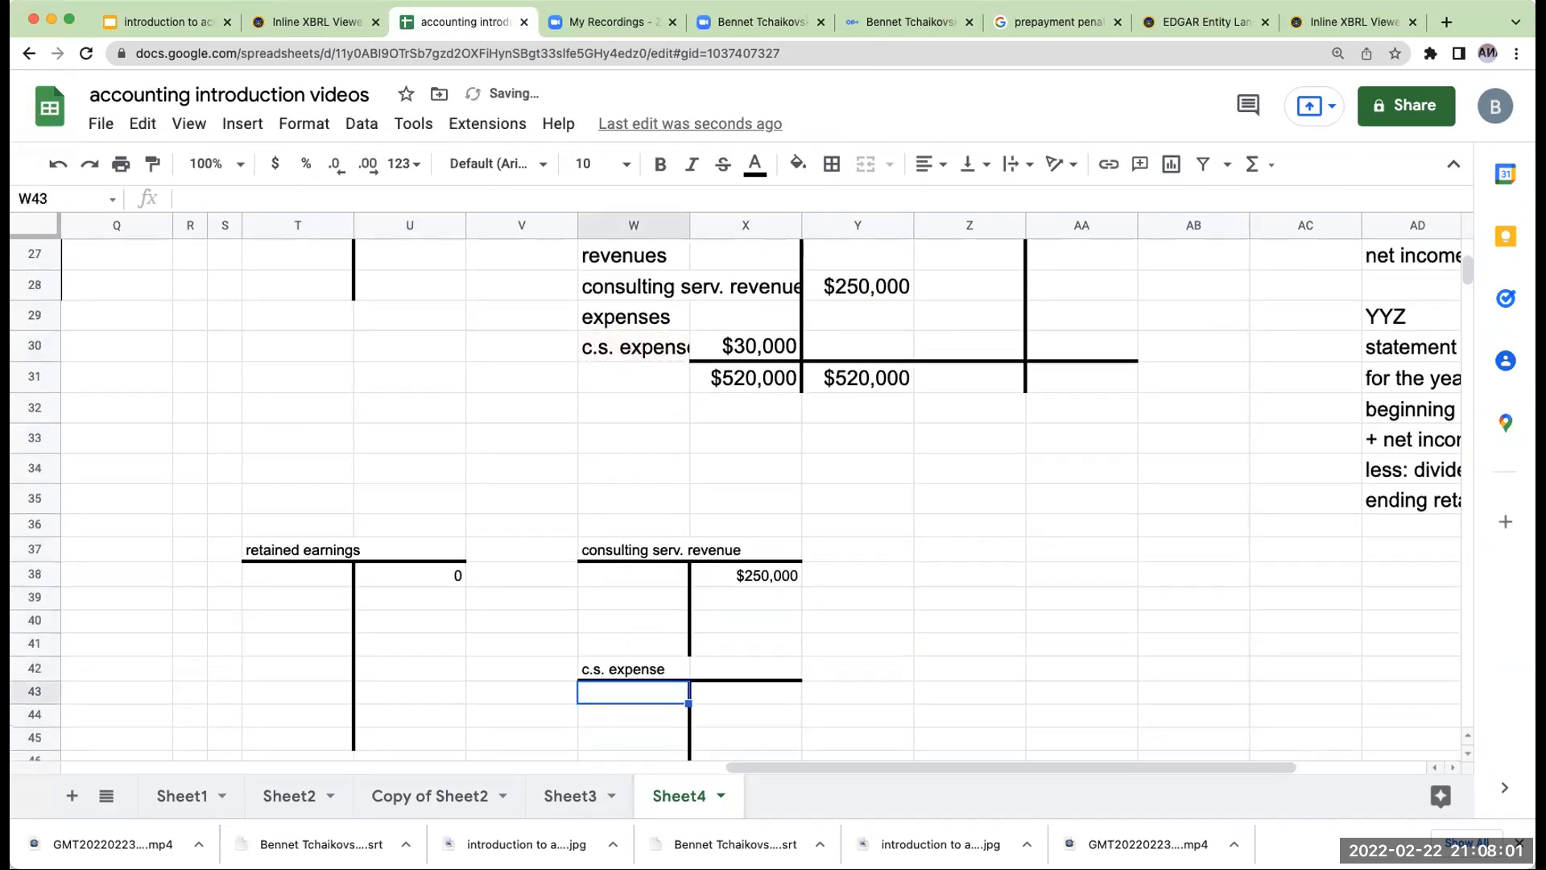
text(+X30)
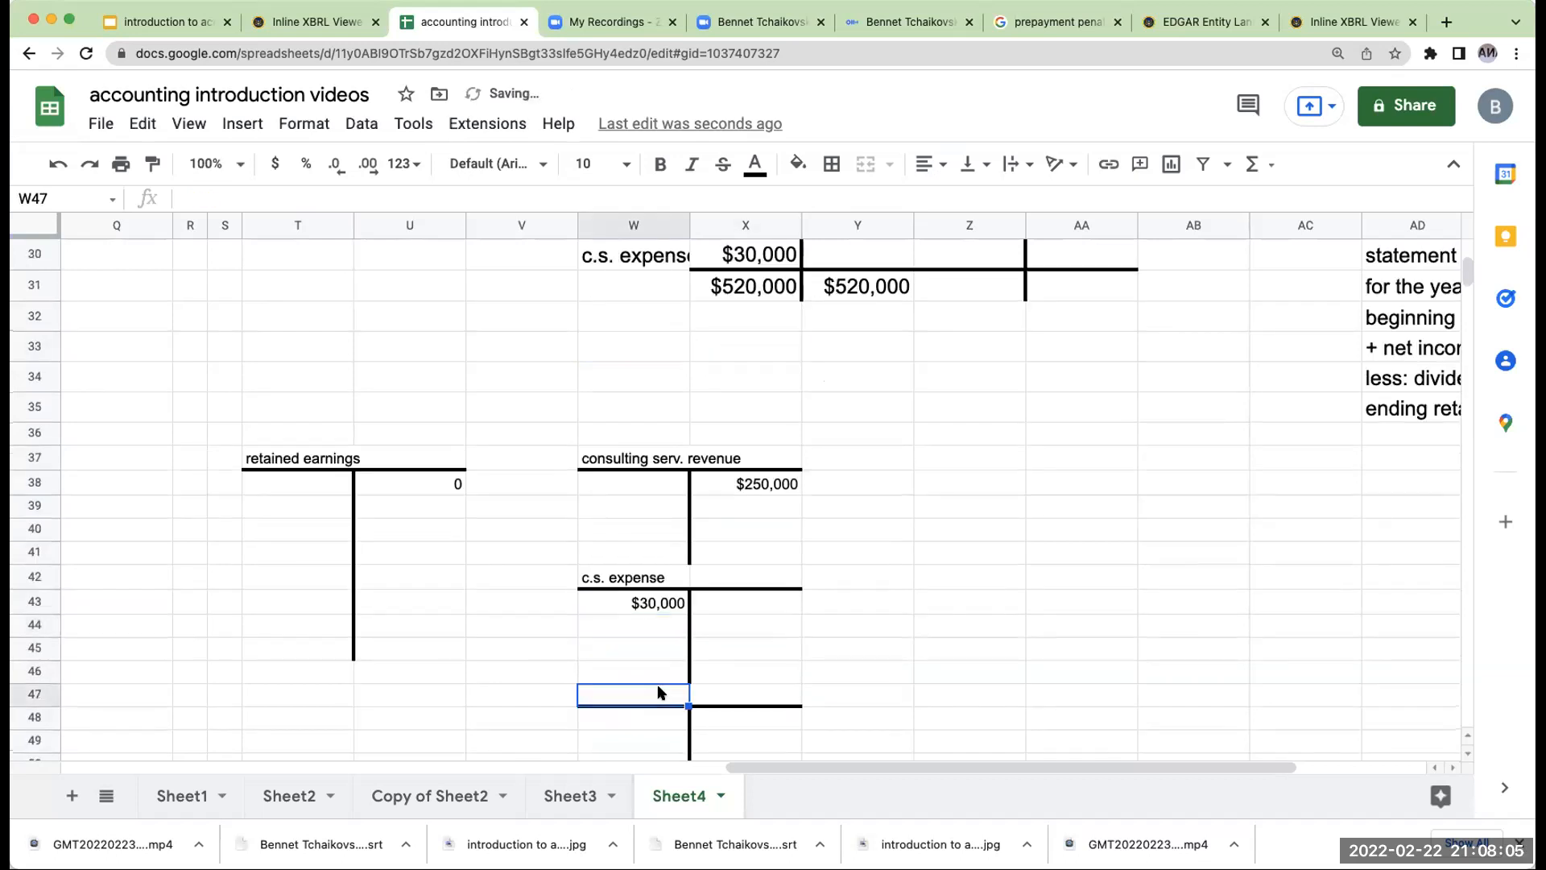
text(+)
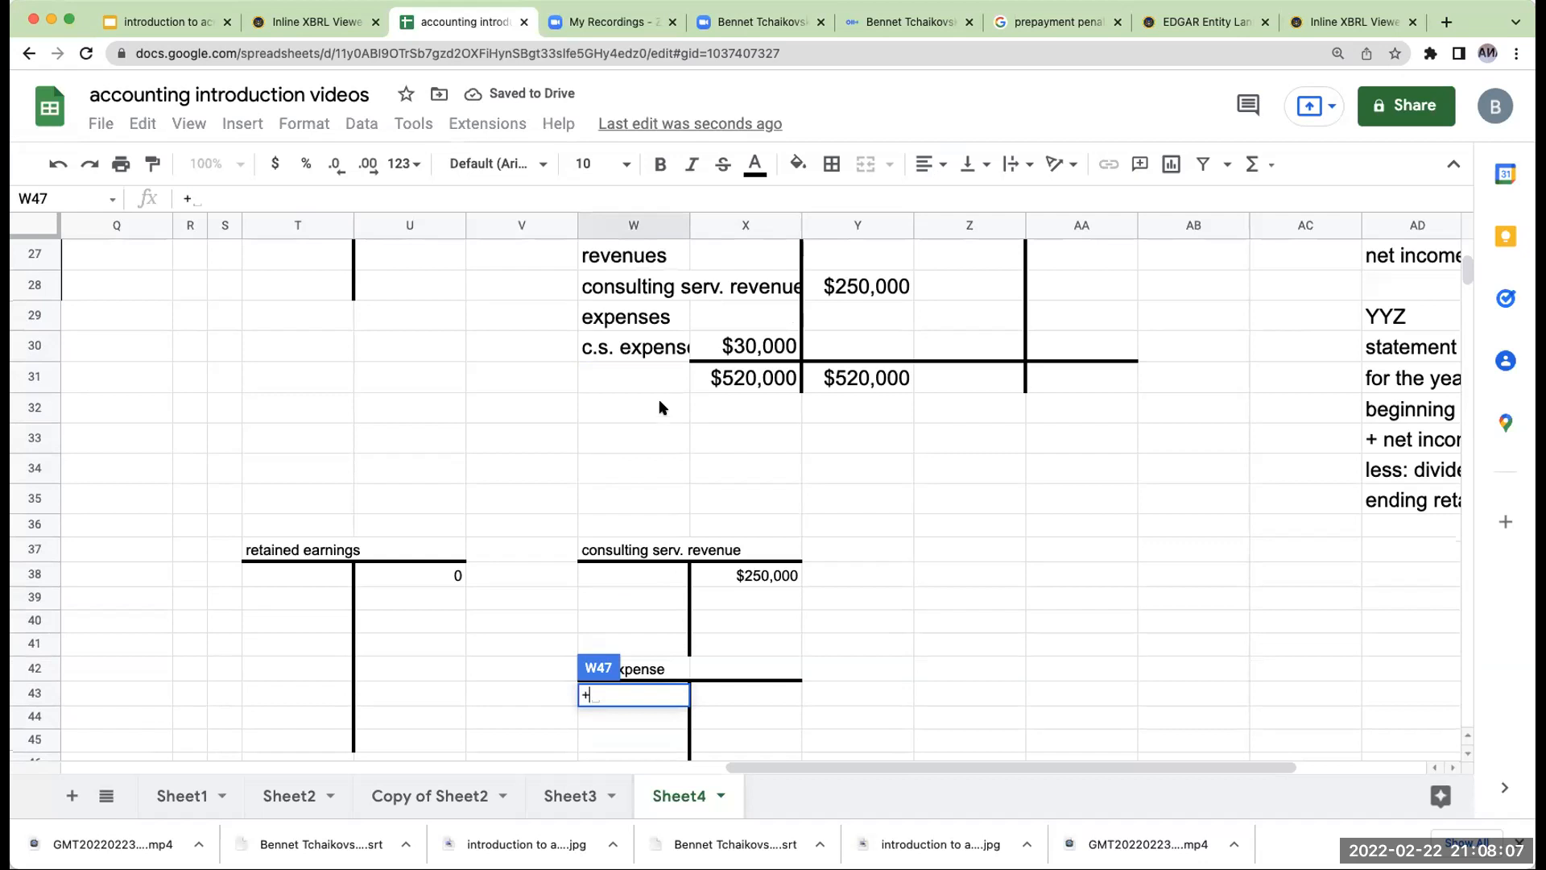
key(enter)
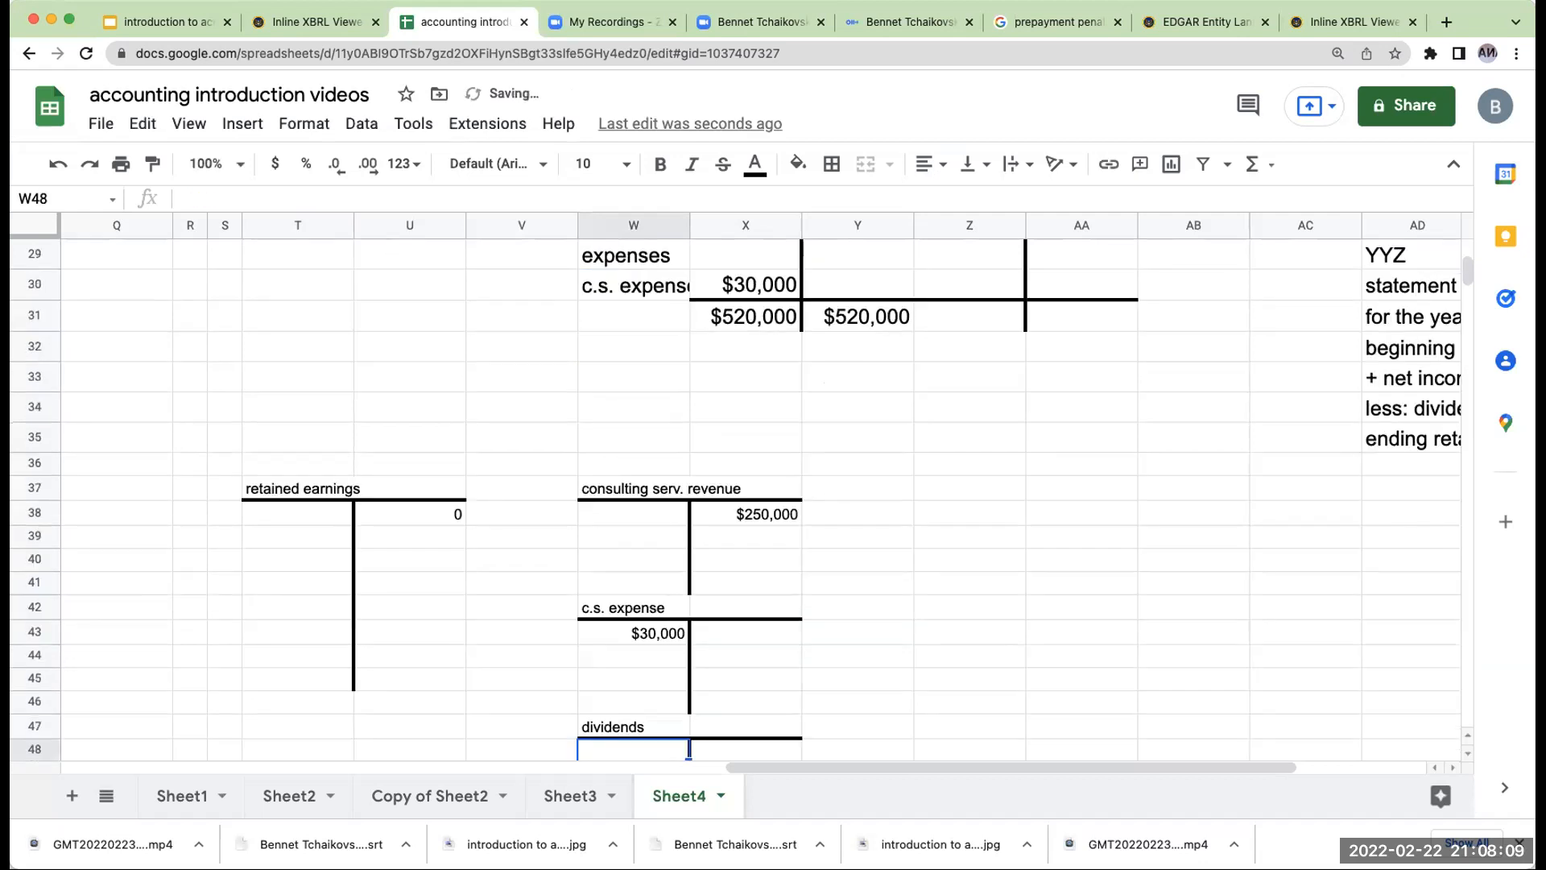
text(+X26)
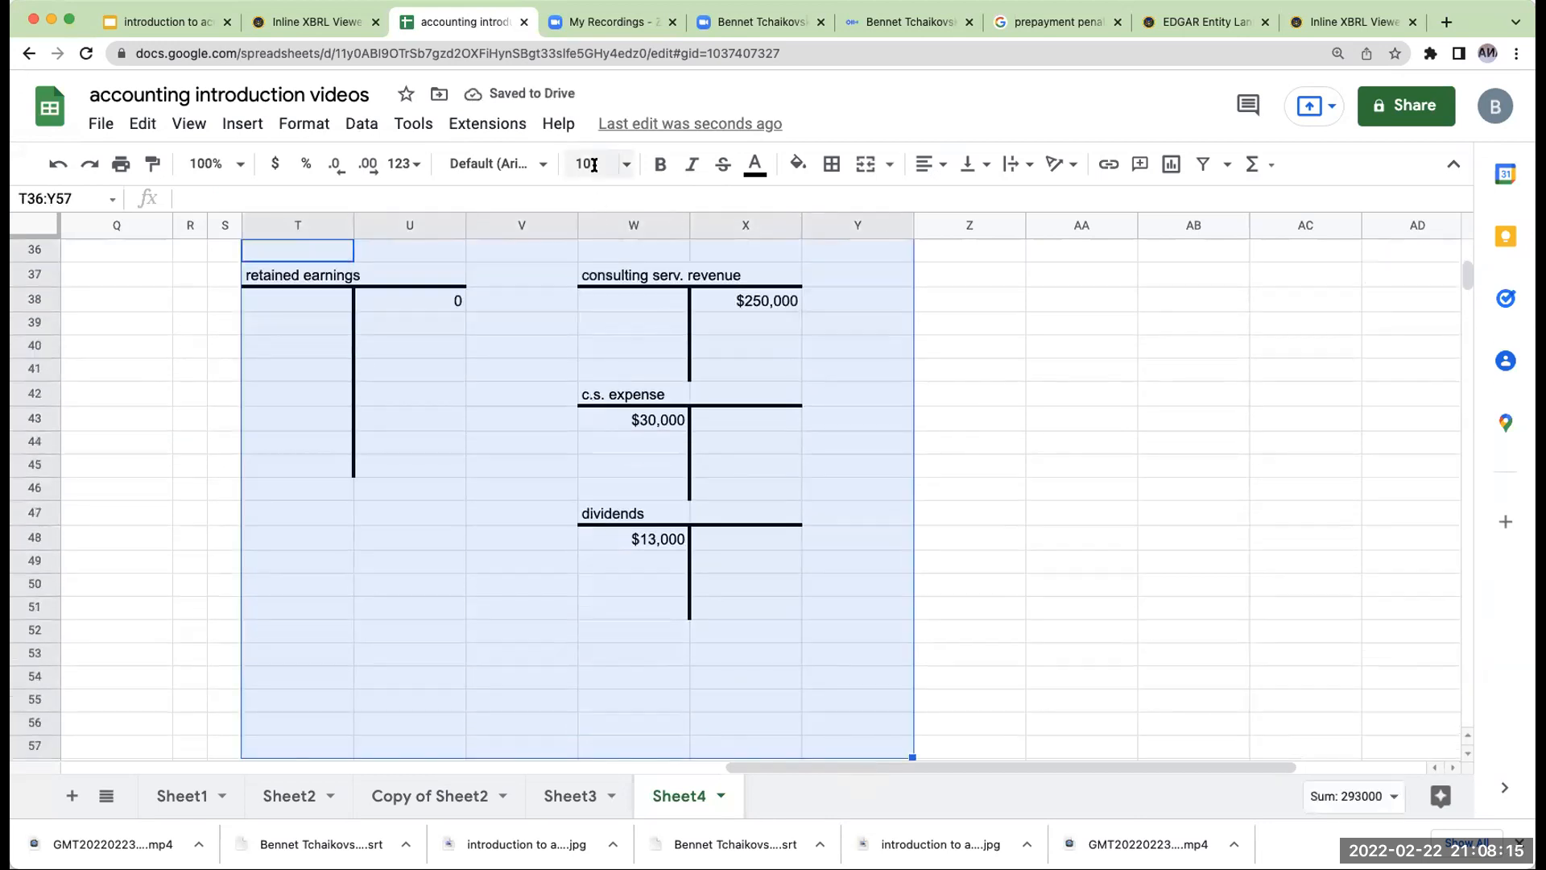
Add total lines under the revenue and c.s. expense T-accounts.
click(522, 440)
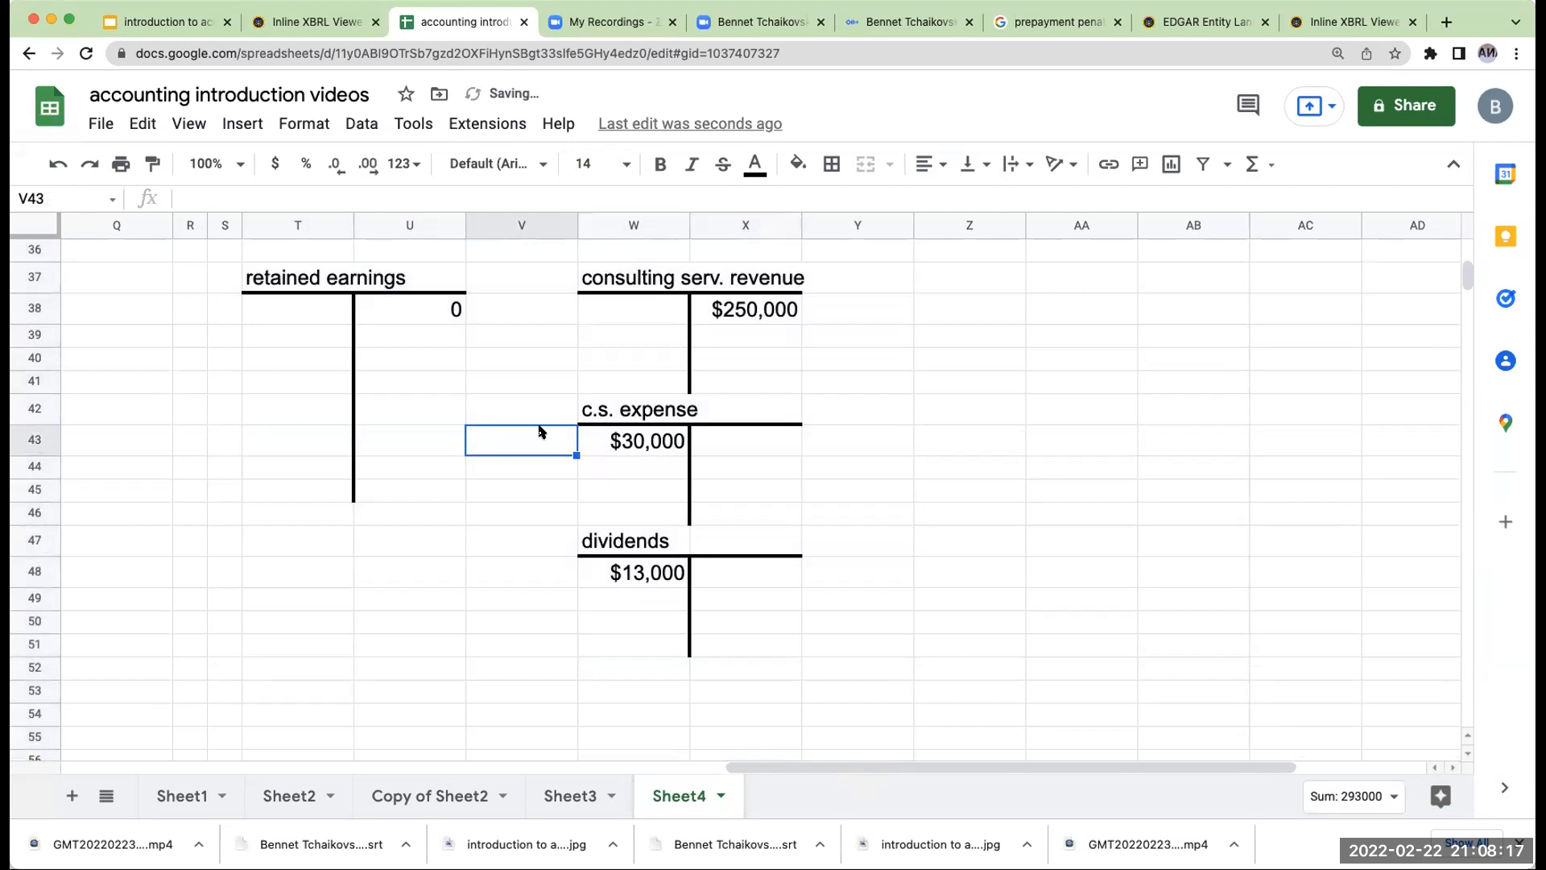
click(633, 335)
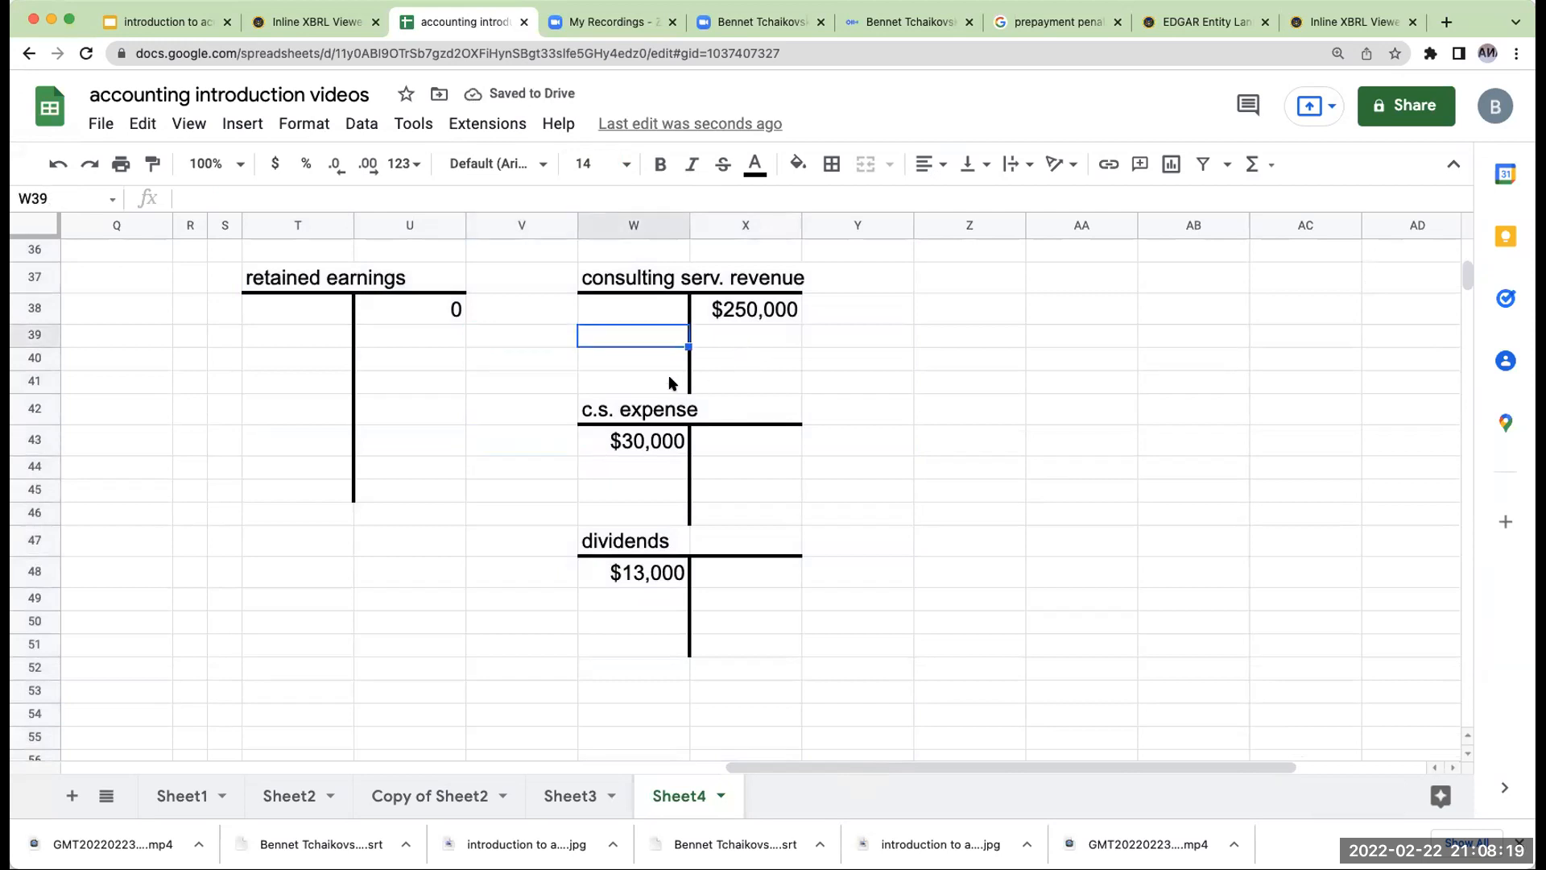
click(832, 163)
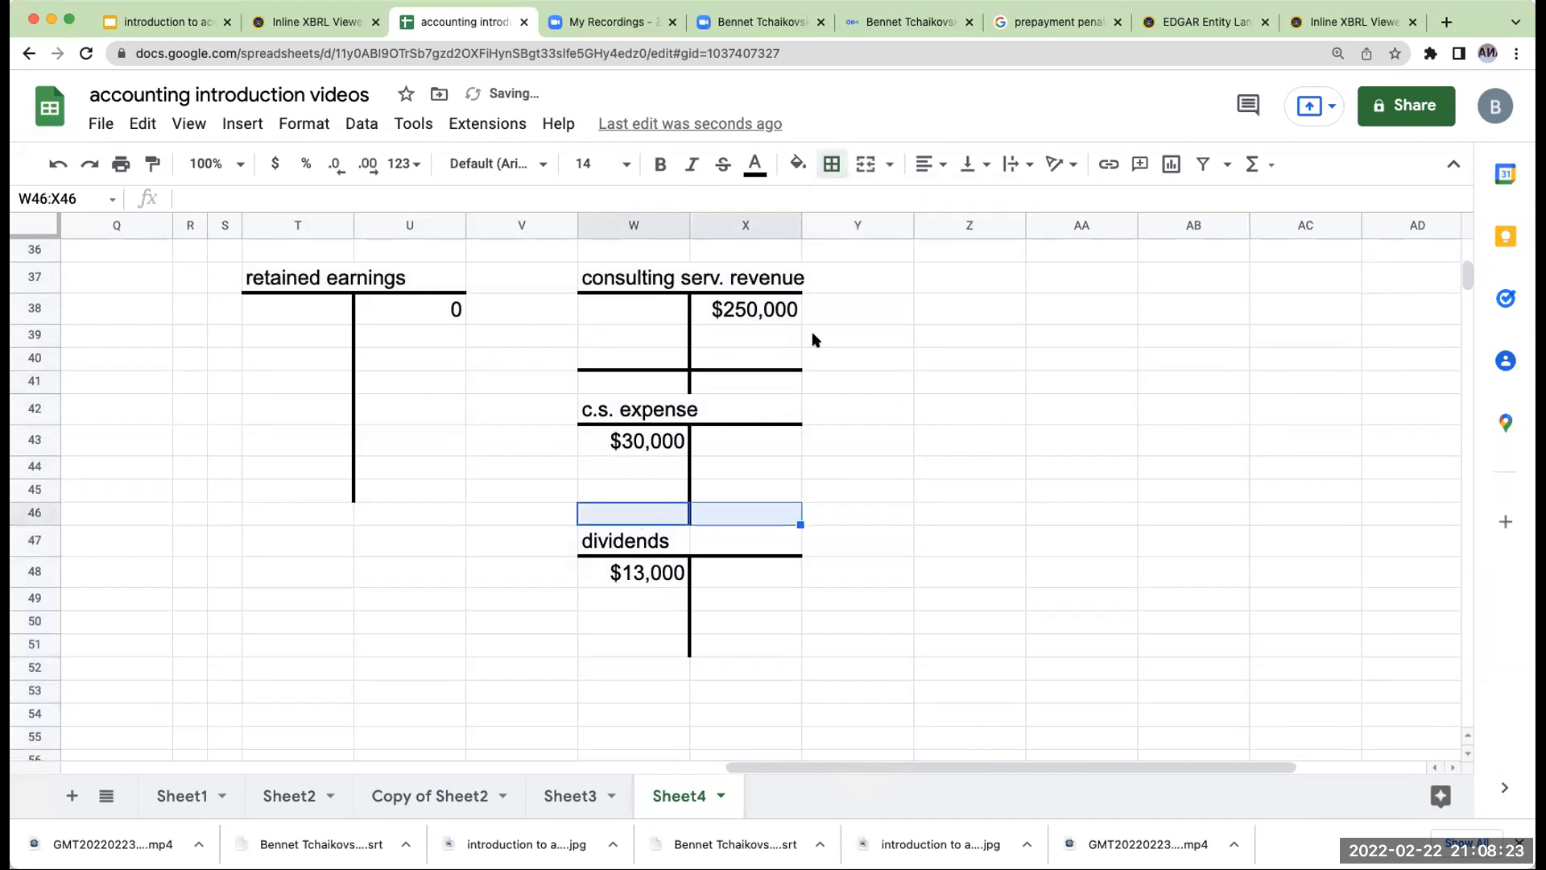
click(832, 164)
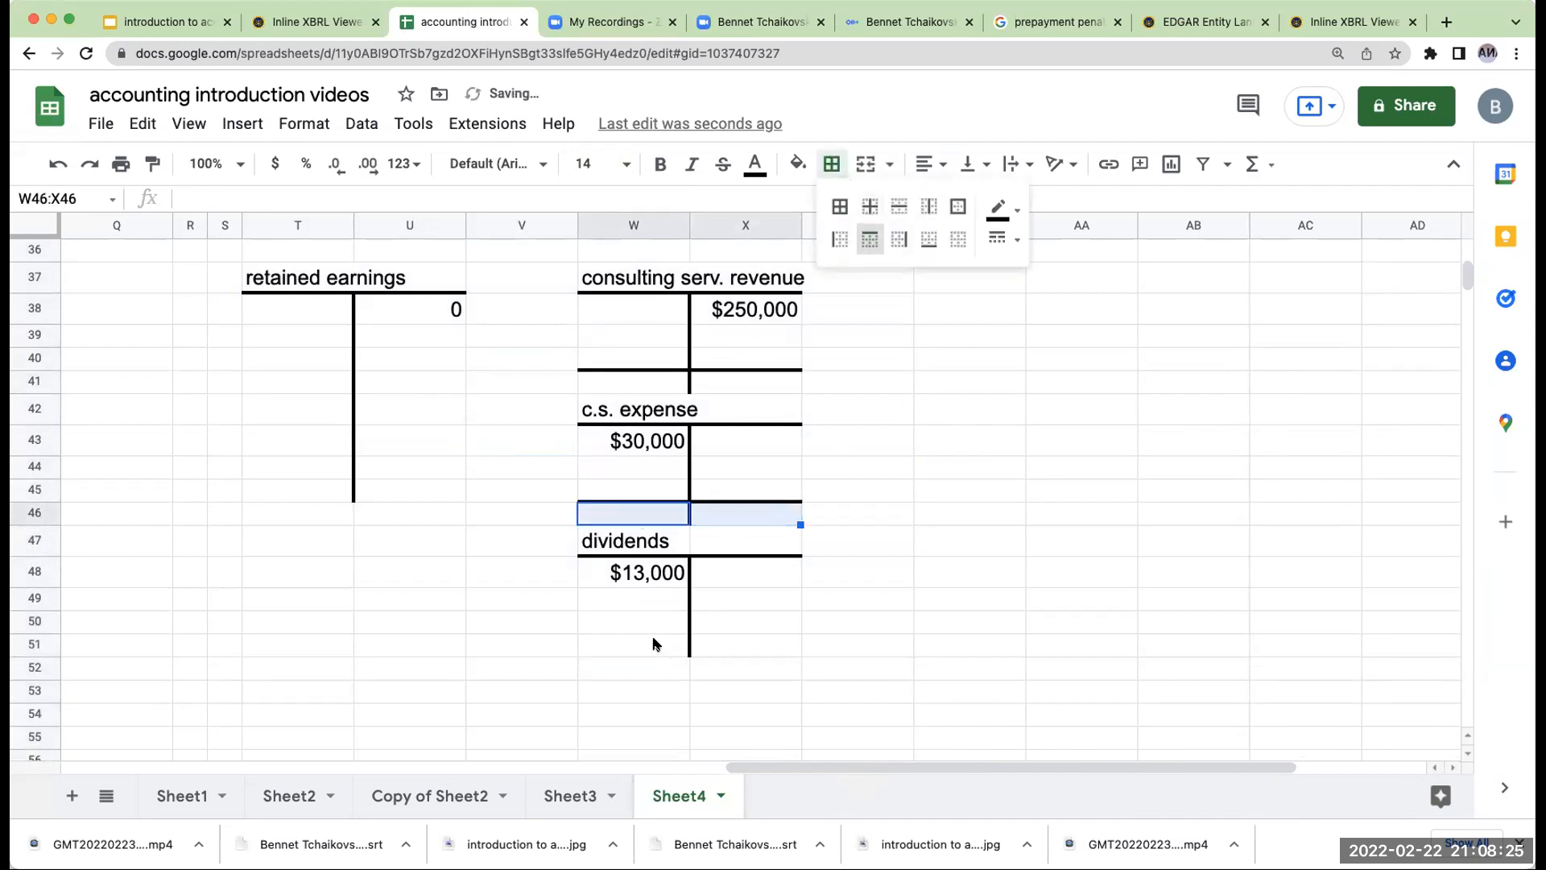
click(633, 644)
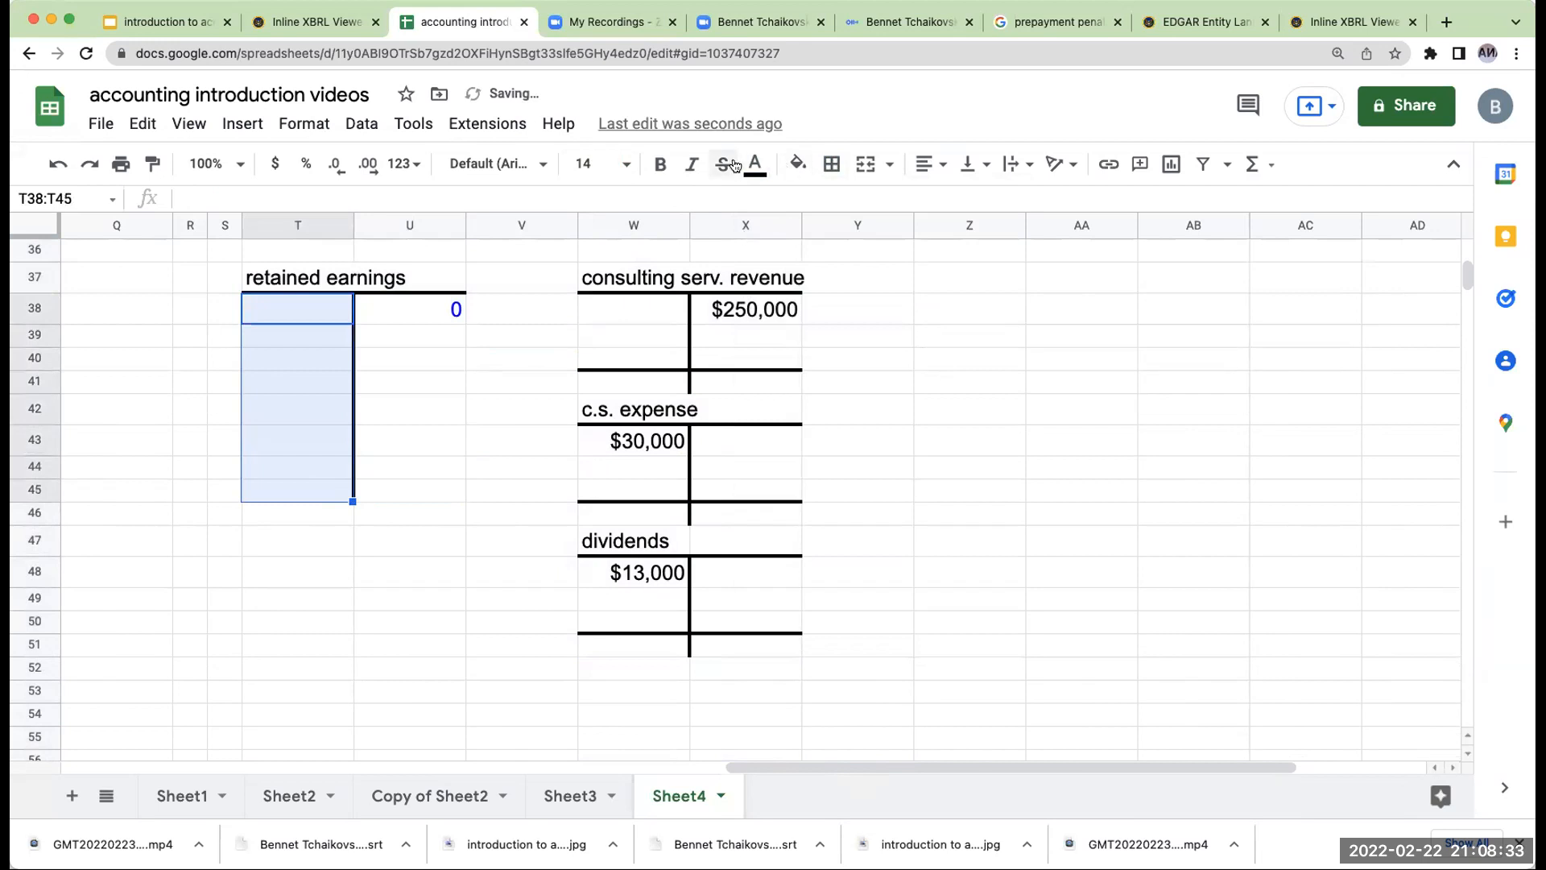
Colour the revenue debit cells blue and the c.s. expense and dividends credit cells red.
click(755, 163)
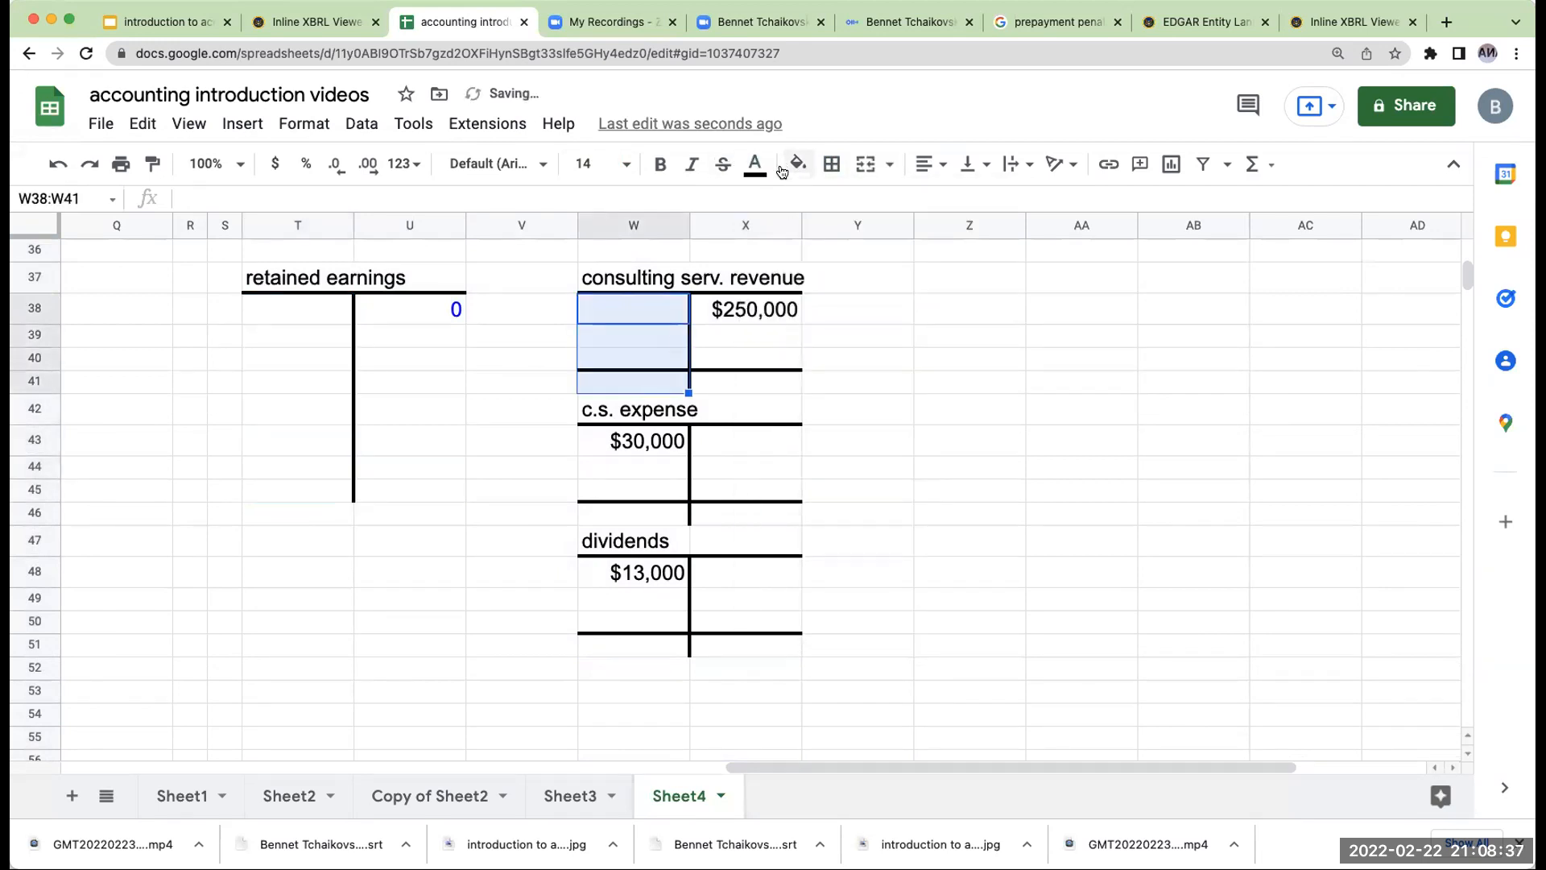
click(754, 164)
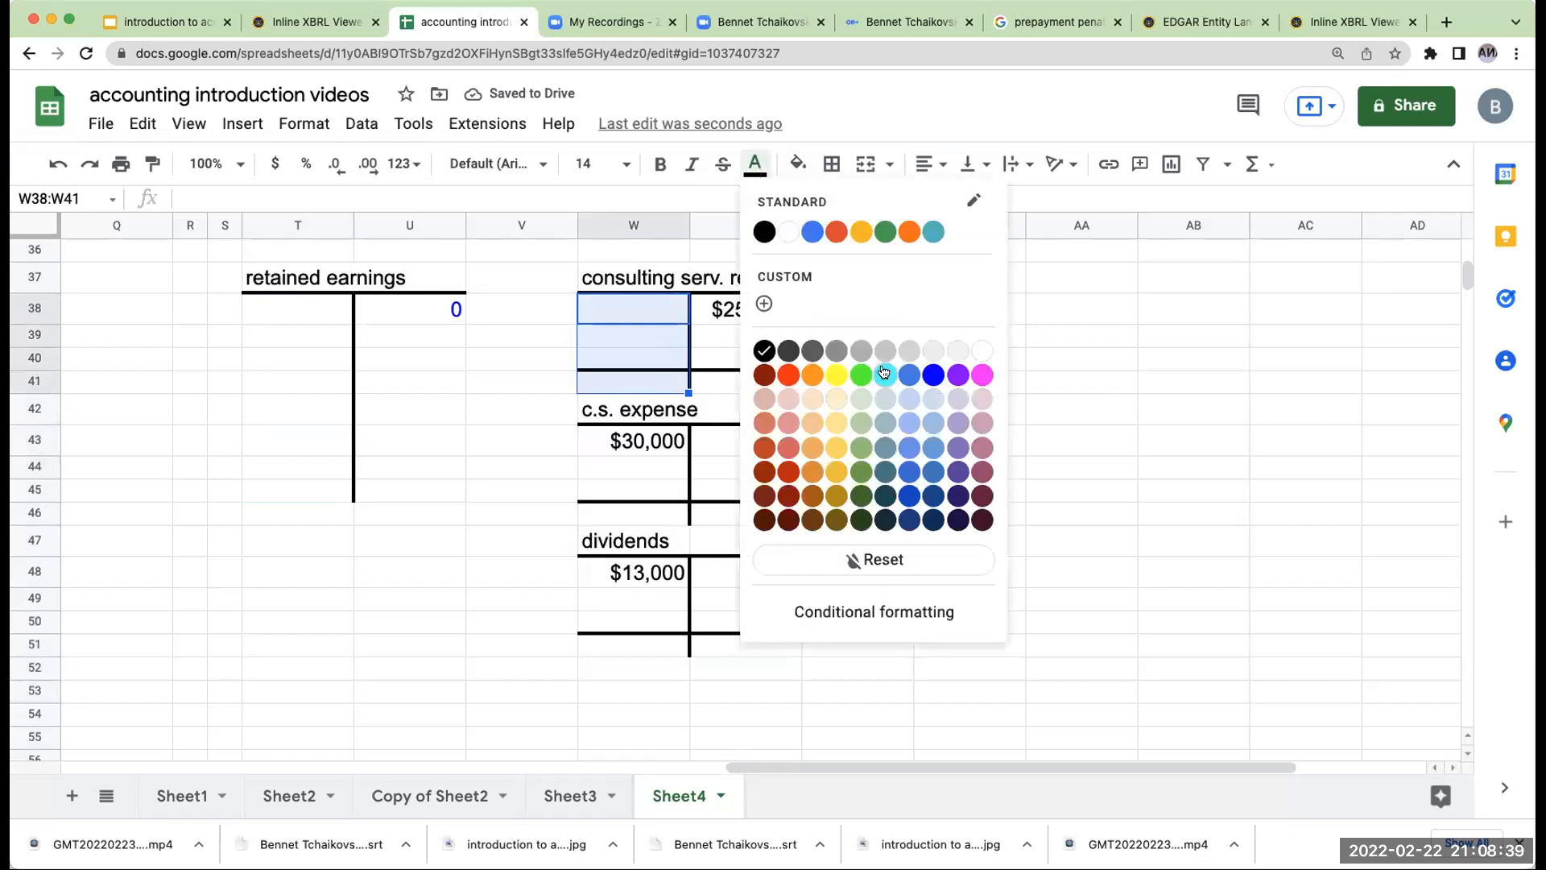
mouse_move(909, 374)
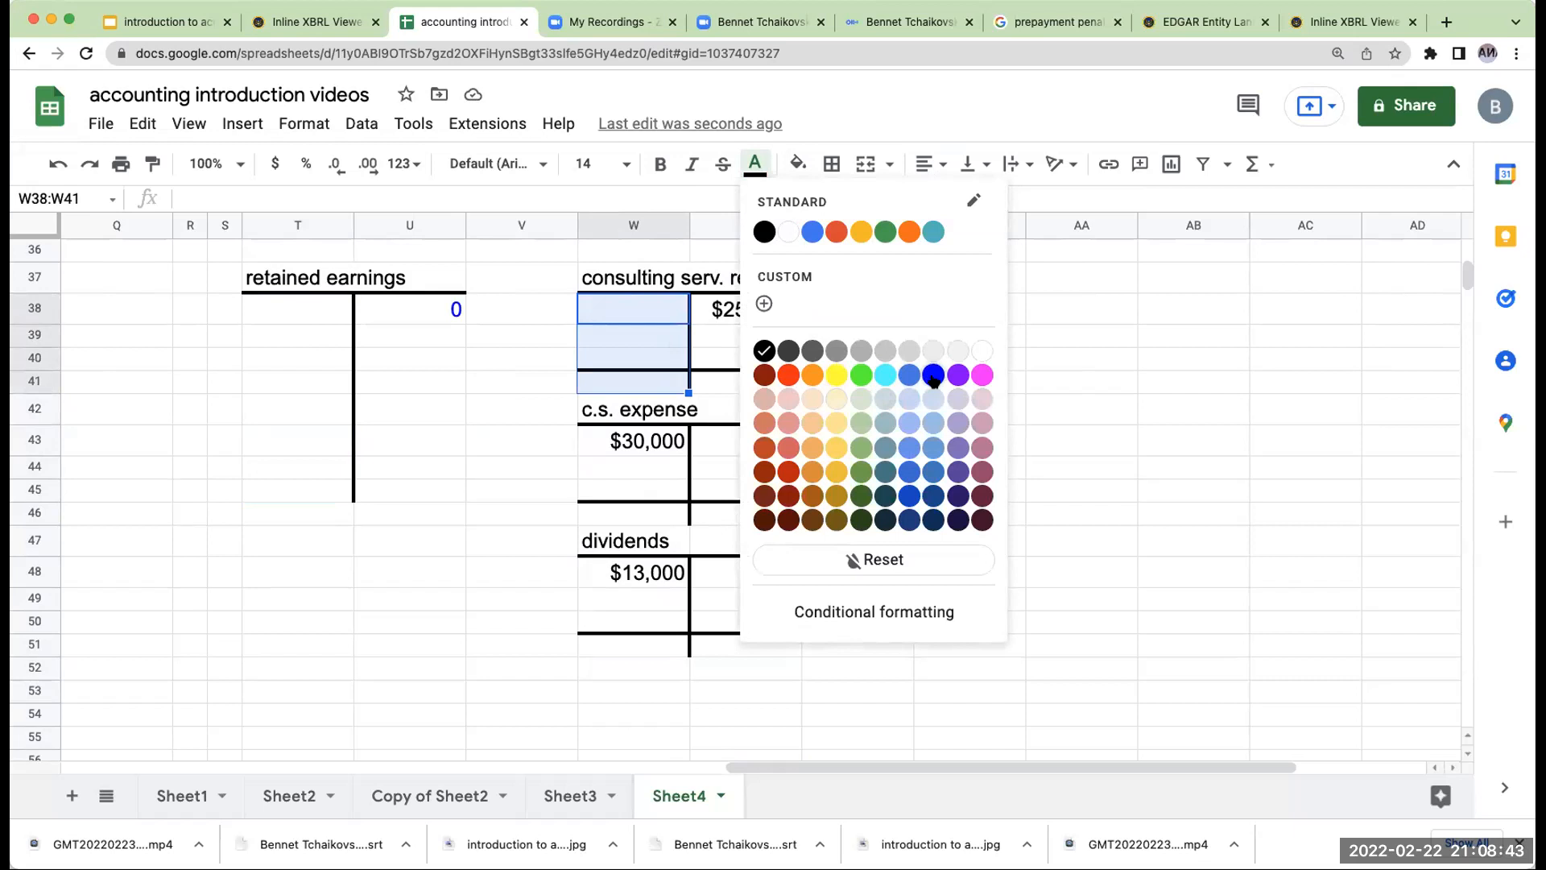
click(932, 374)
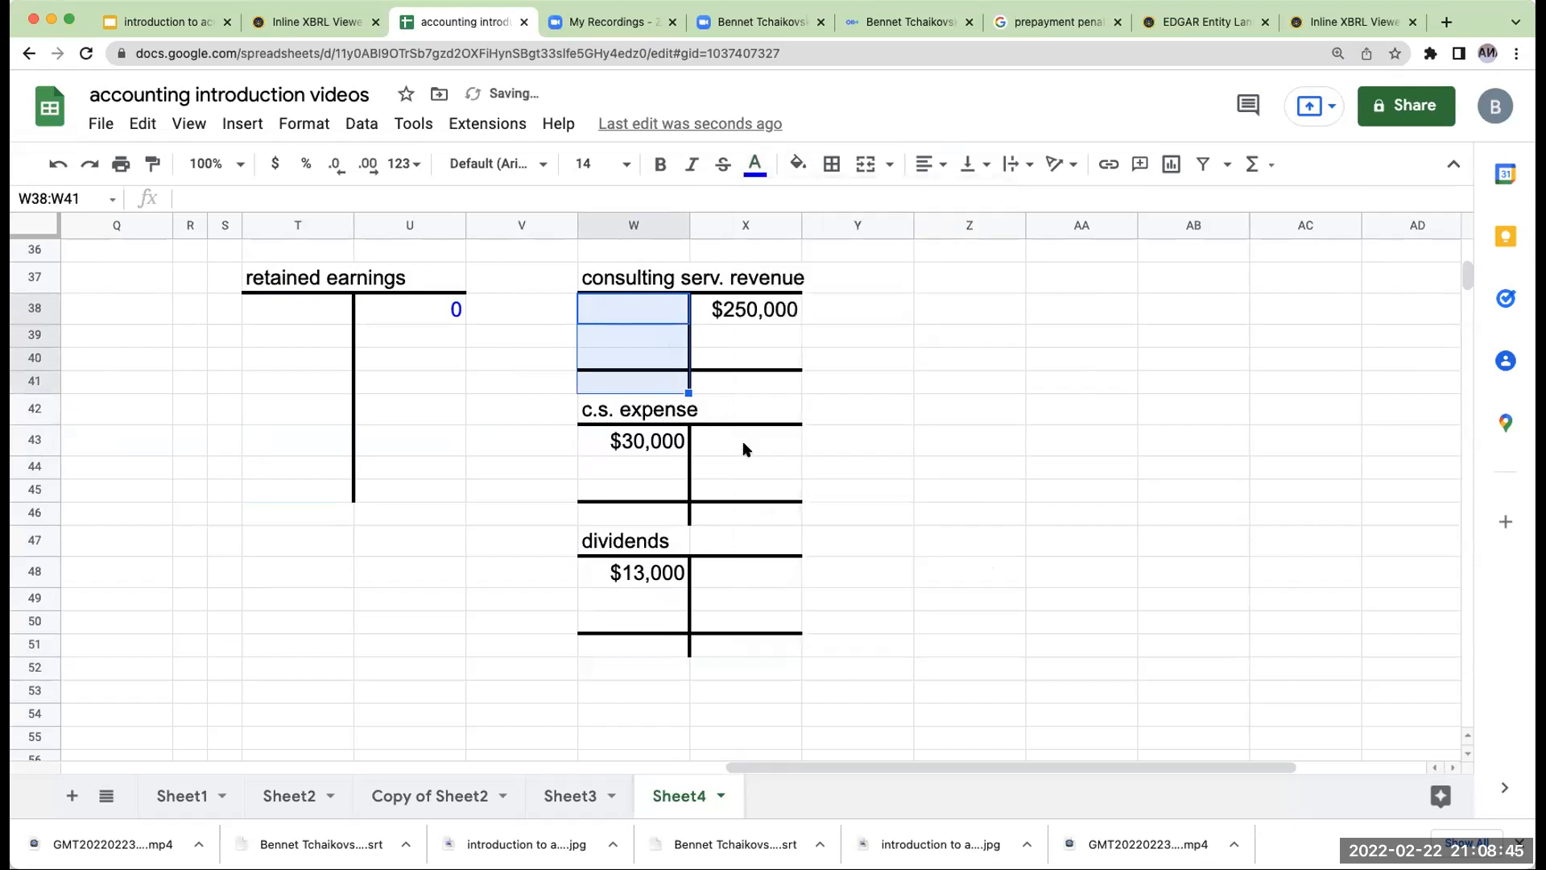
click(754, 163)
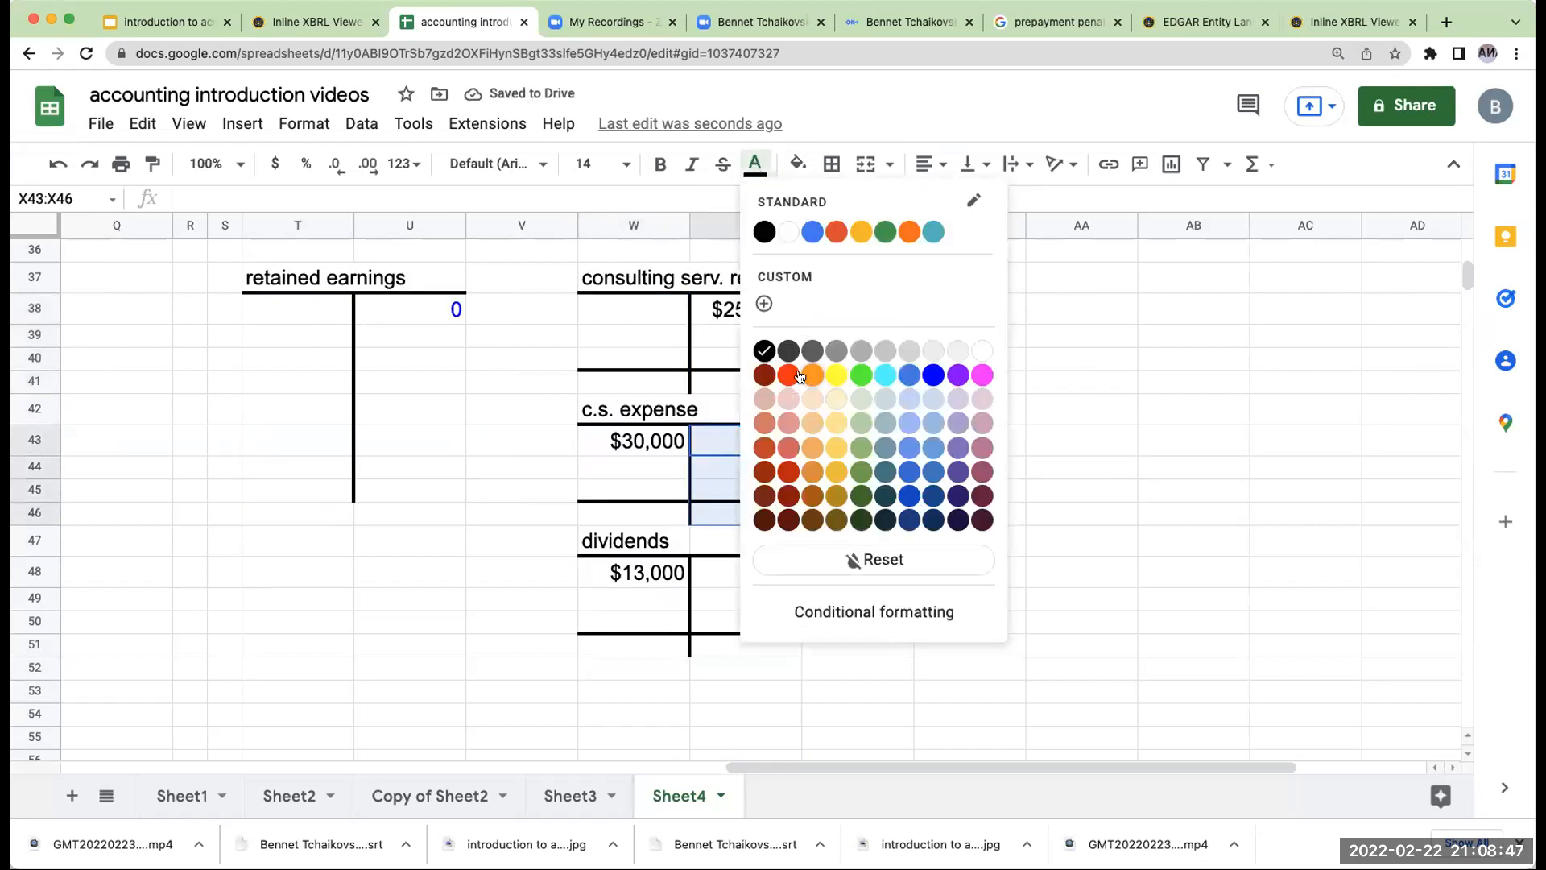
click(788, 375)
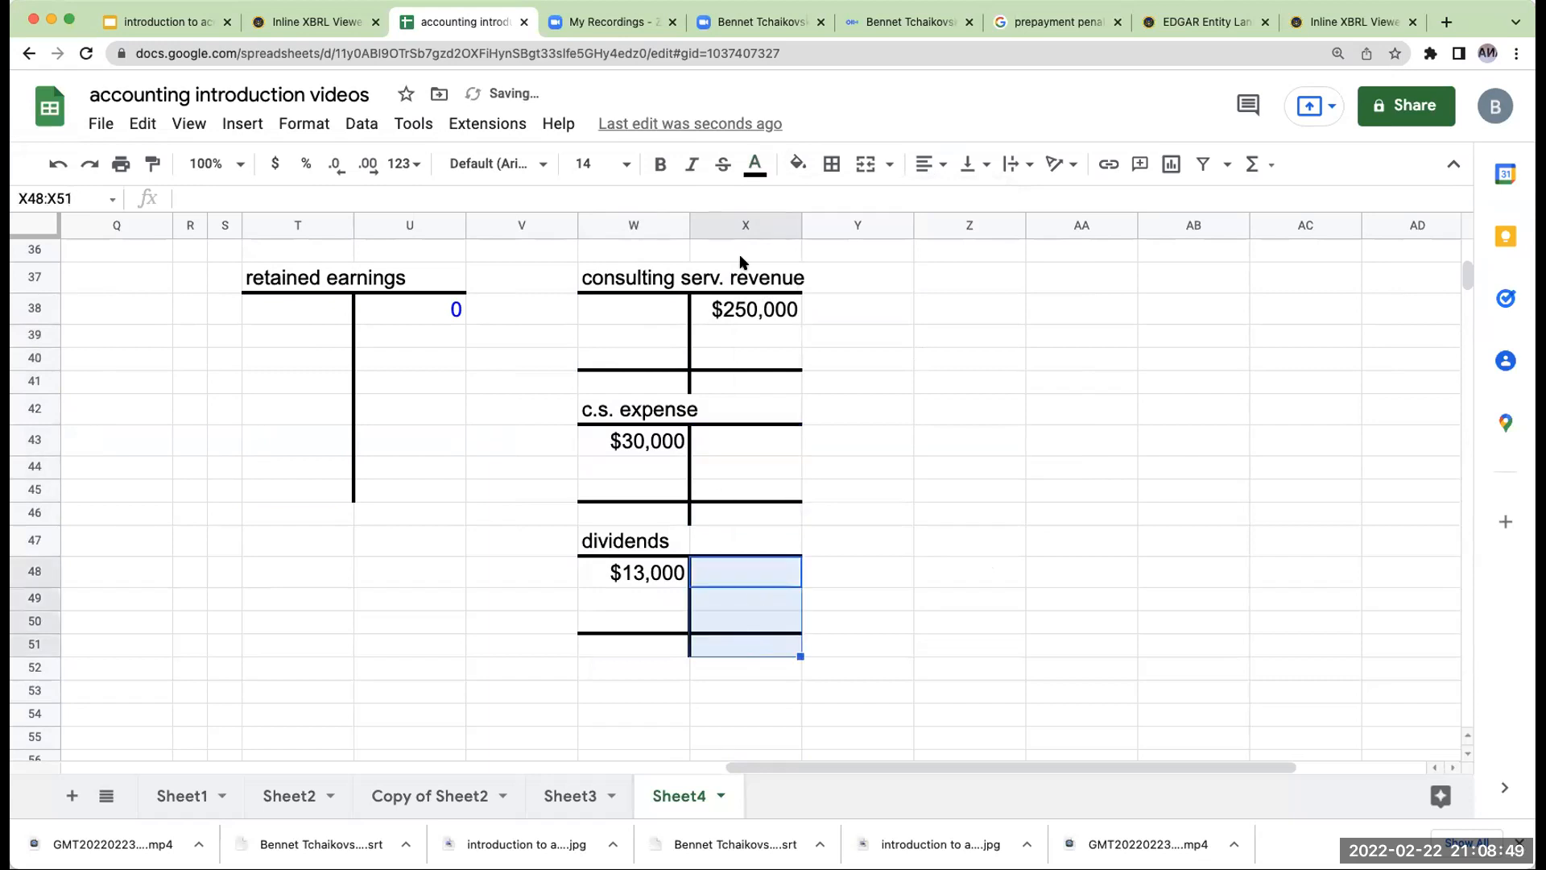
mouse_move(829, 370)
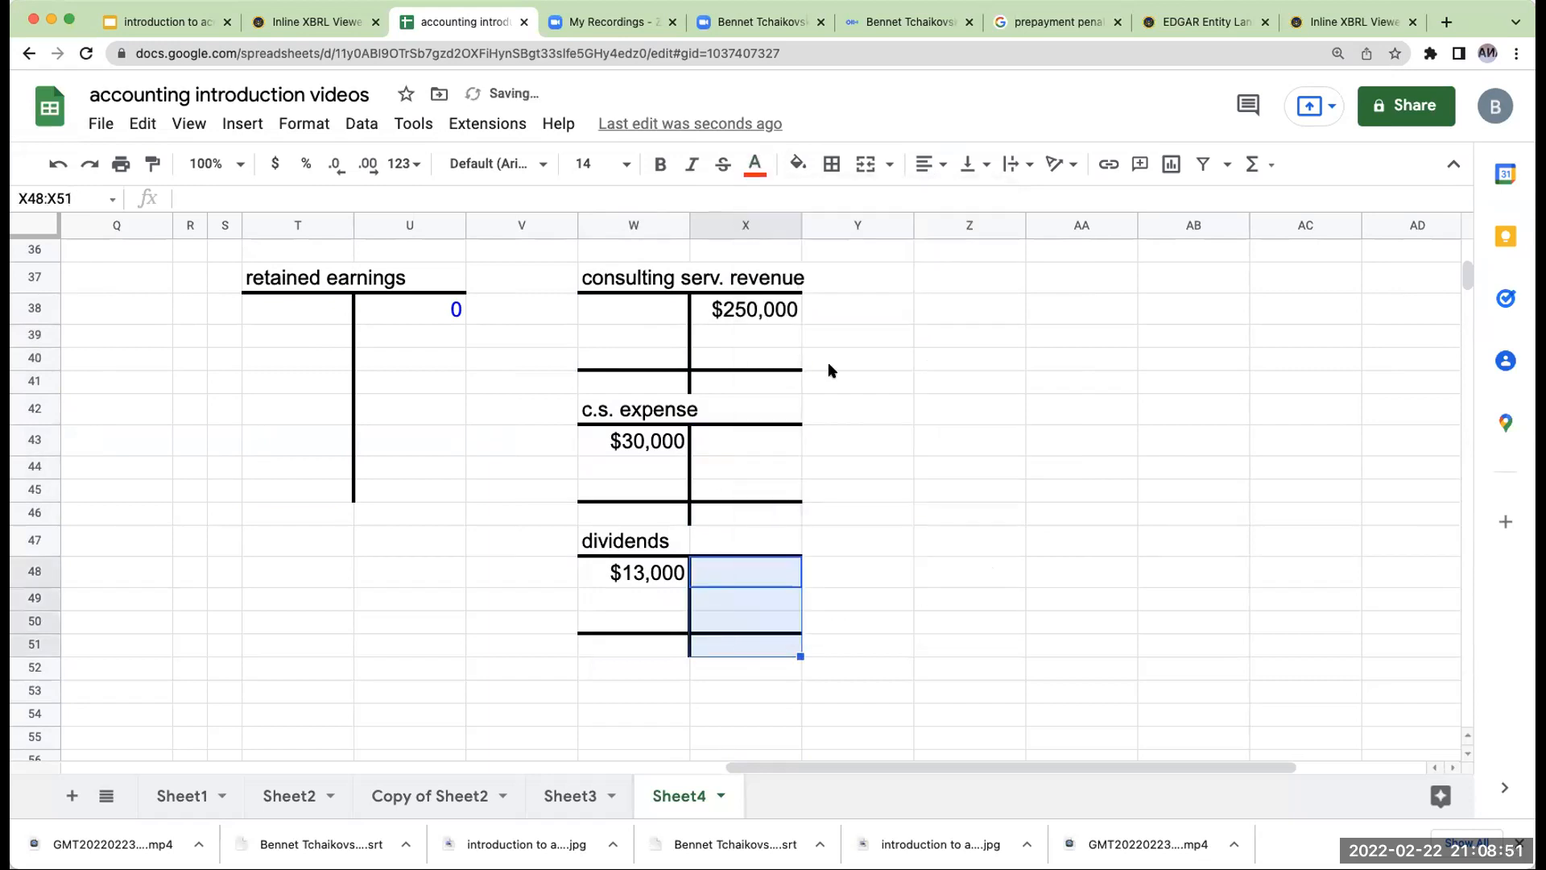
click(631, 335)
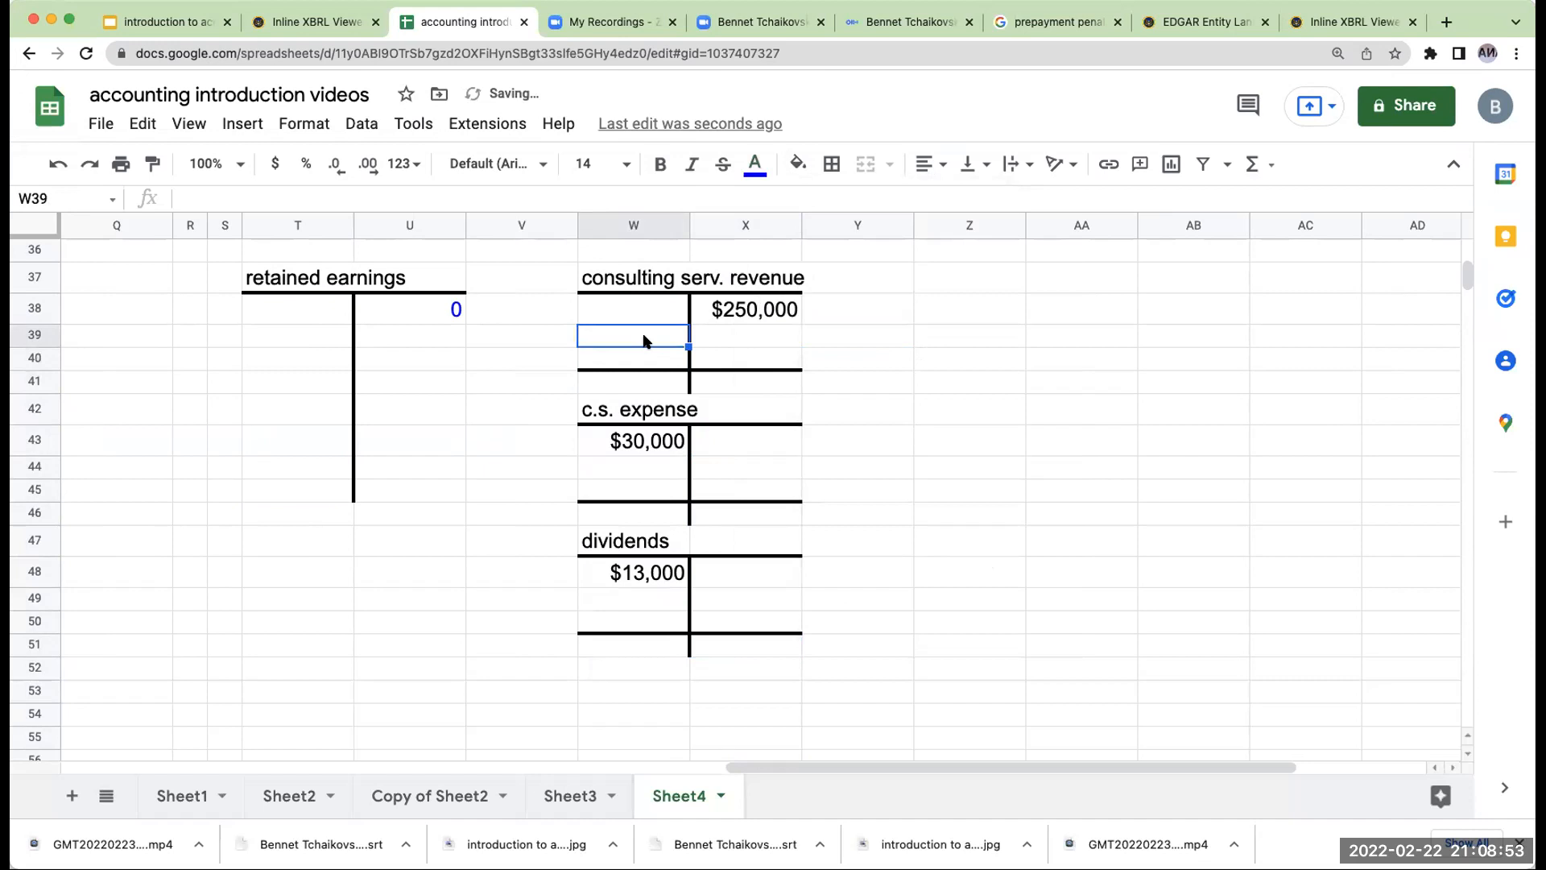
Close revenue with a $250,000 debit and c.s. expense with a +W43 credit, debiting retained earnings $30,000.
click(746, 357)
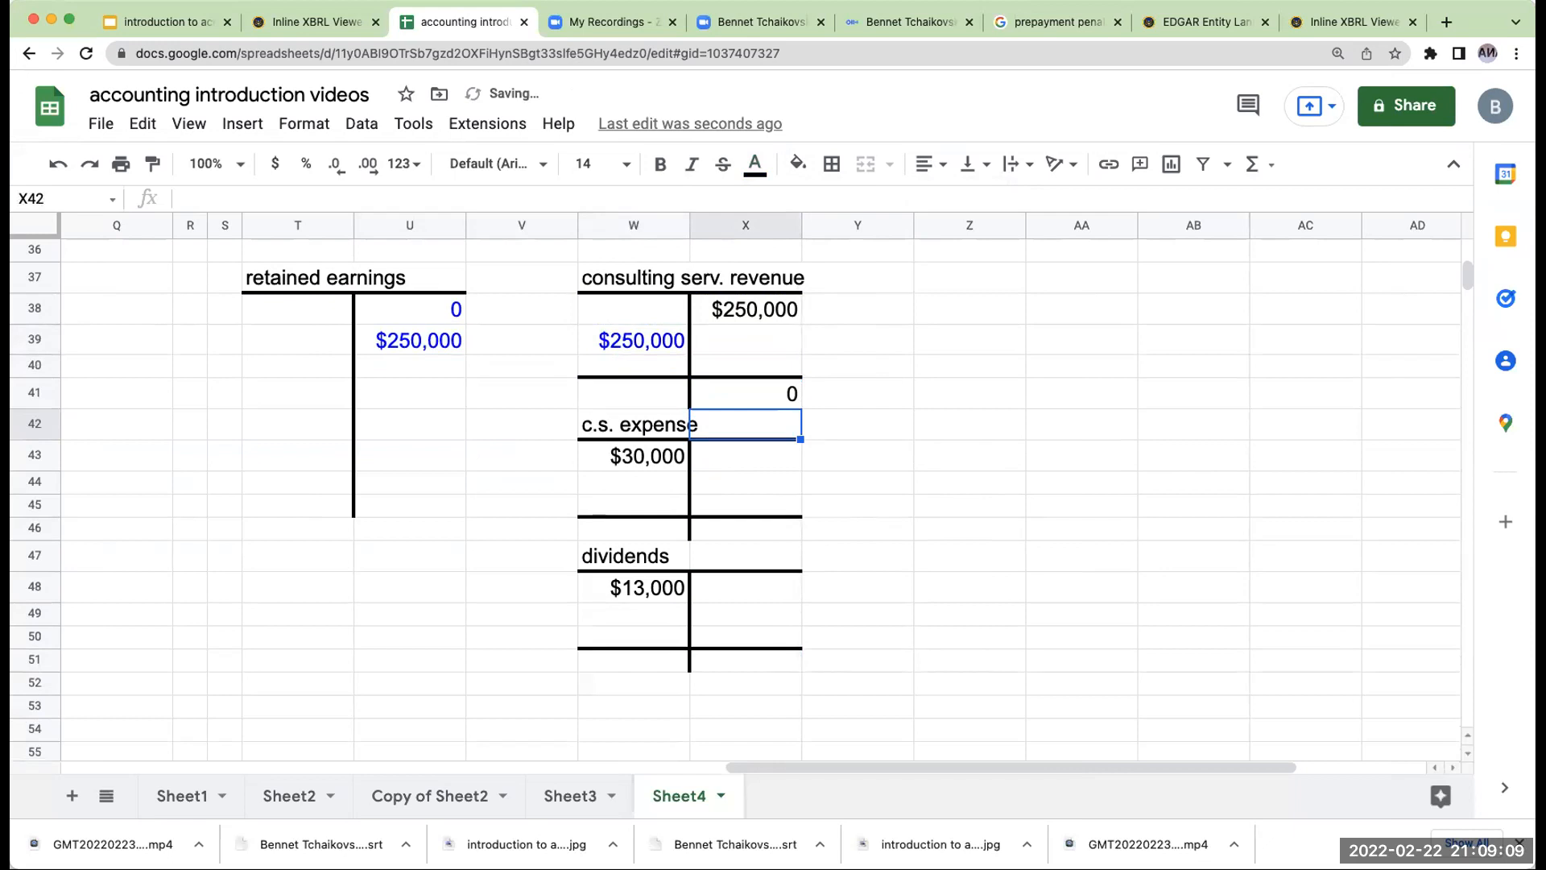
click(745, 483)
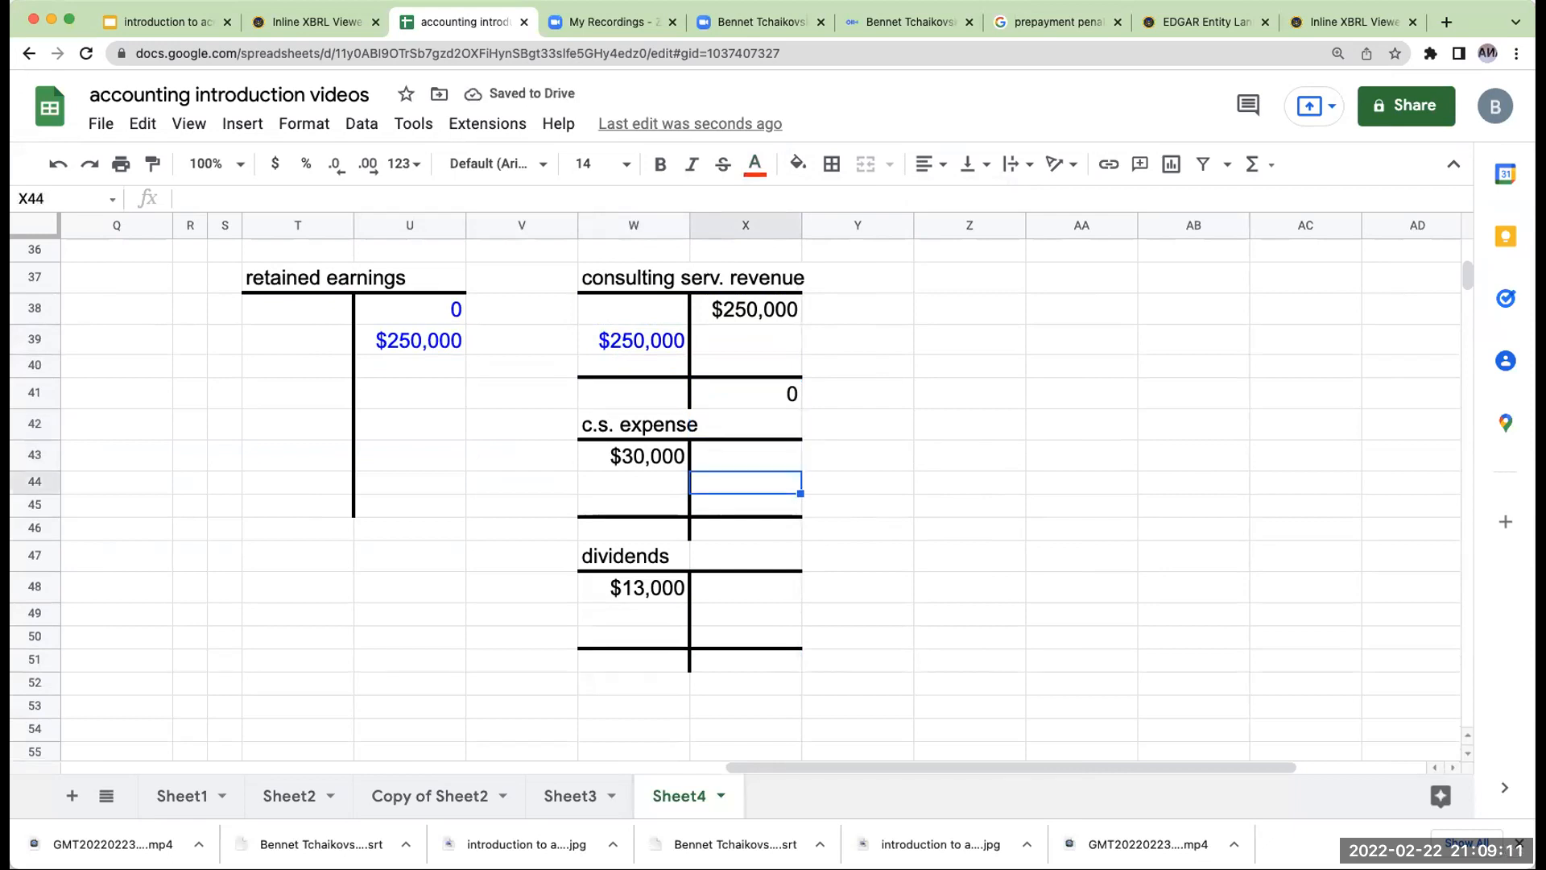
click(633, 481)
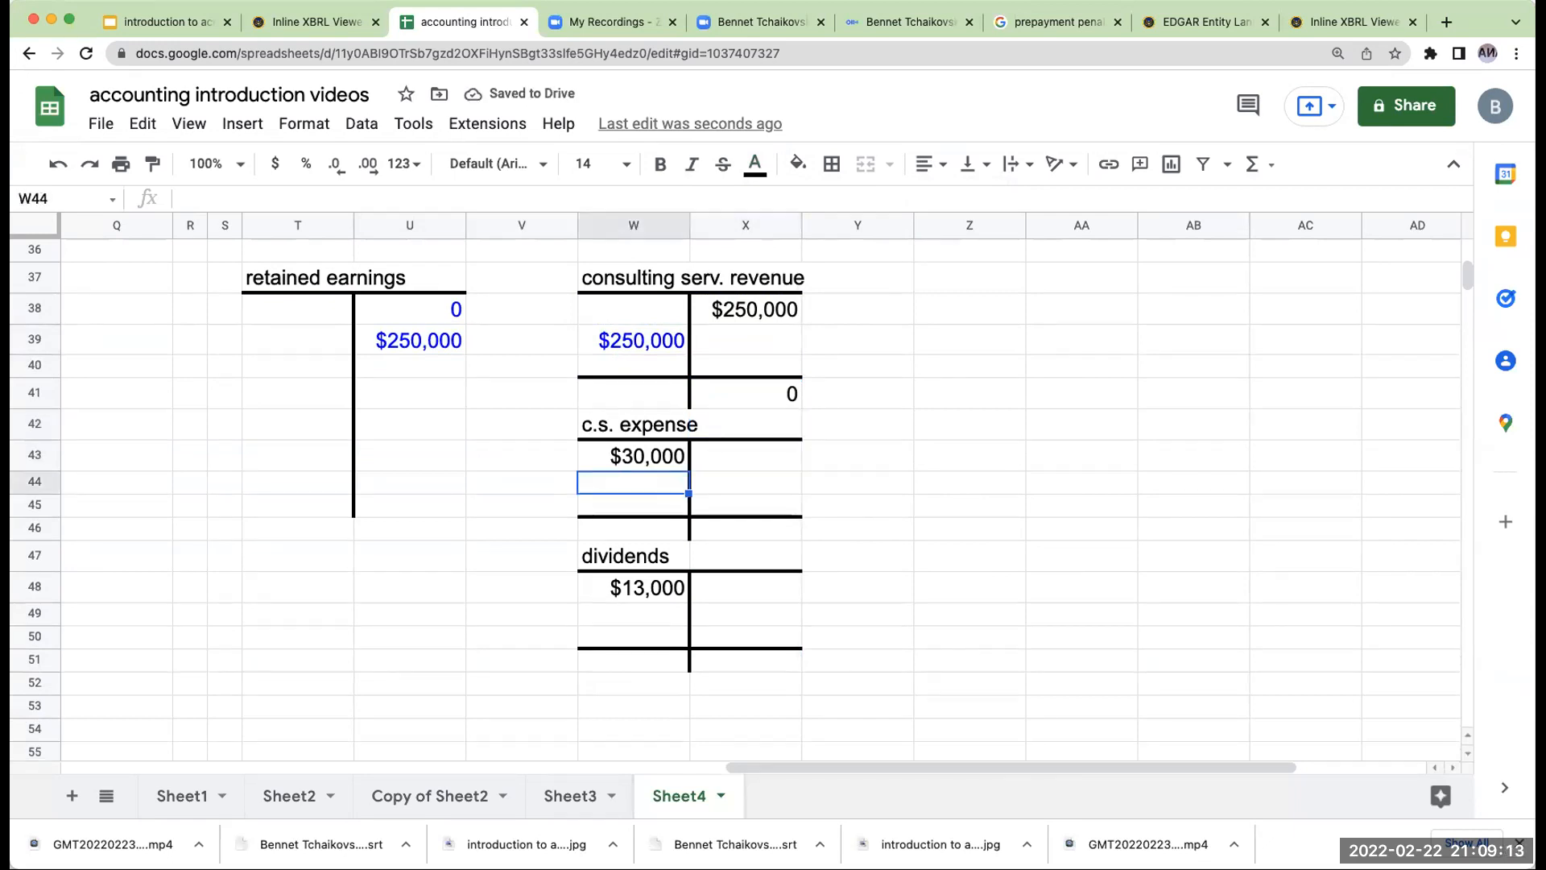
text(+W43)
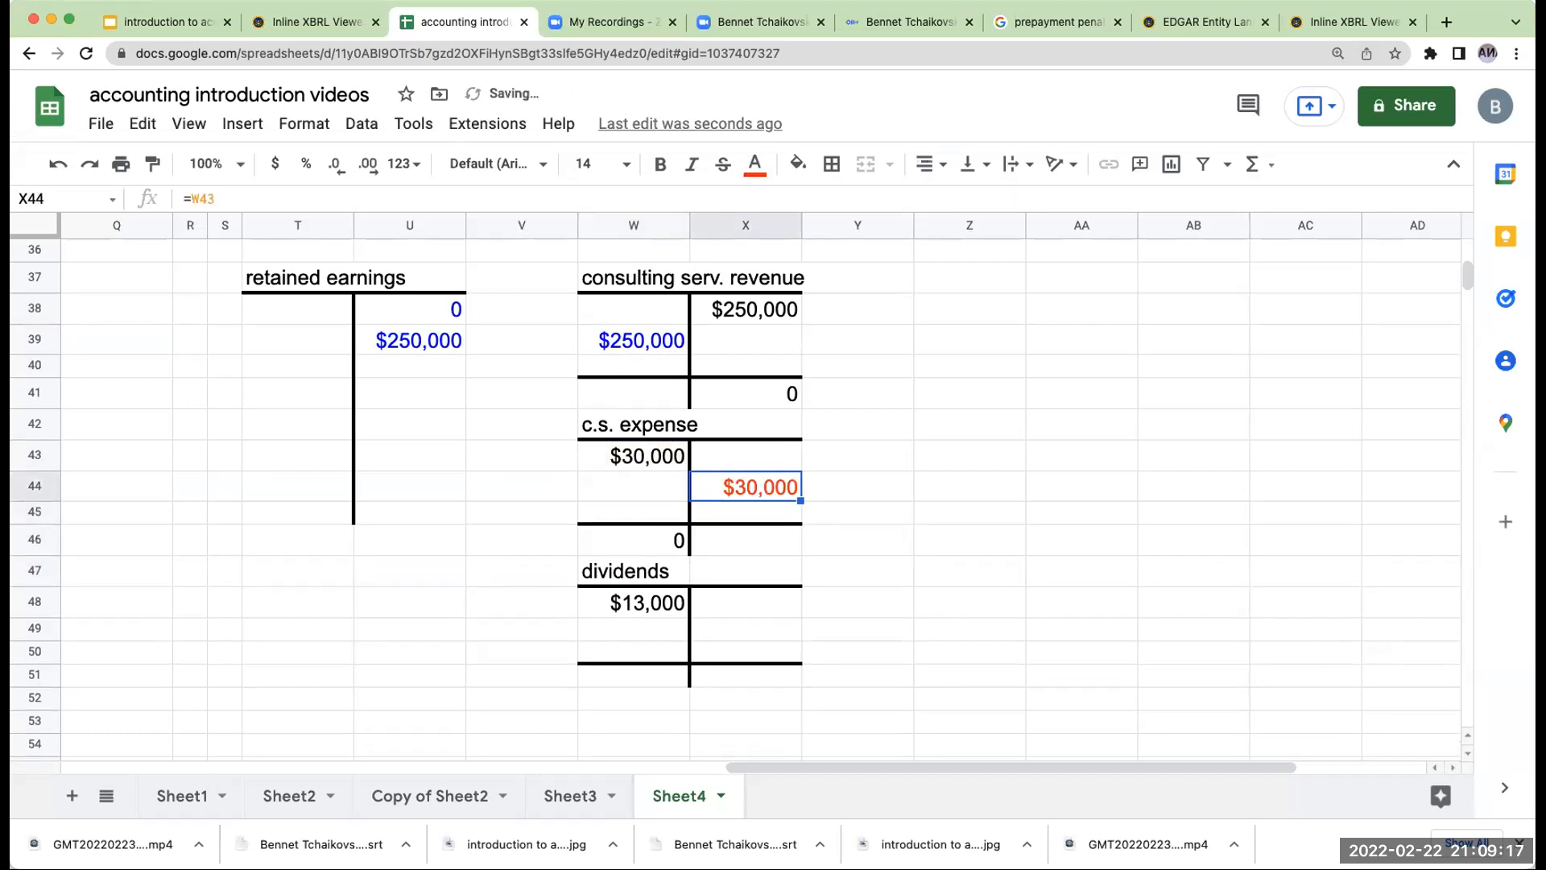
click(632, 487)
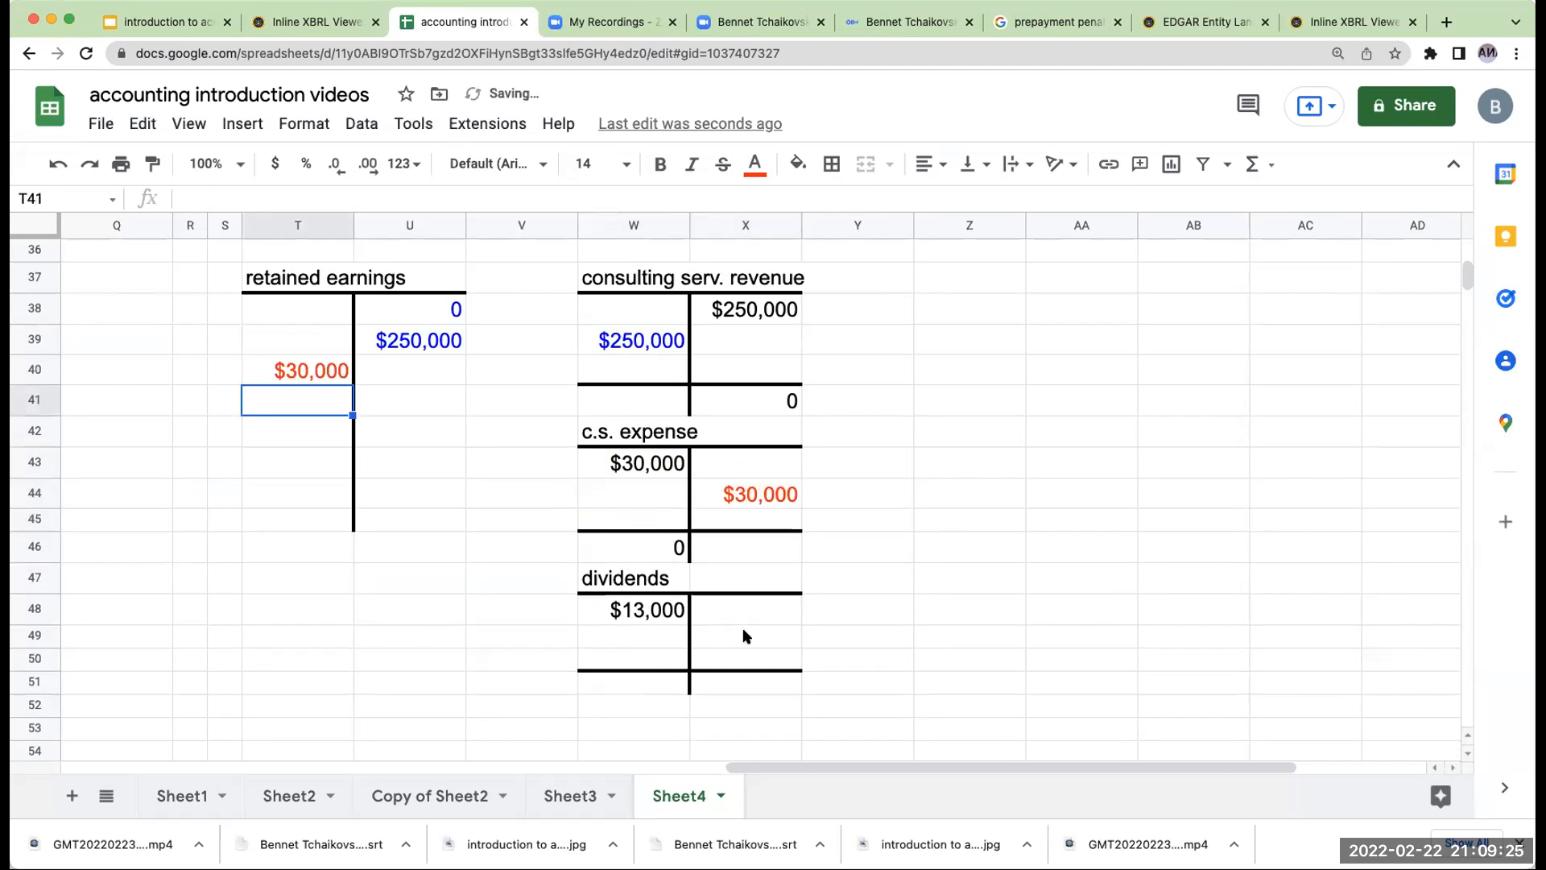
Close dividends with a $13,000 credit, debit retained earnings $13,000 and add its total line.
click(744, 637)
text($13,000)
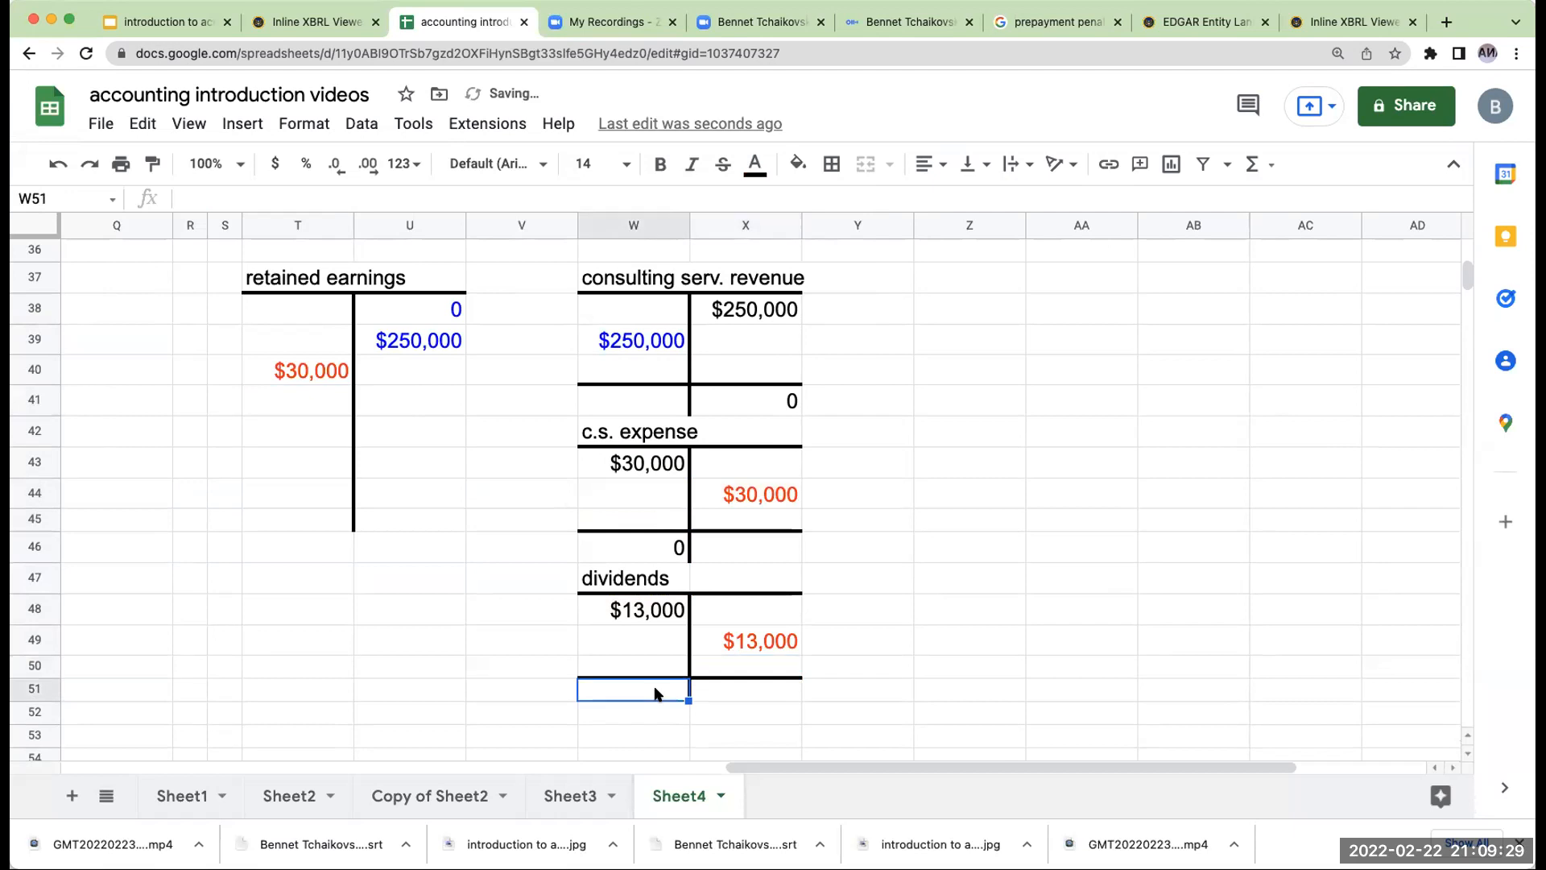
click(297, 399)
text($13,000)
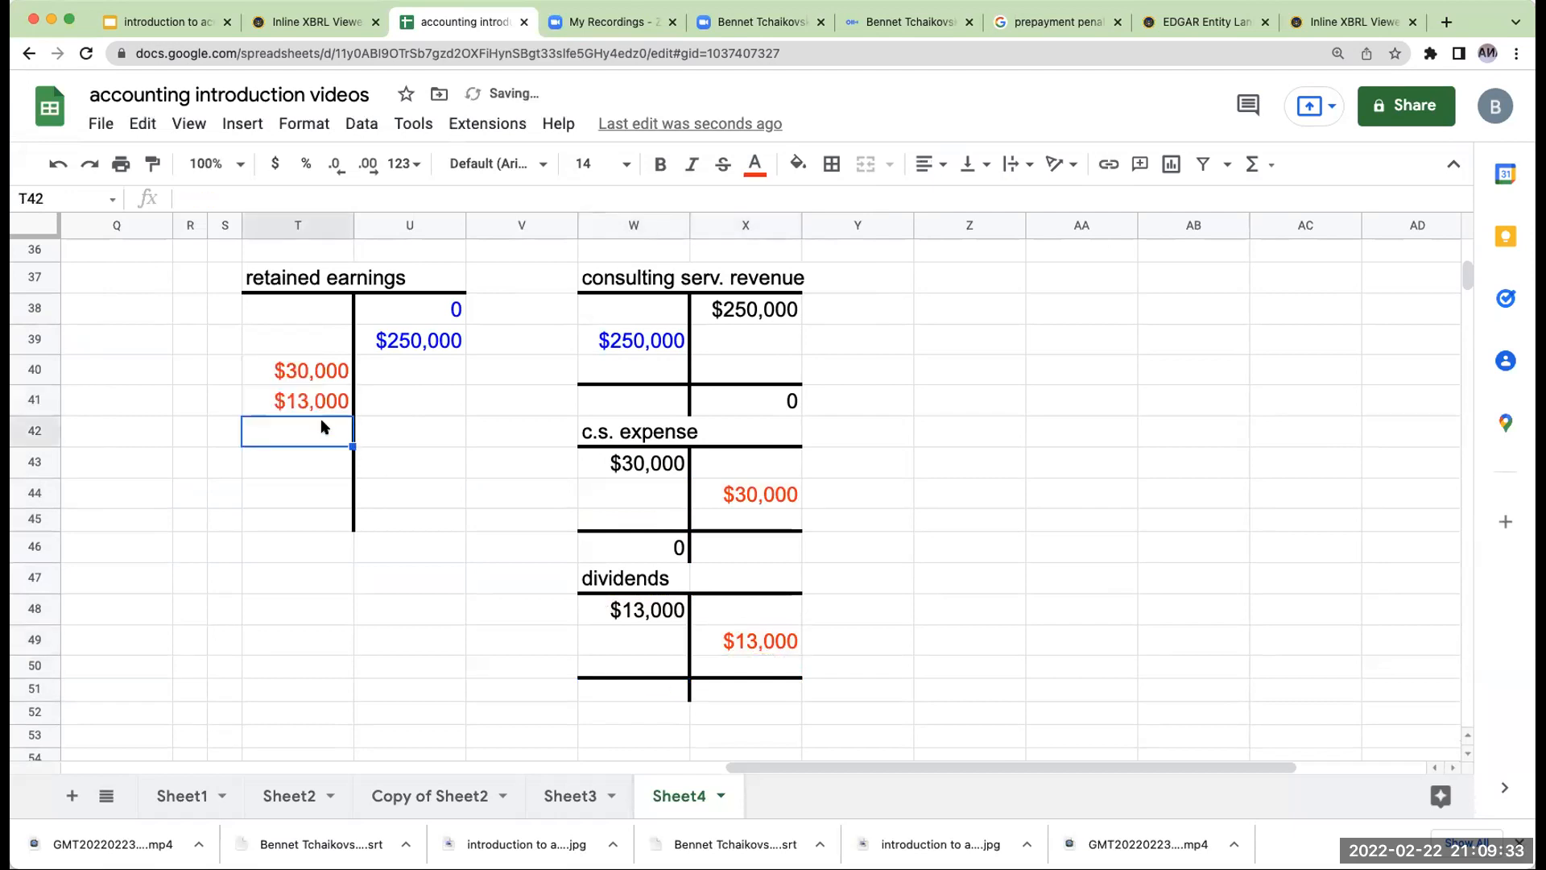
click(831, 163)
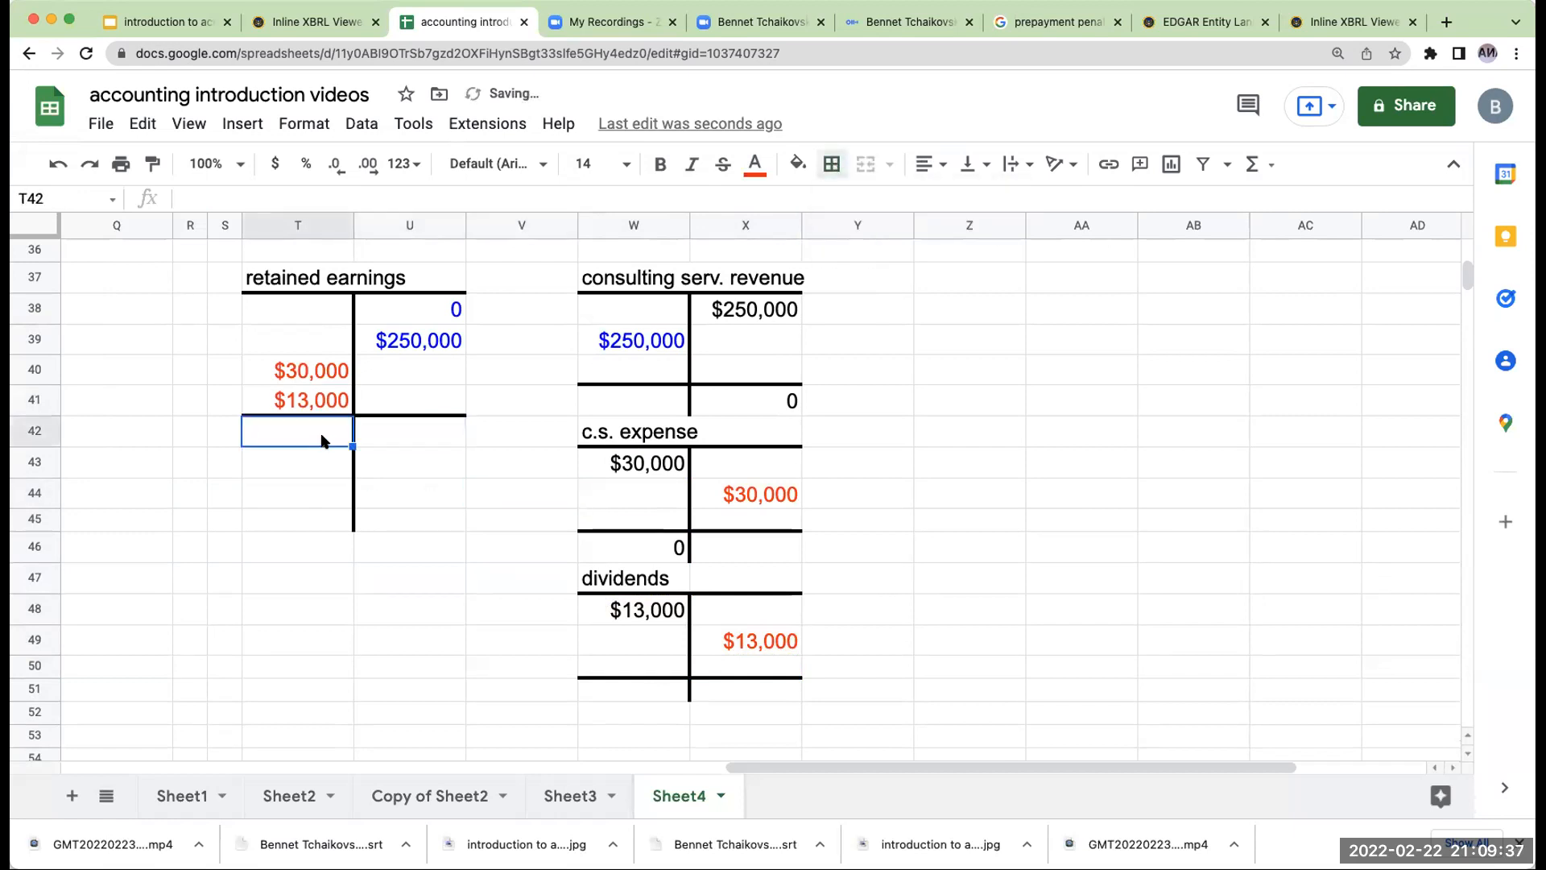
Total retained earnings debits $43,000 and credits $250,000, showing the $207,000 balance in cyan.
click(831, 163)
text(=T40+T41)
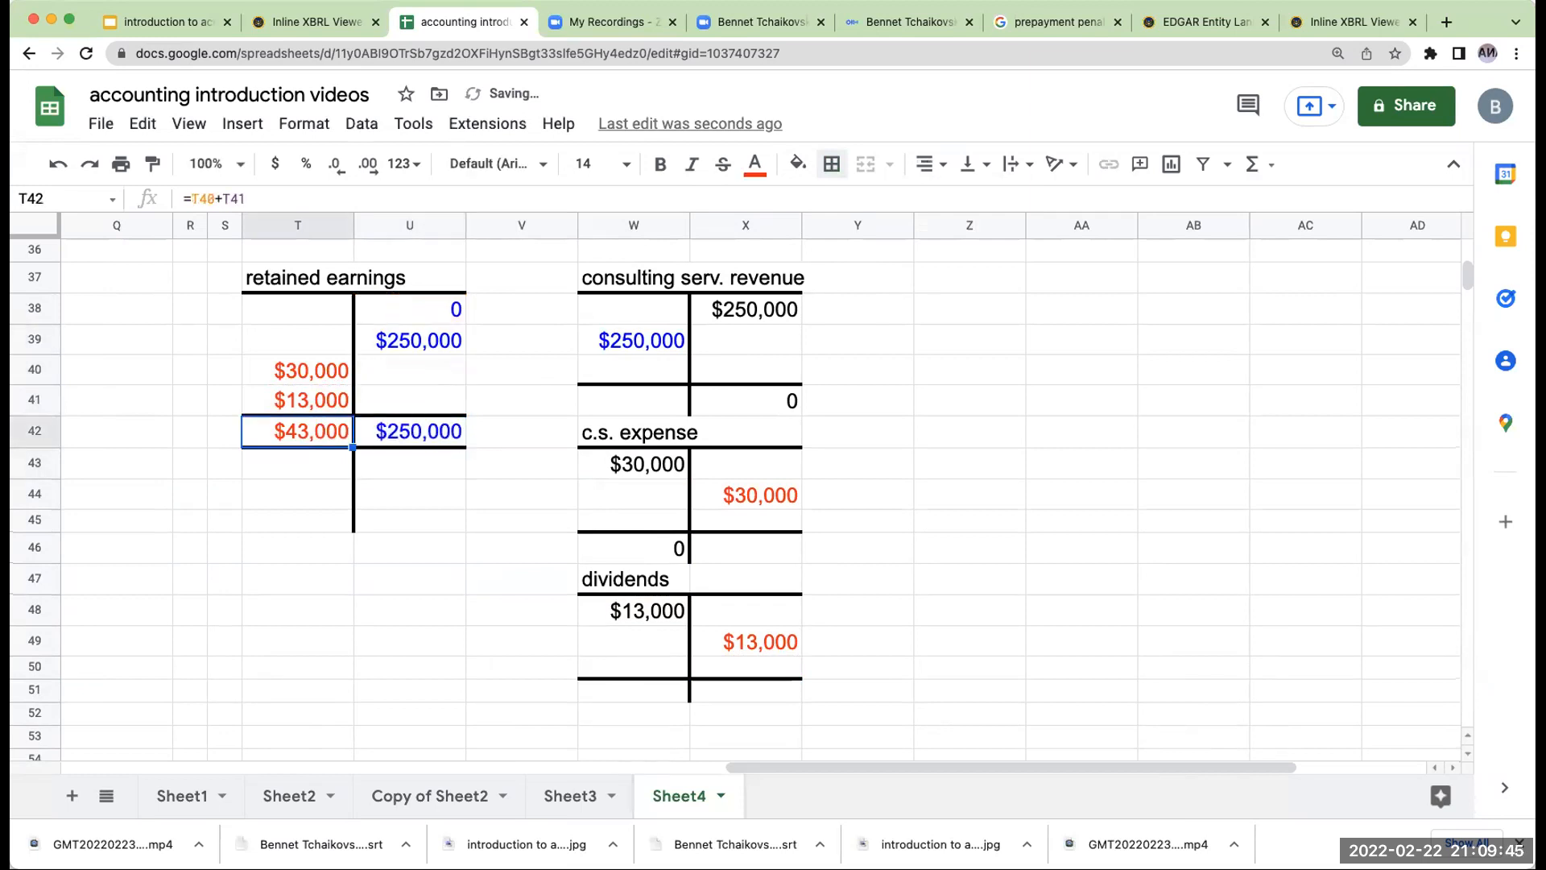
click(409, 431)
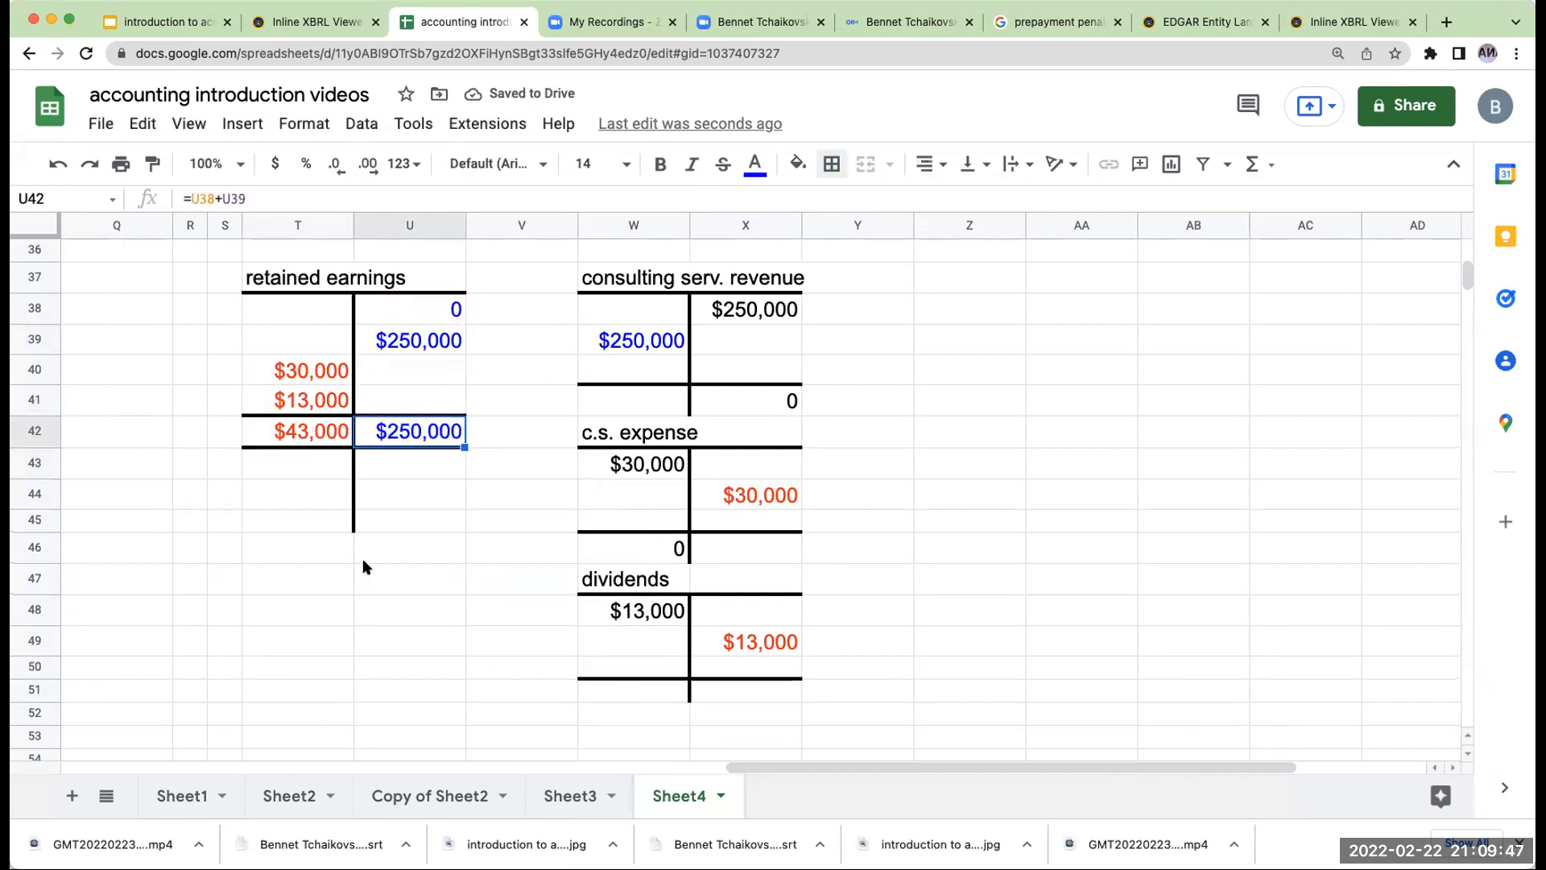
click(298, 519)
text(=U42-T42)
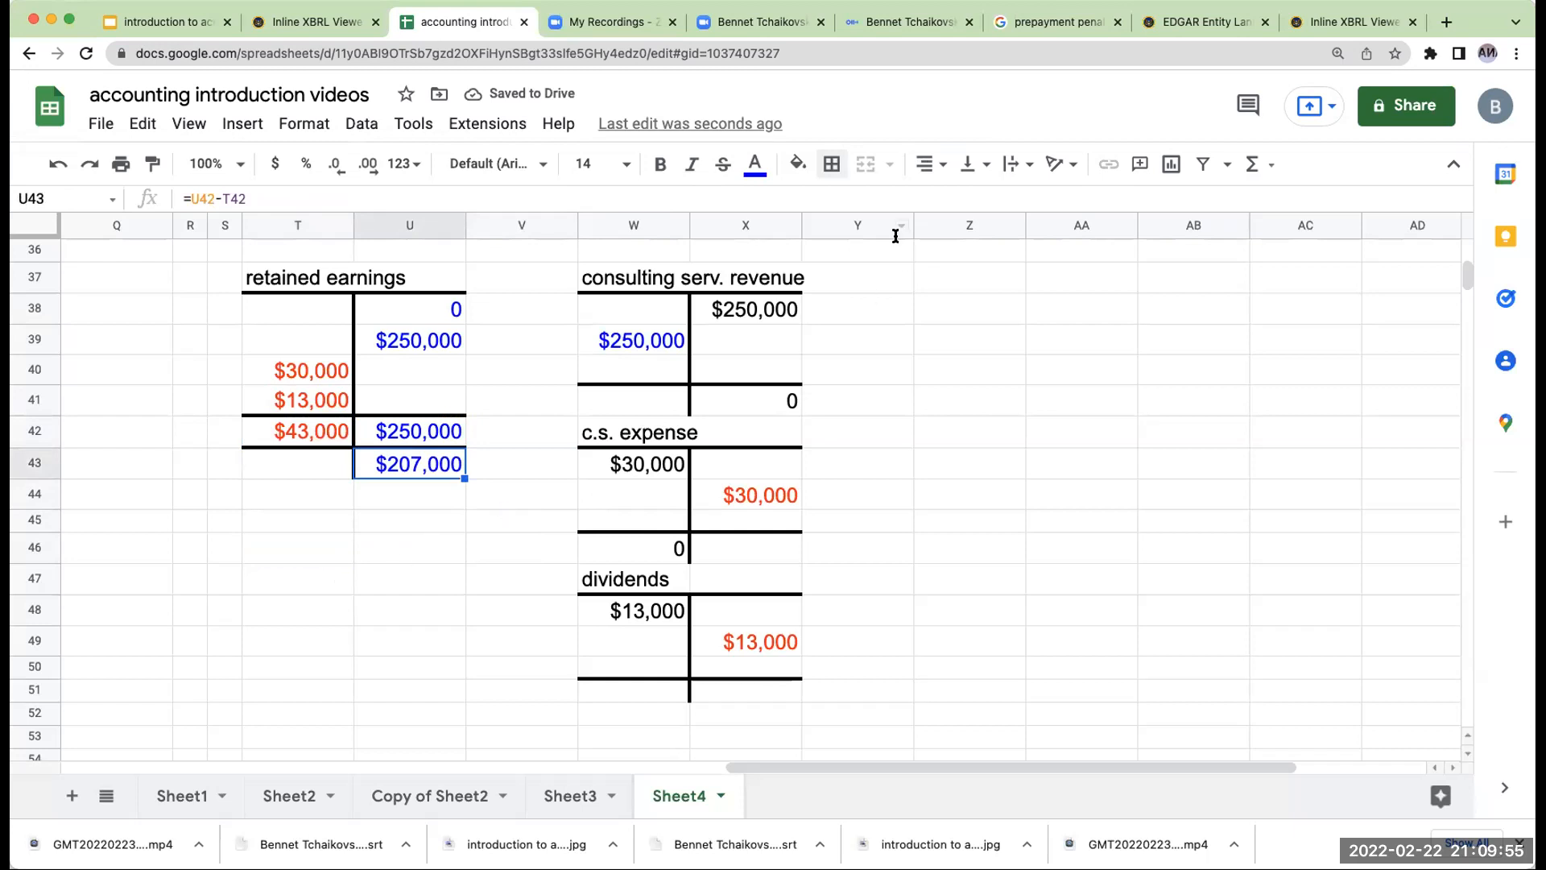
click(796, 163)
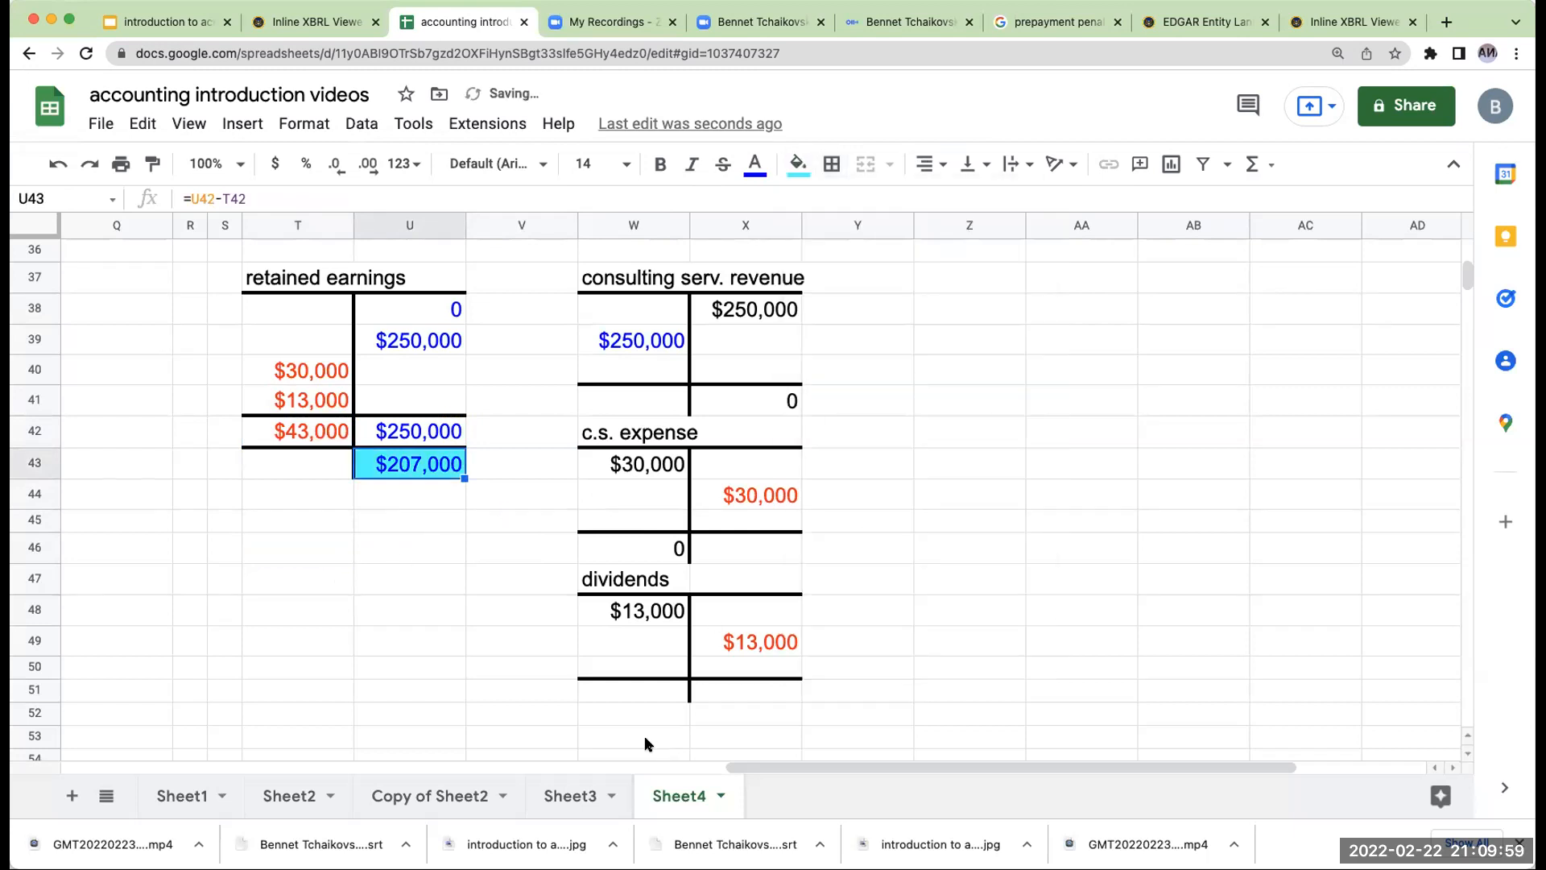
scroll(right, 3)
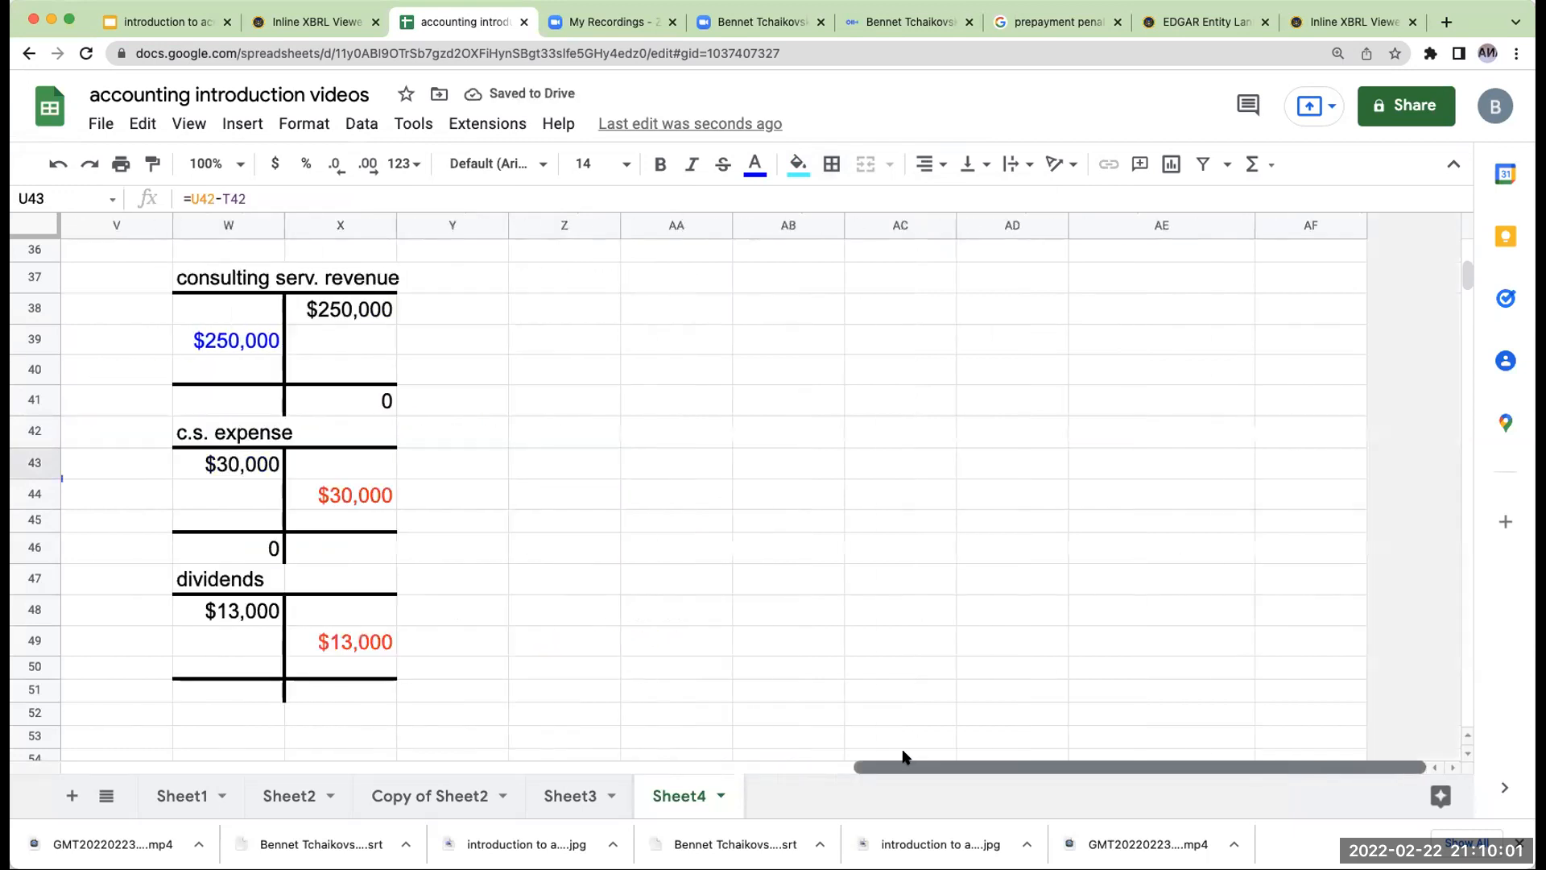
scroll(left, 3)
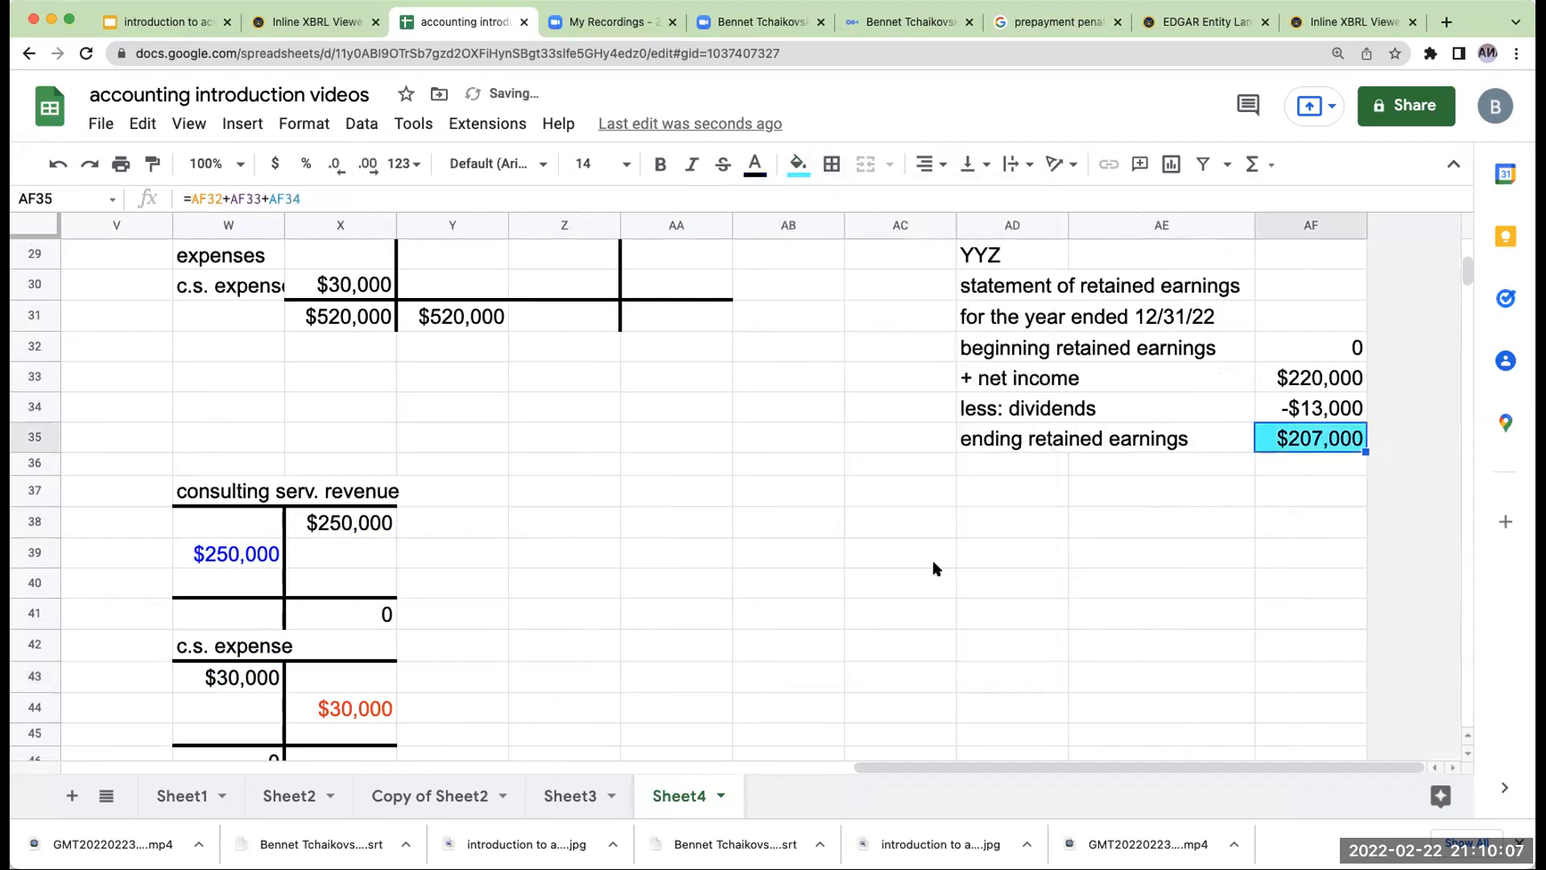
scroll(left, 3)
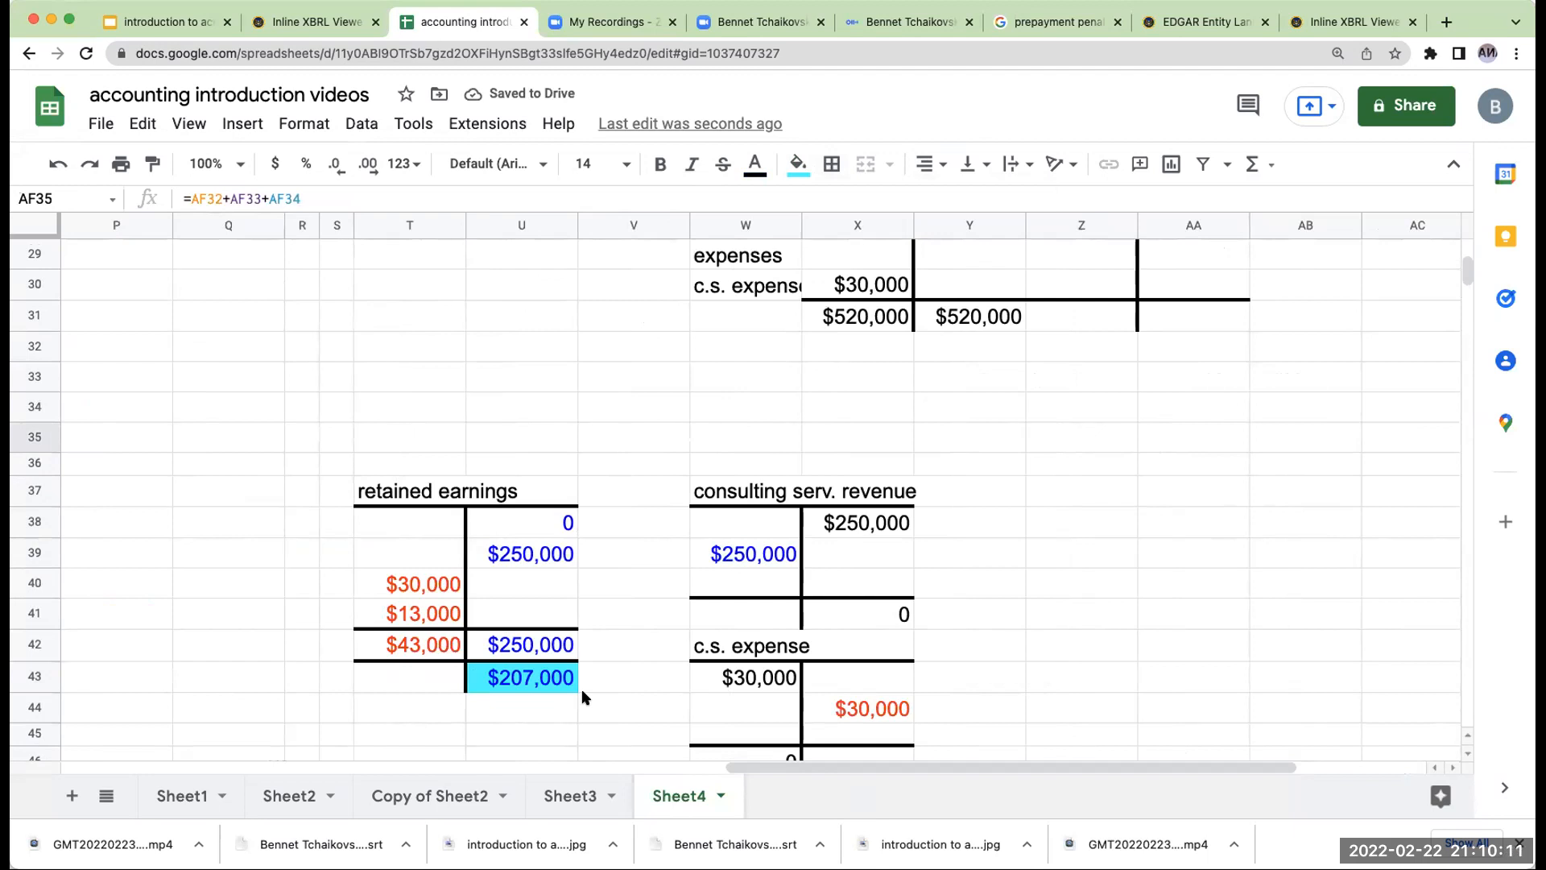
mouse_move(1128, 511)
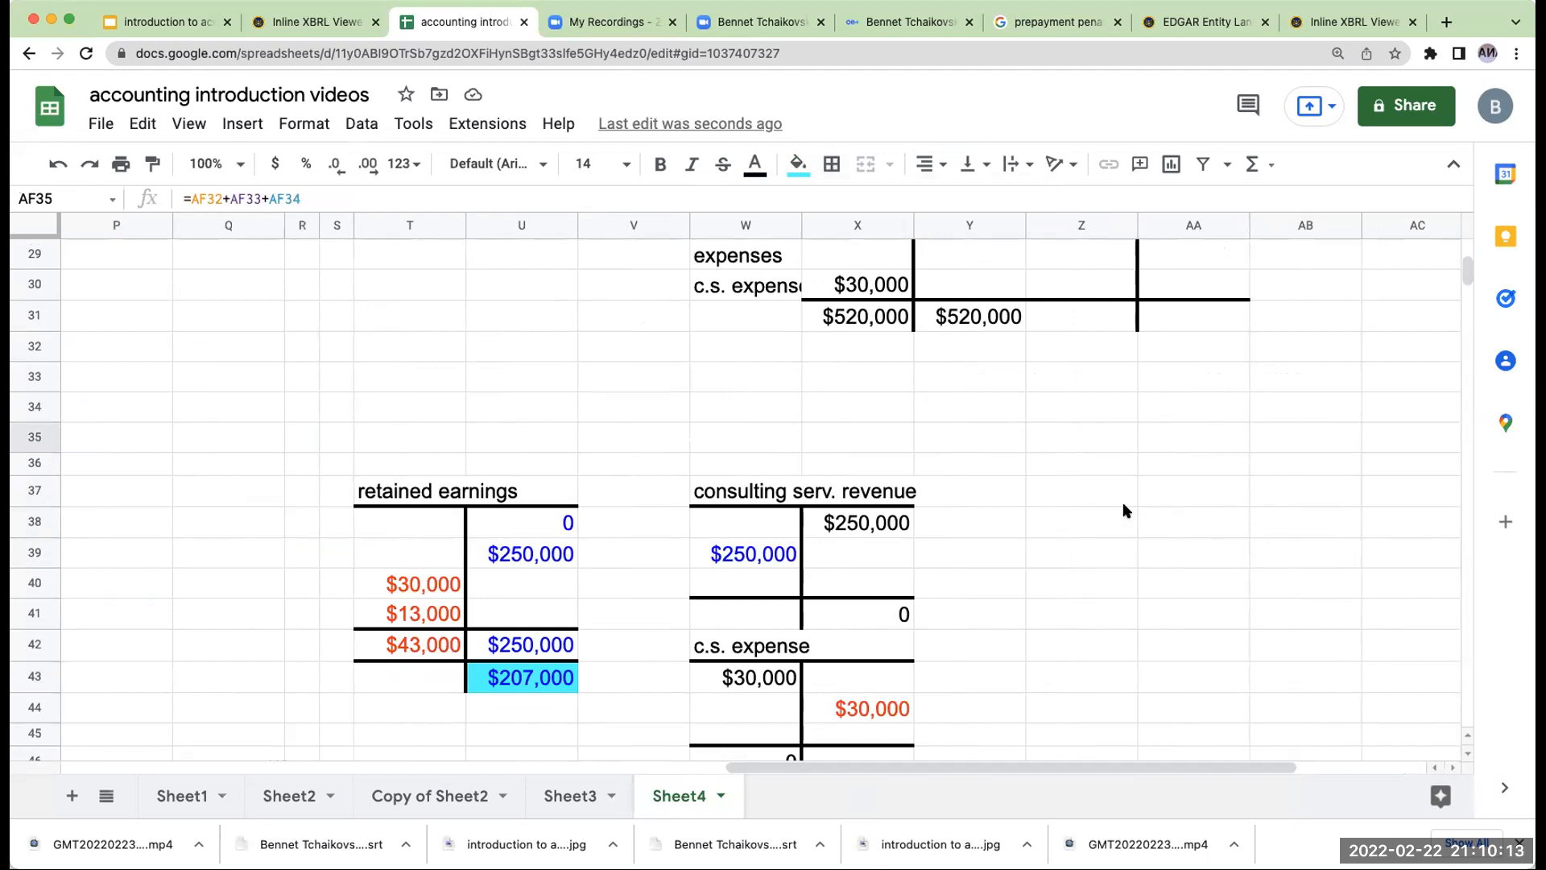
scroll(down, 3)
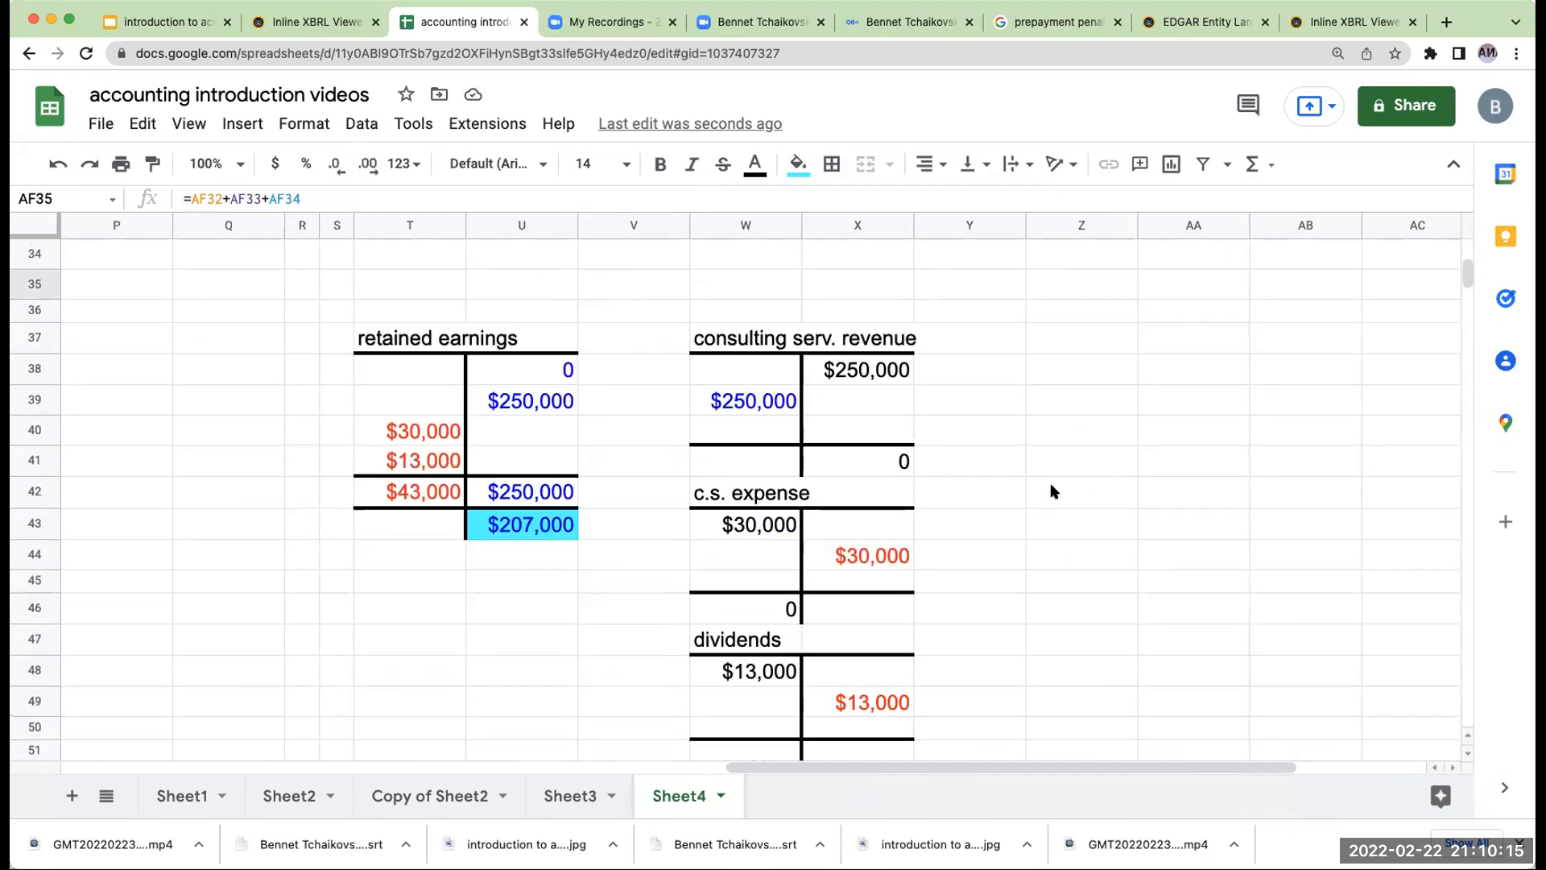
mouse_move(846, 429)
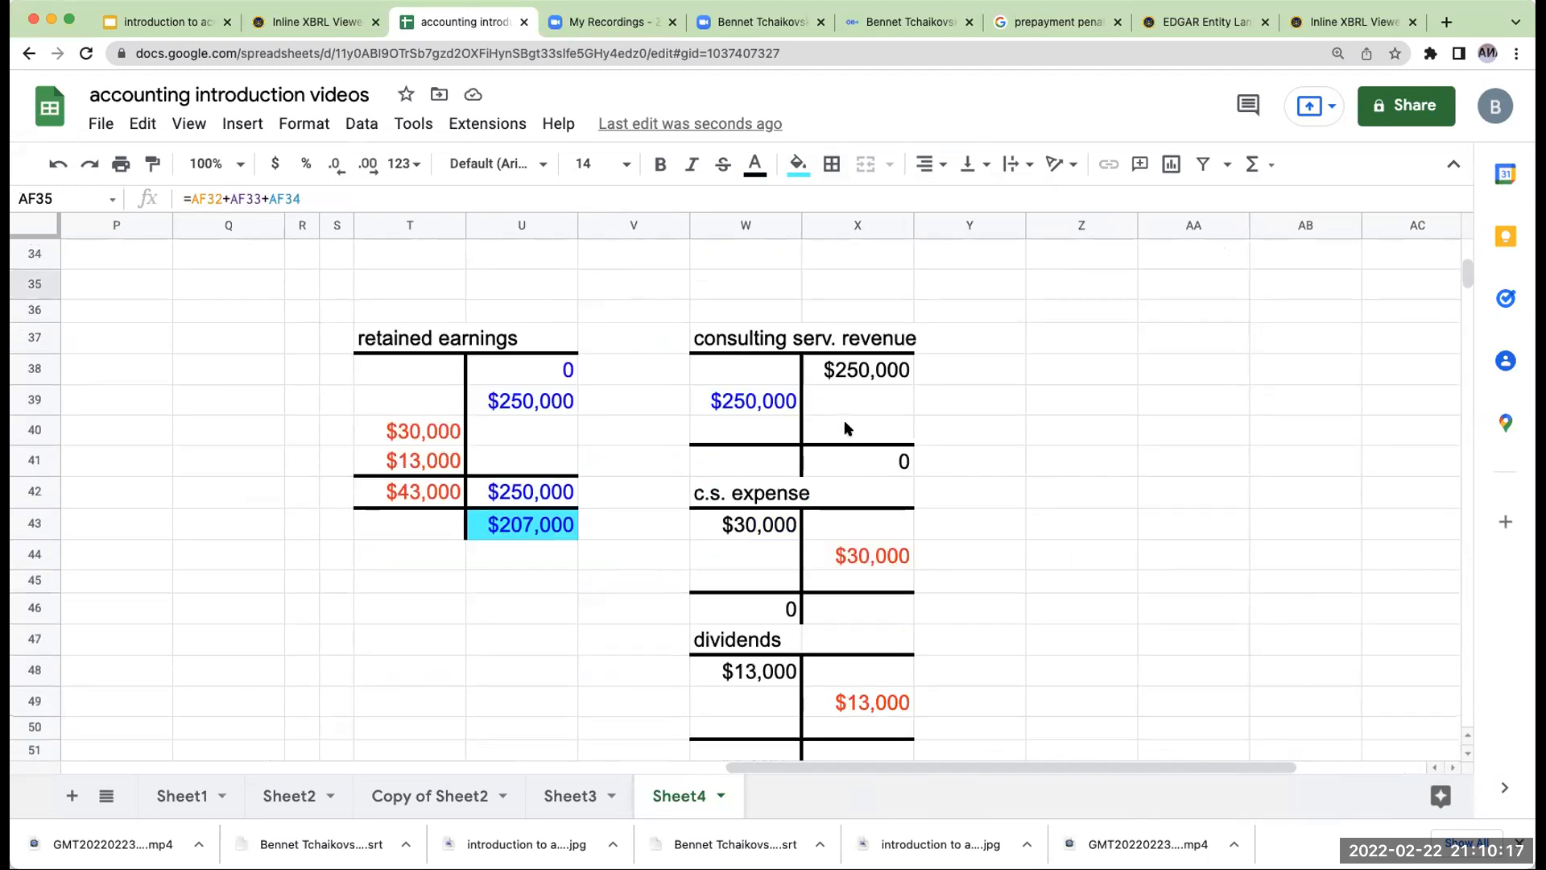
mouse_move(1033, 452)
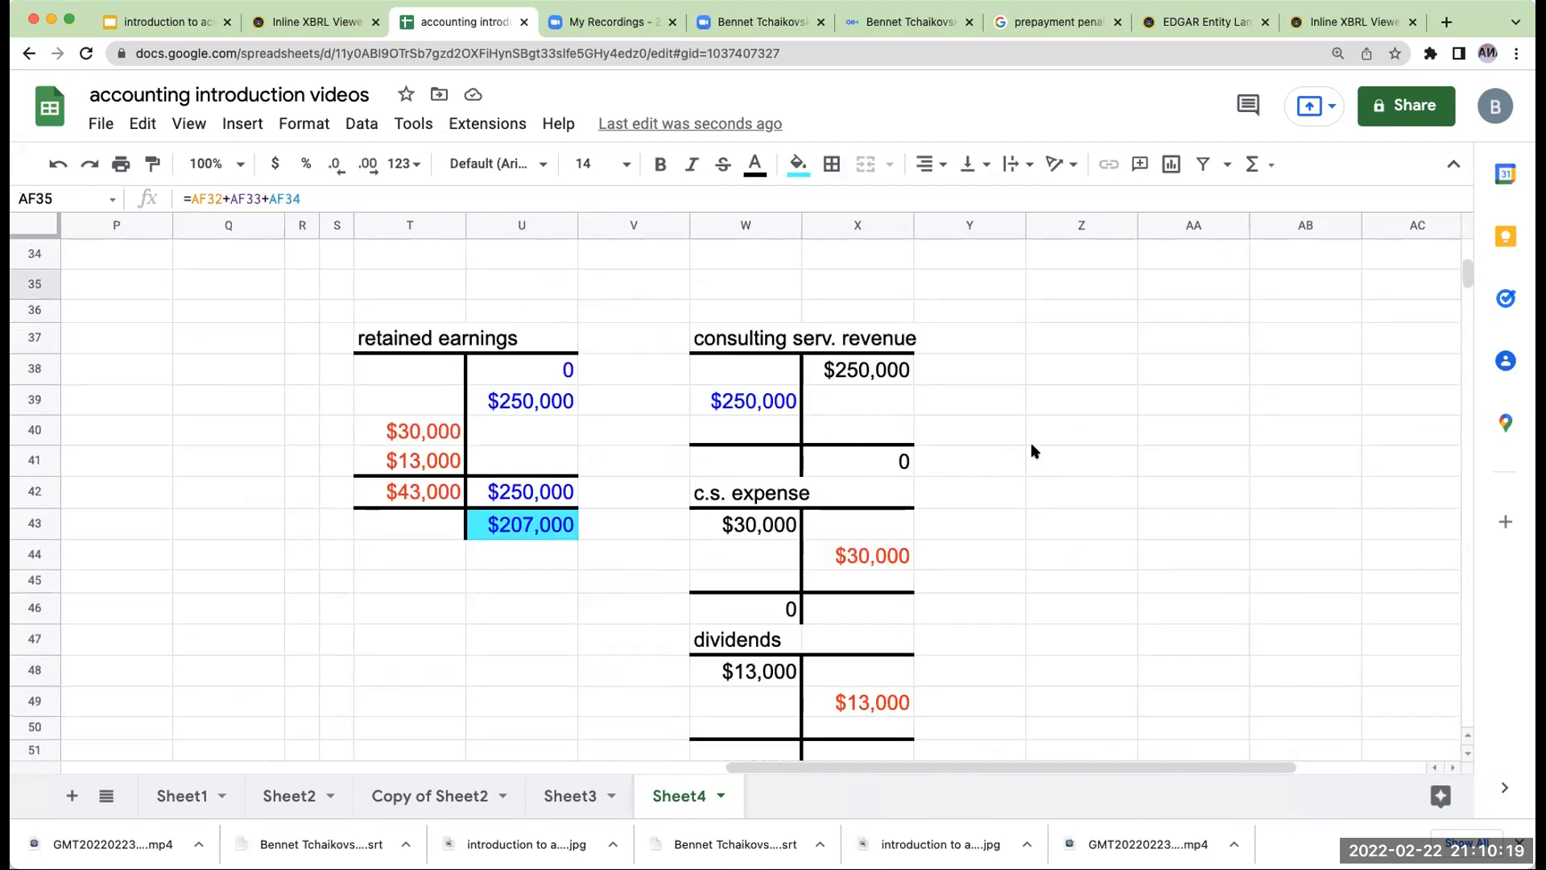
scroll(up, 3)
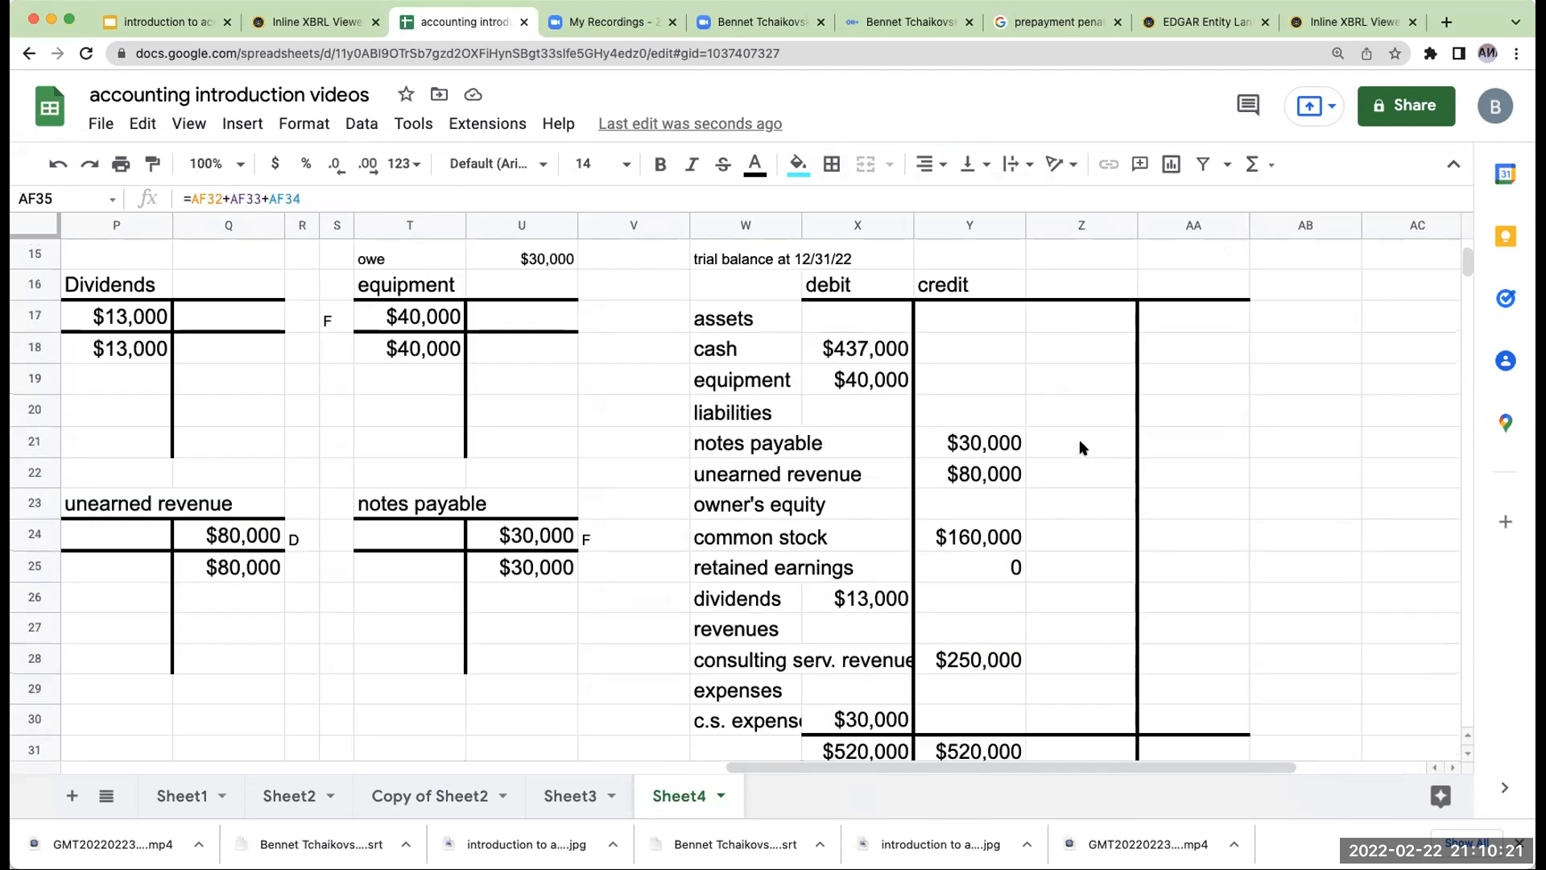
Insert a header row with 'unadjusted' and 'post closing' headings at font size 14.
click(856, 289)
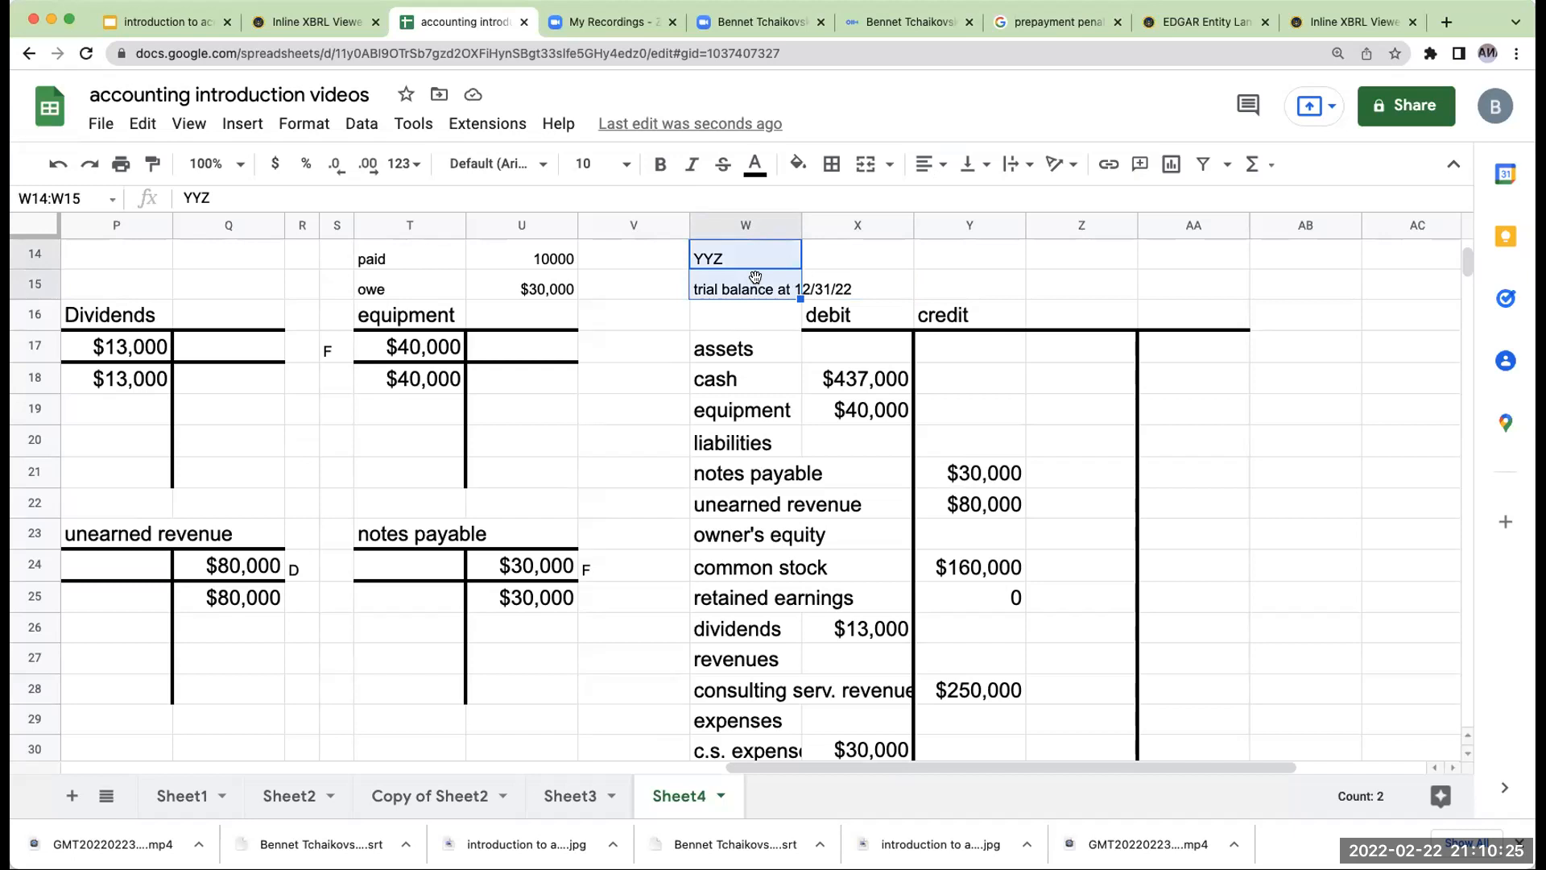
click(968, 344)
text(unadjusted)
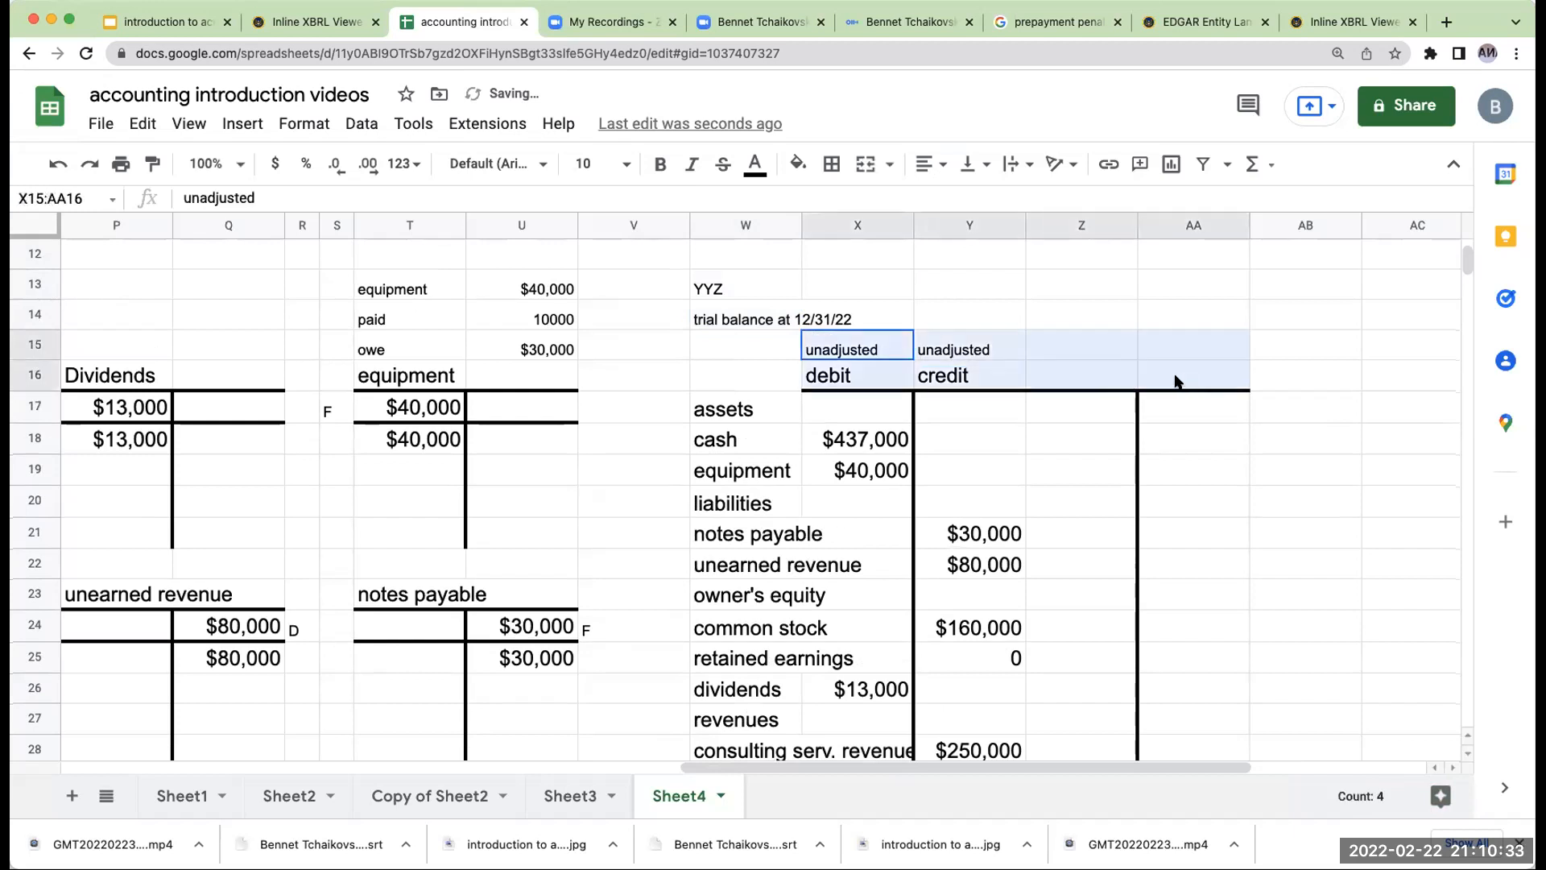
click(596, 164)
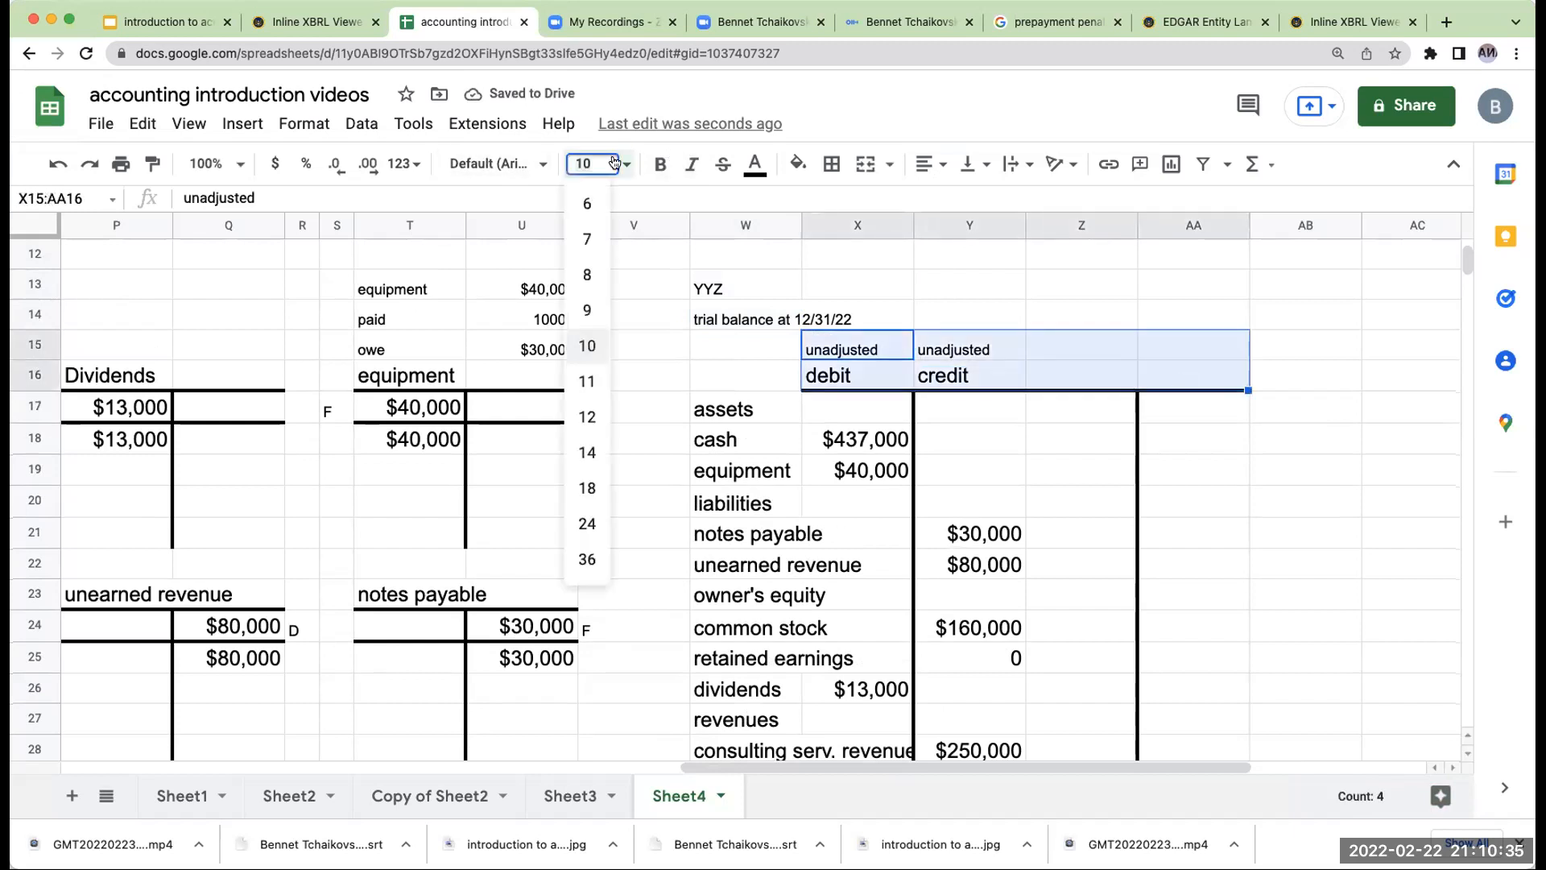
click(586, 452)
text(post clos)
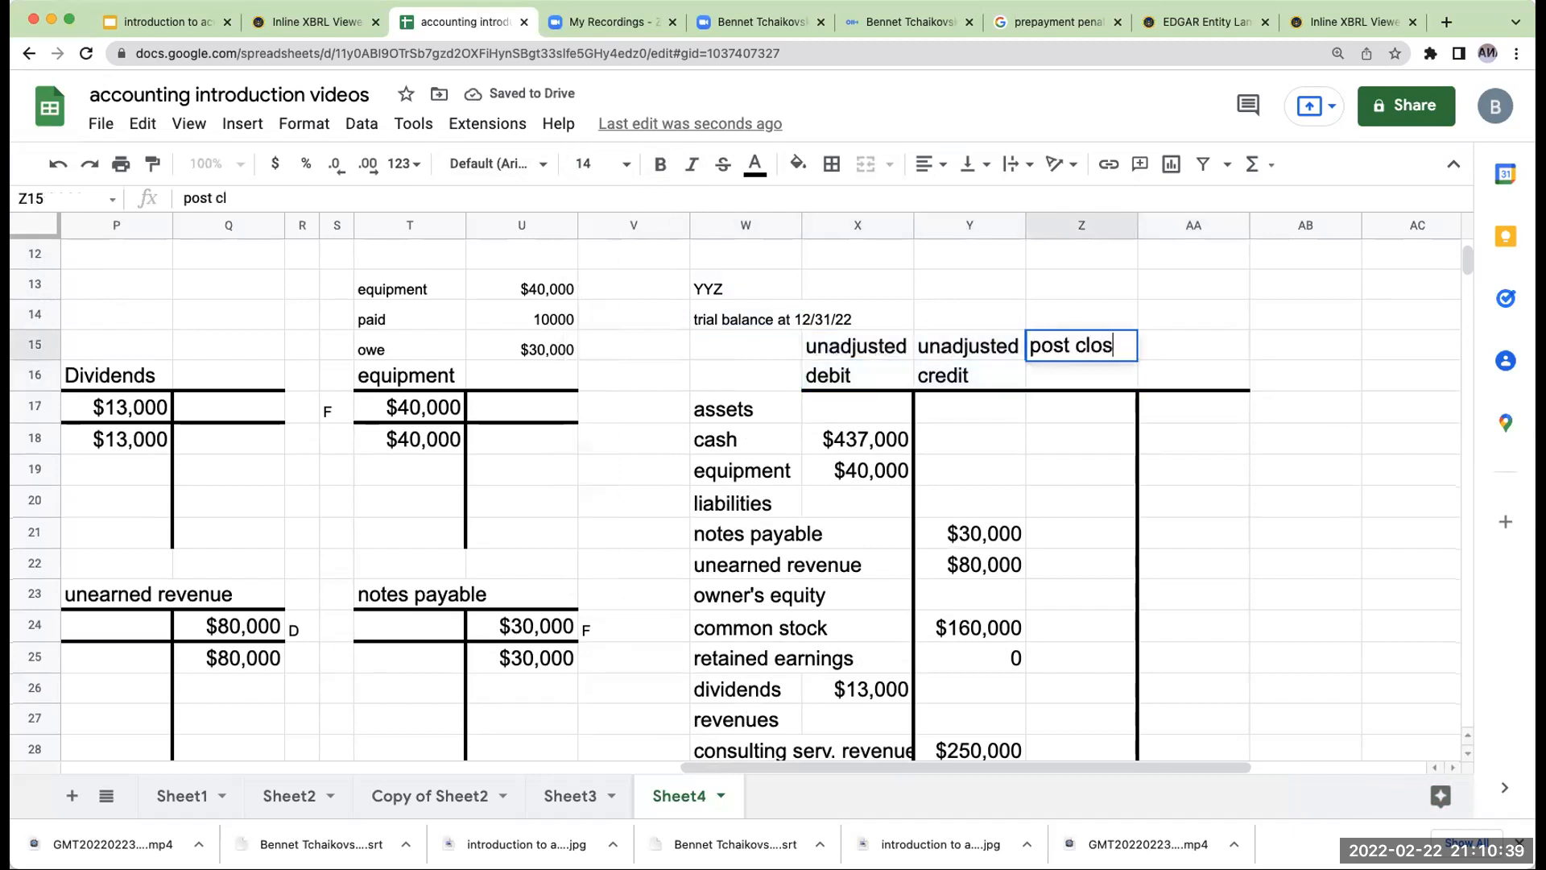
text(int)
click(1193, 346)
text(post closing)
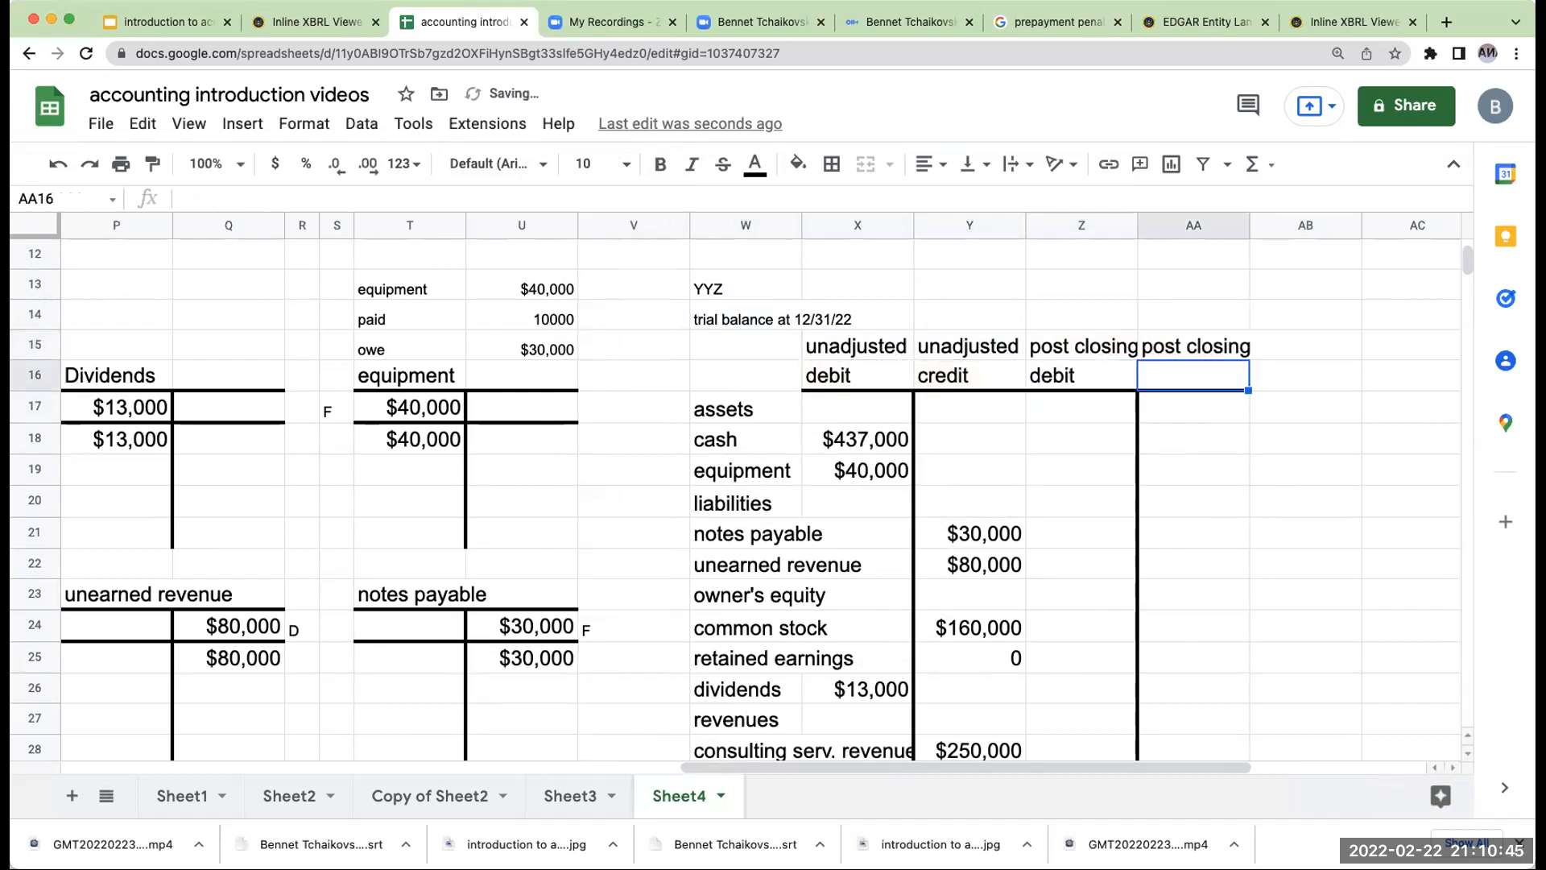
Start carrying cash into the post-closing debit column with =X18 style references.
scroll(down, 3)
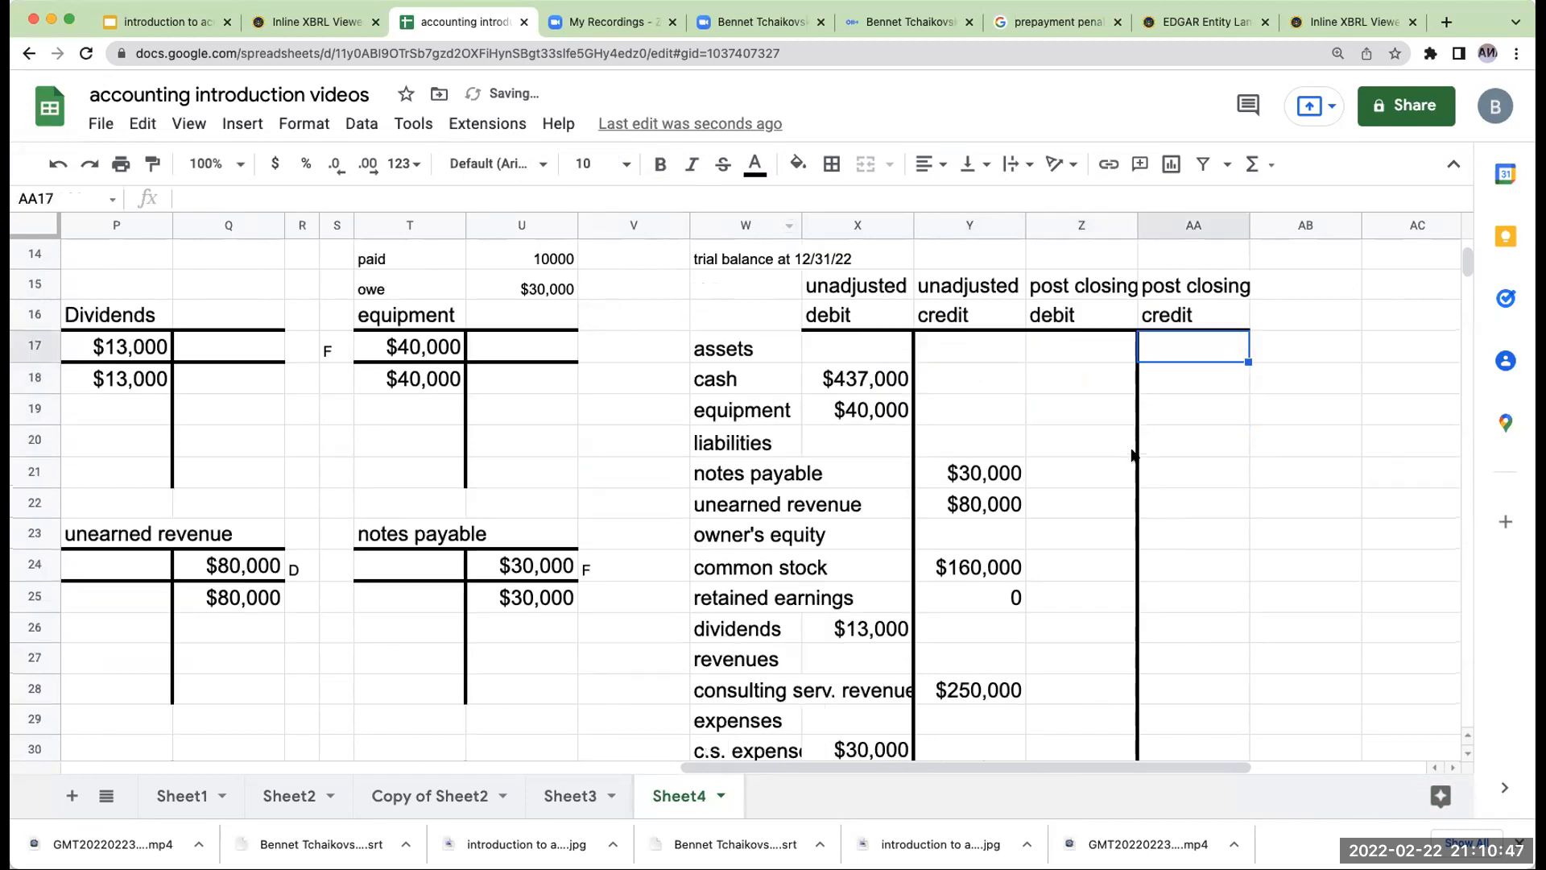
click(1080, 377)
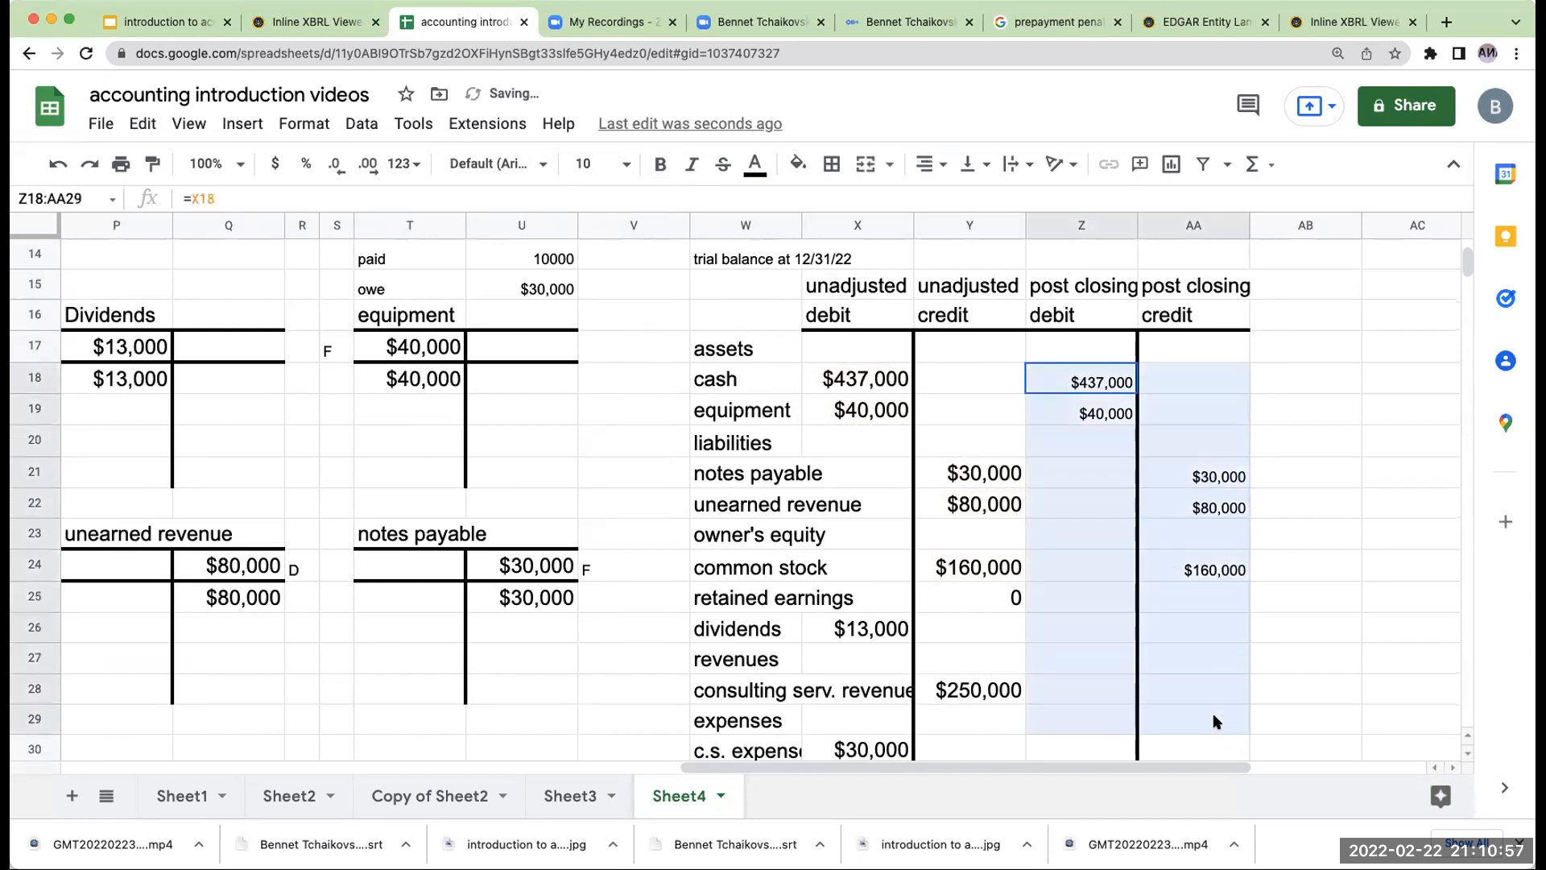
Check the c.s. expense and consulting revenue T-account balances before posting.
scroll(down, 3)
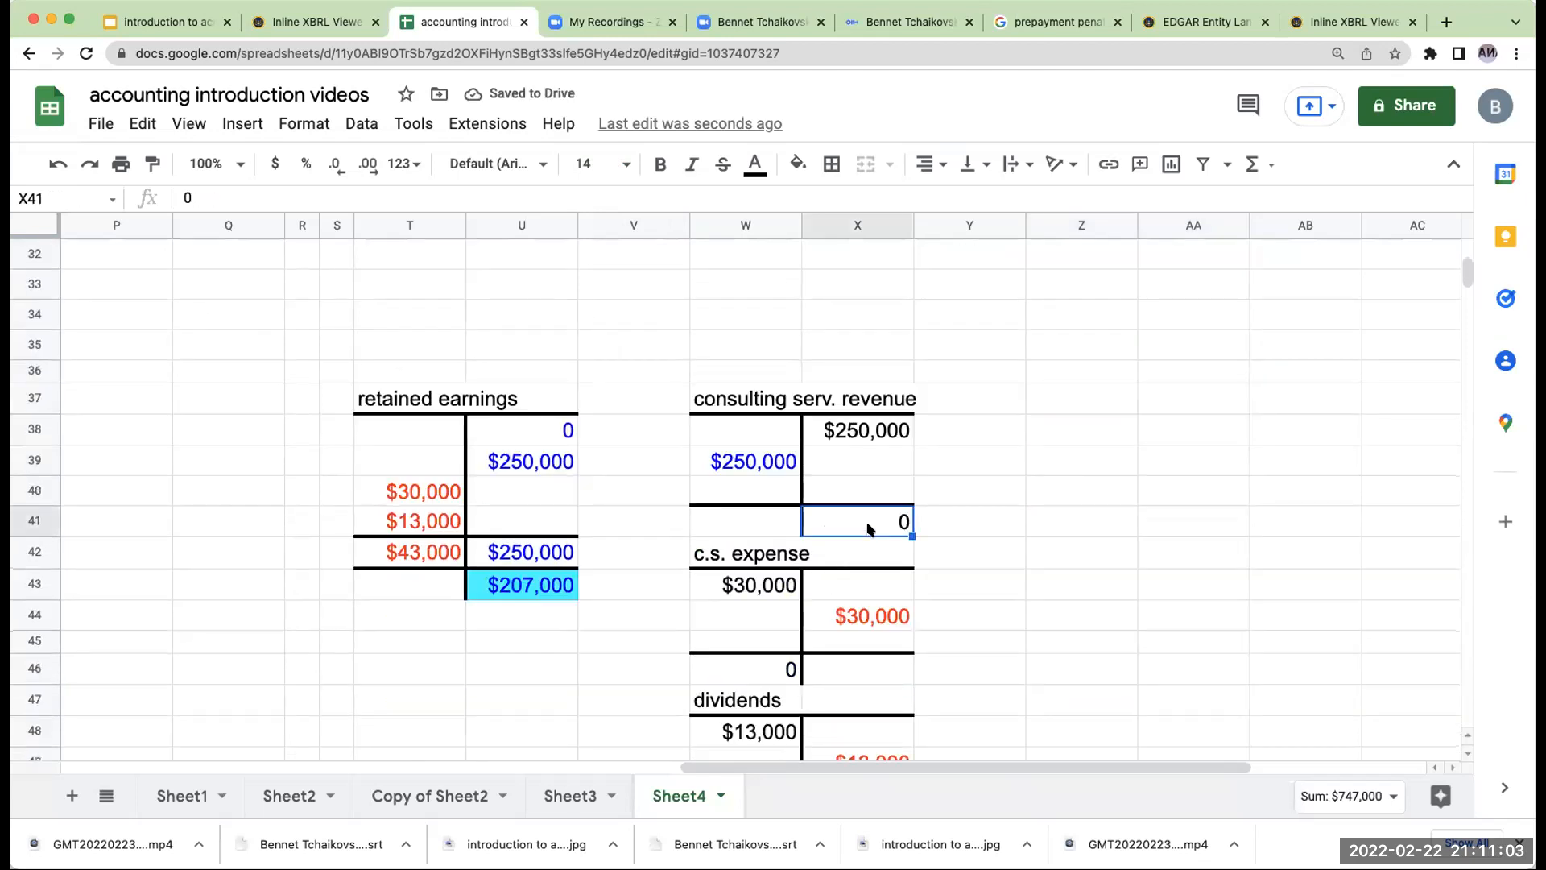
mouse_move(533, 584)
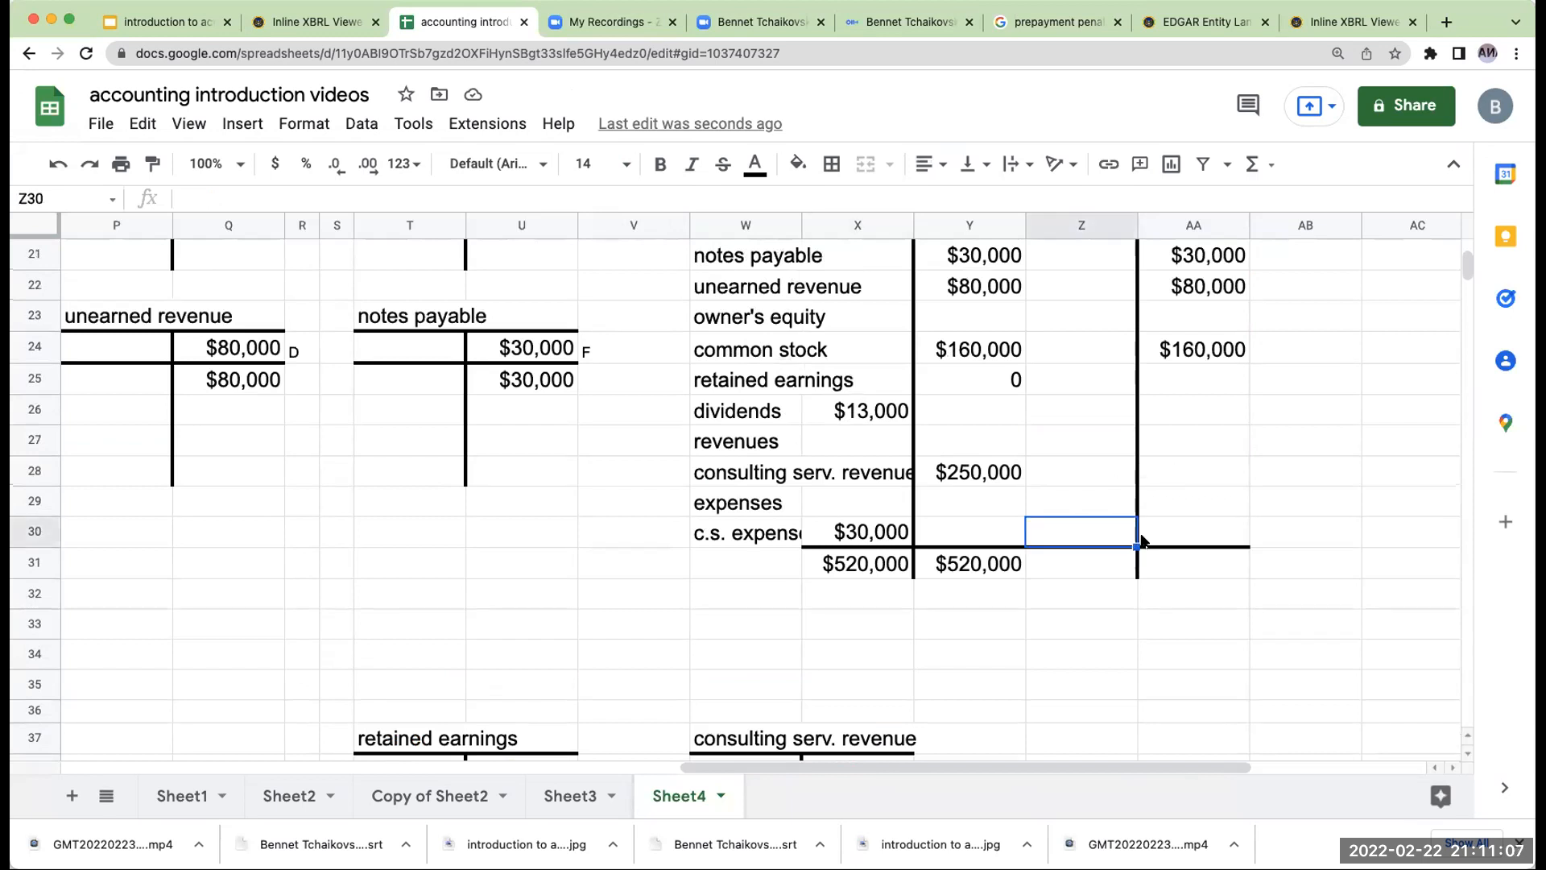
click(865, 531)
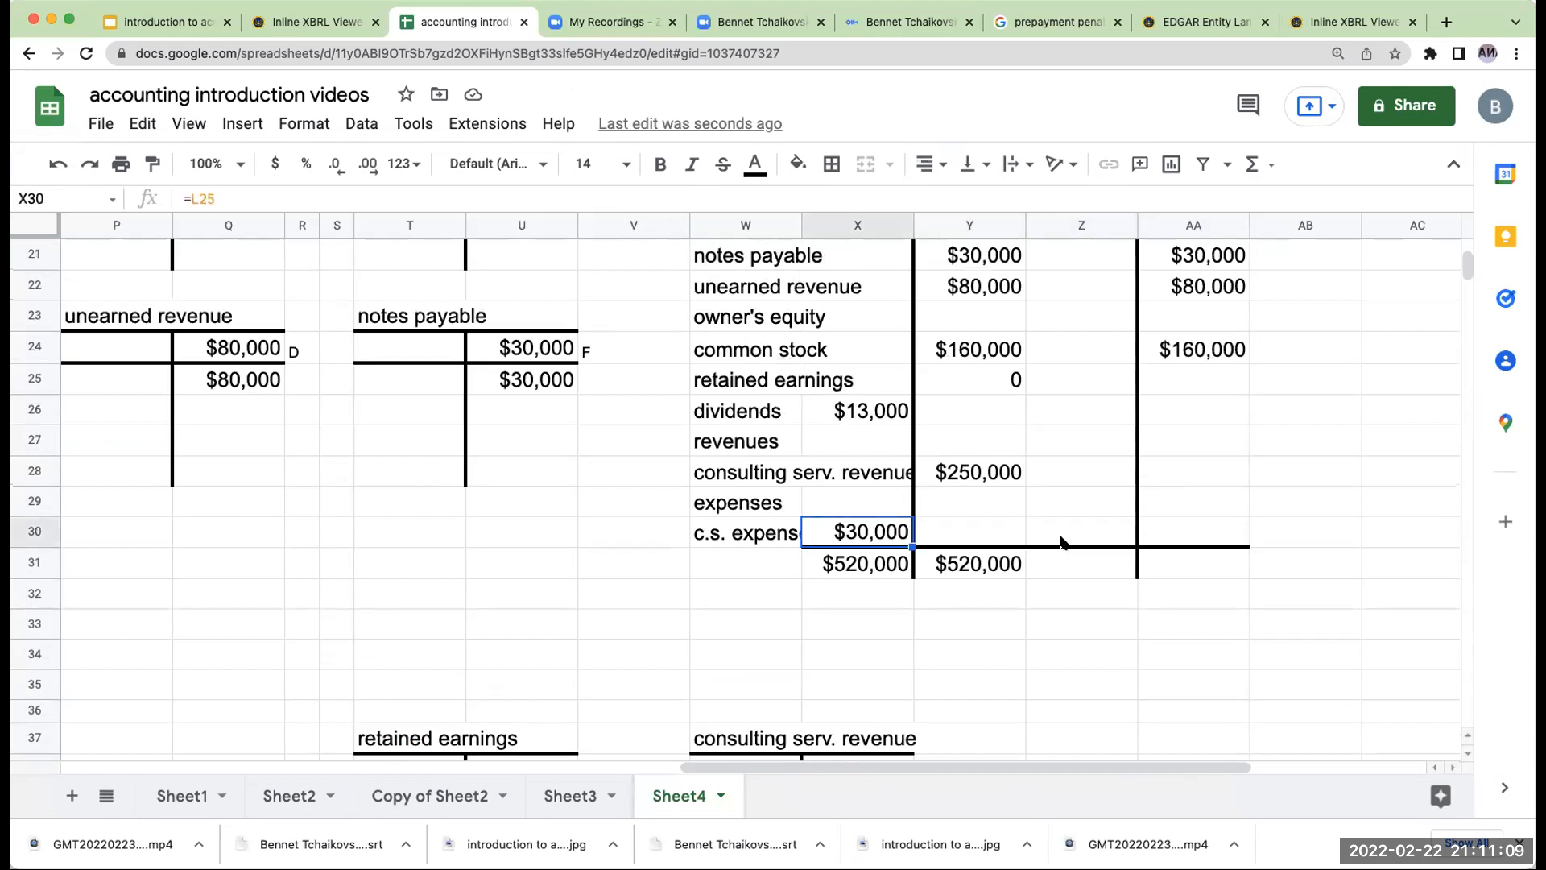
scroll(down, 3)
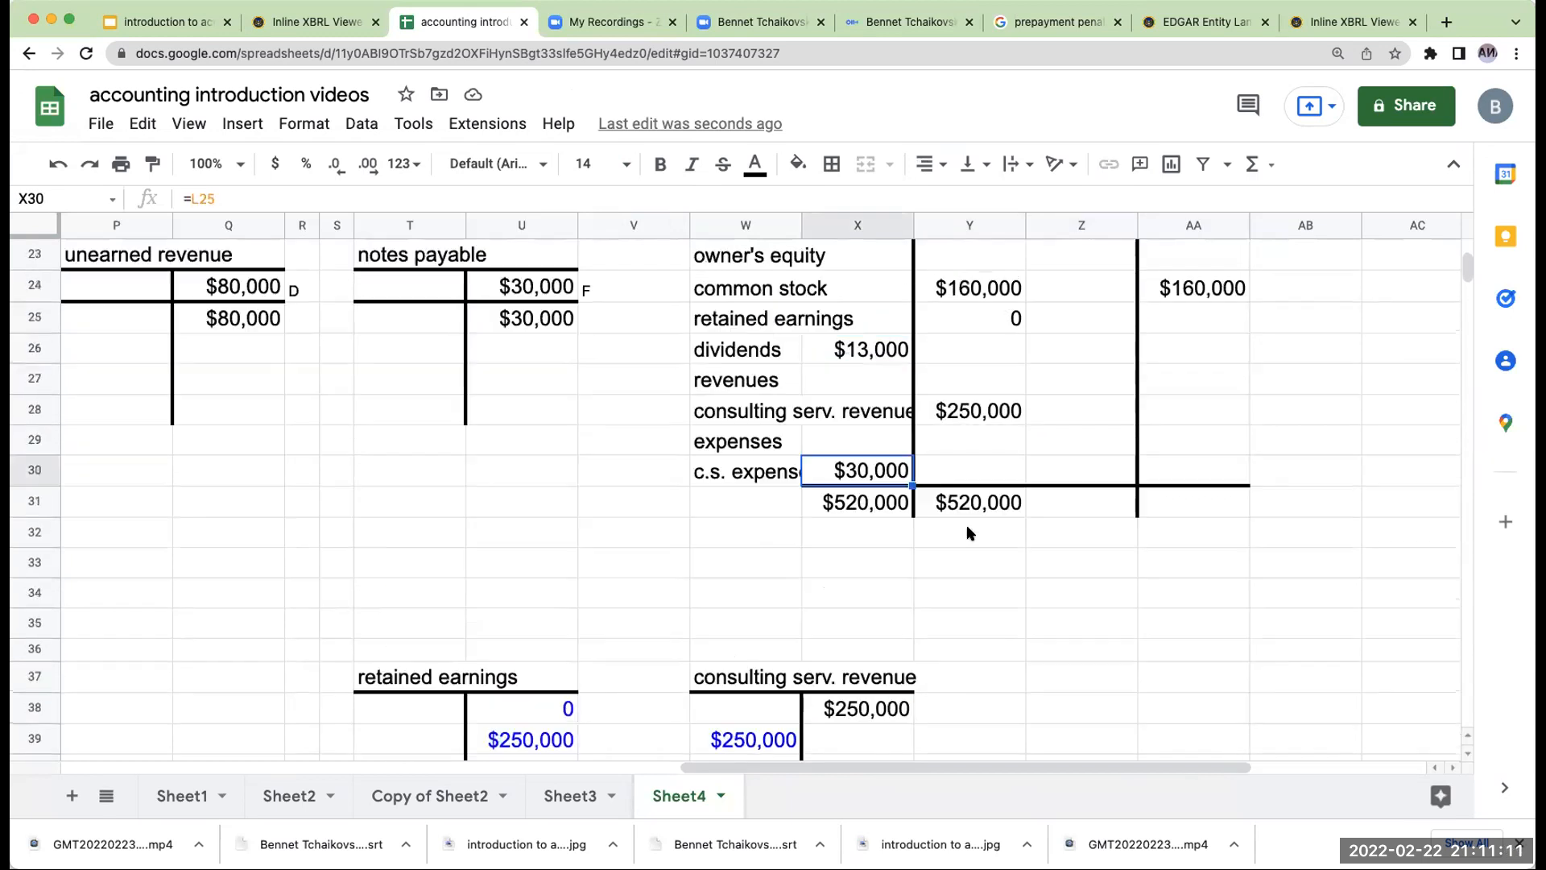
click(1192, 410)
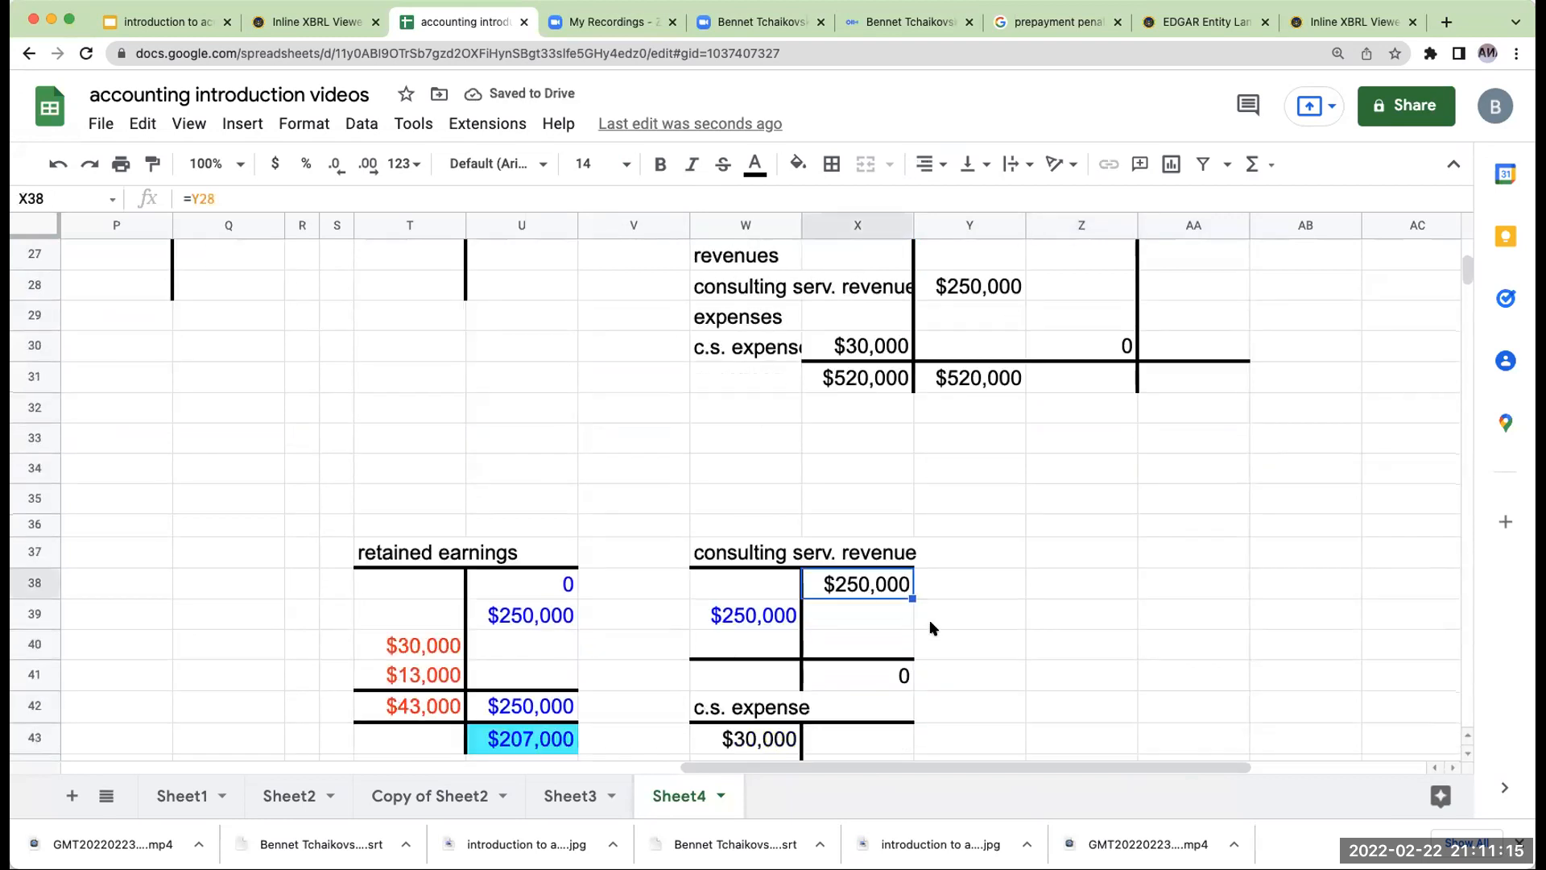
Enter post-closing retained earnings $207,000, zero dividends, revenue and expense, and select the debit total cell.
click(1193, 472)
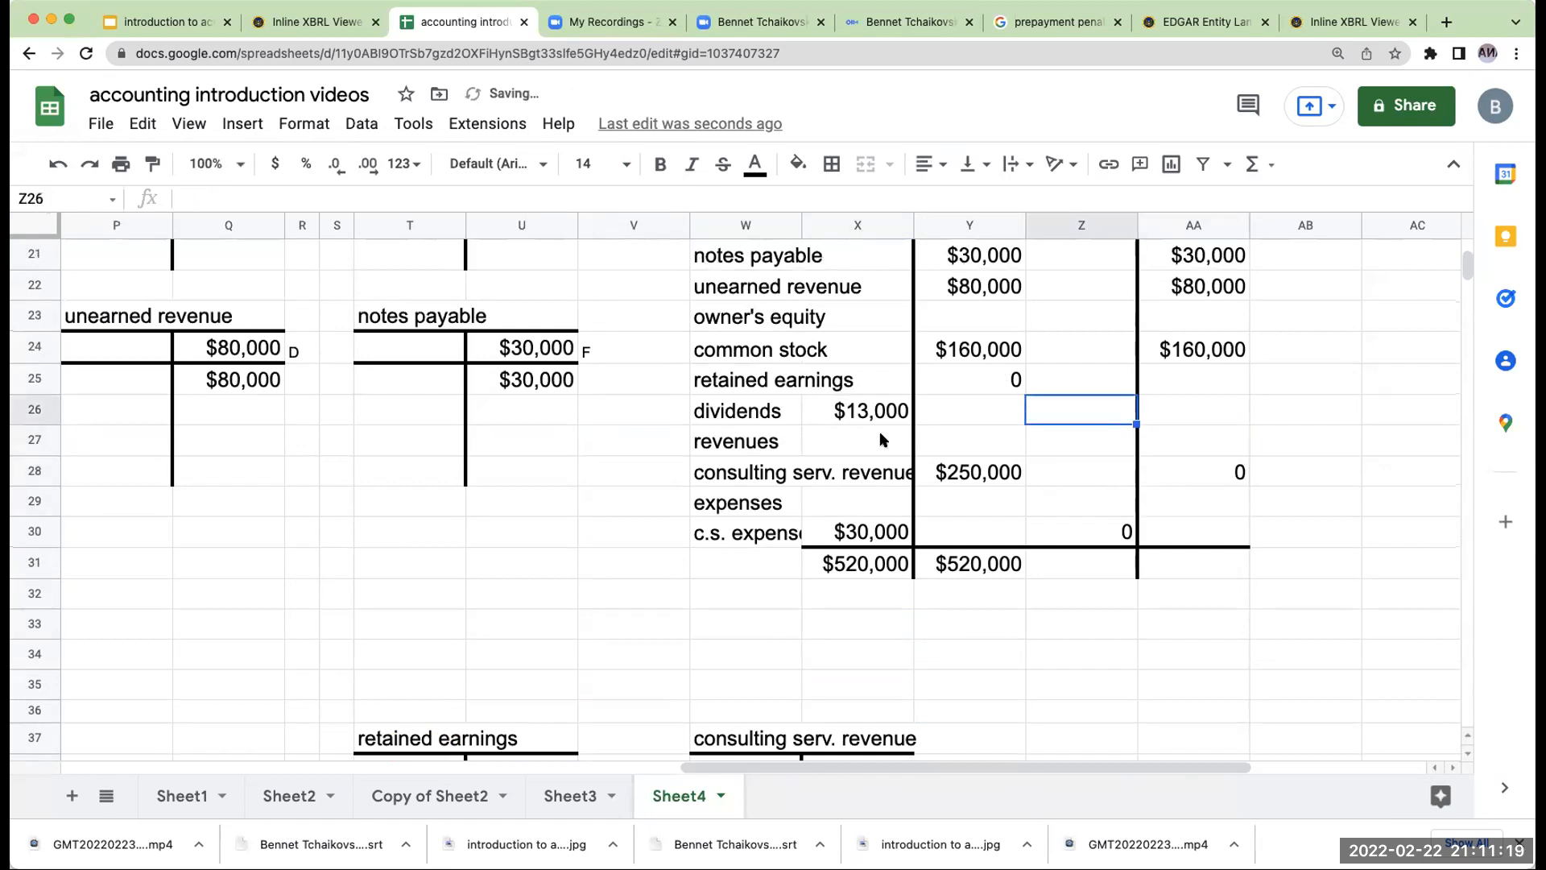
scroll(down, 3)
text(0)
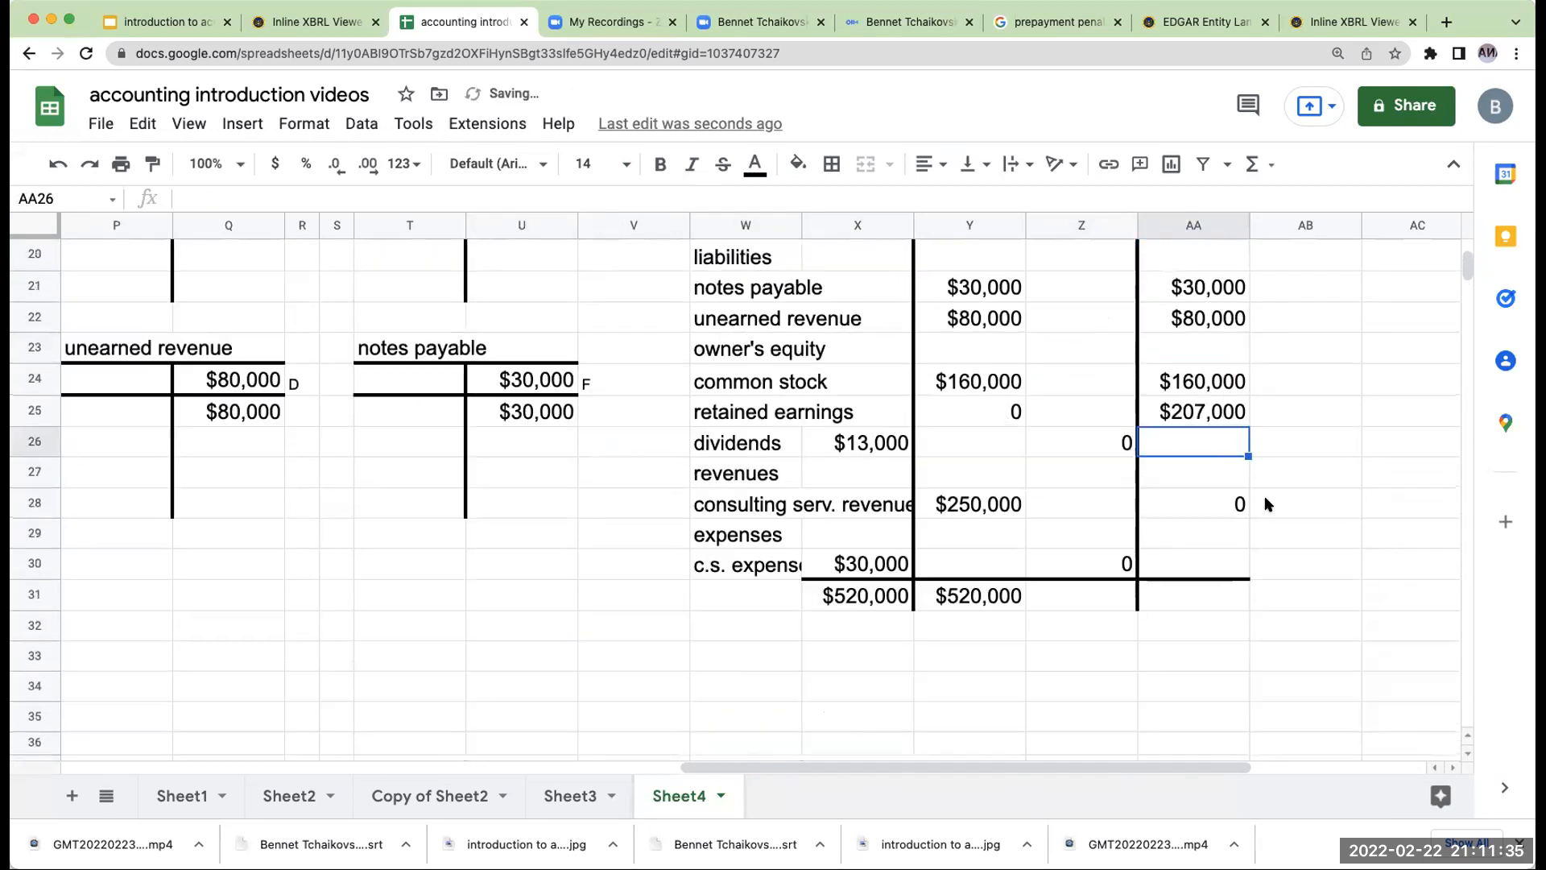
click(1081, 594)
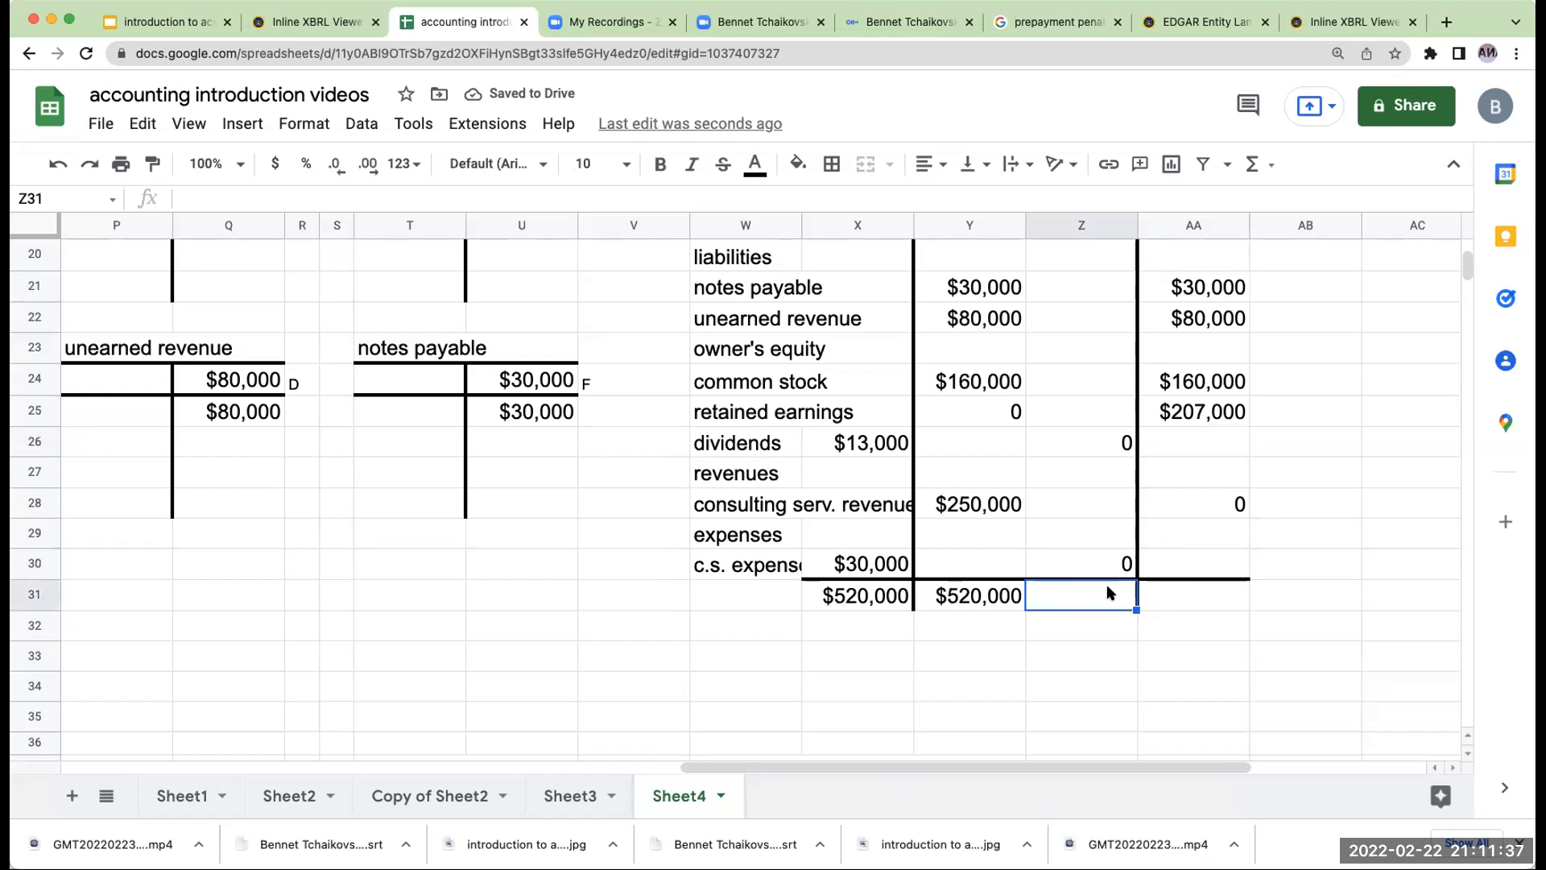
Total both post-closing columns with =sum(Z18:Z30) and =sum(AA18:AA30), shown as $477,000 currency at size 14.
text(=sum(Z18:Z30))
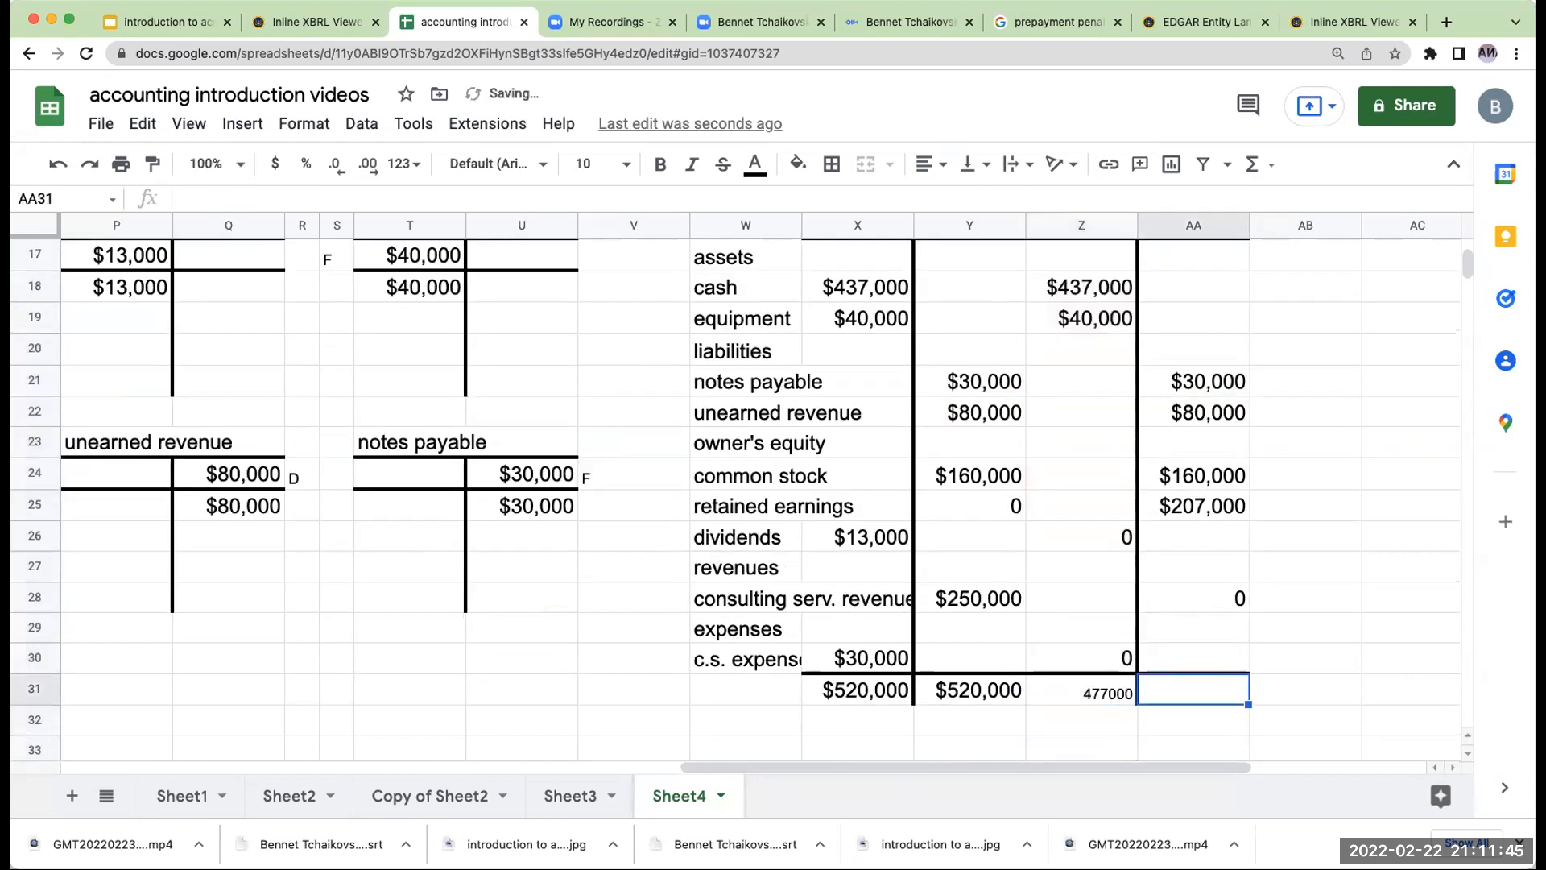
text(=sum(AA18:AA30))
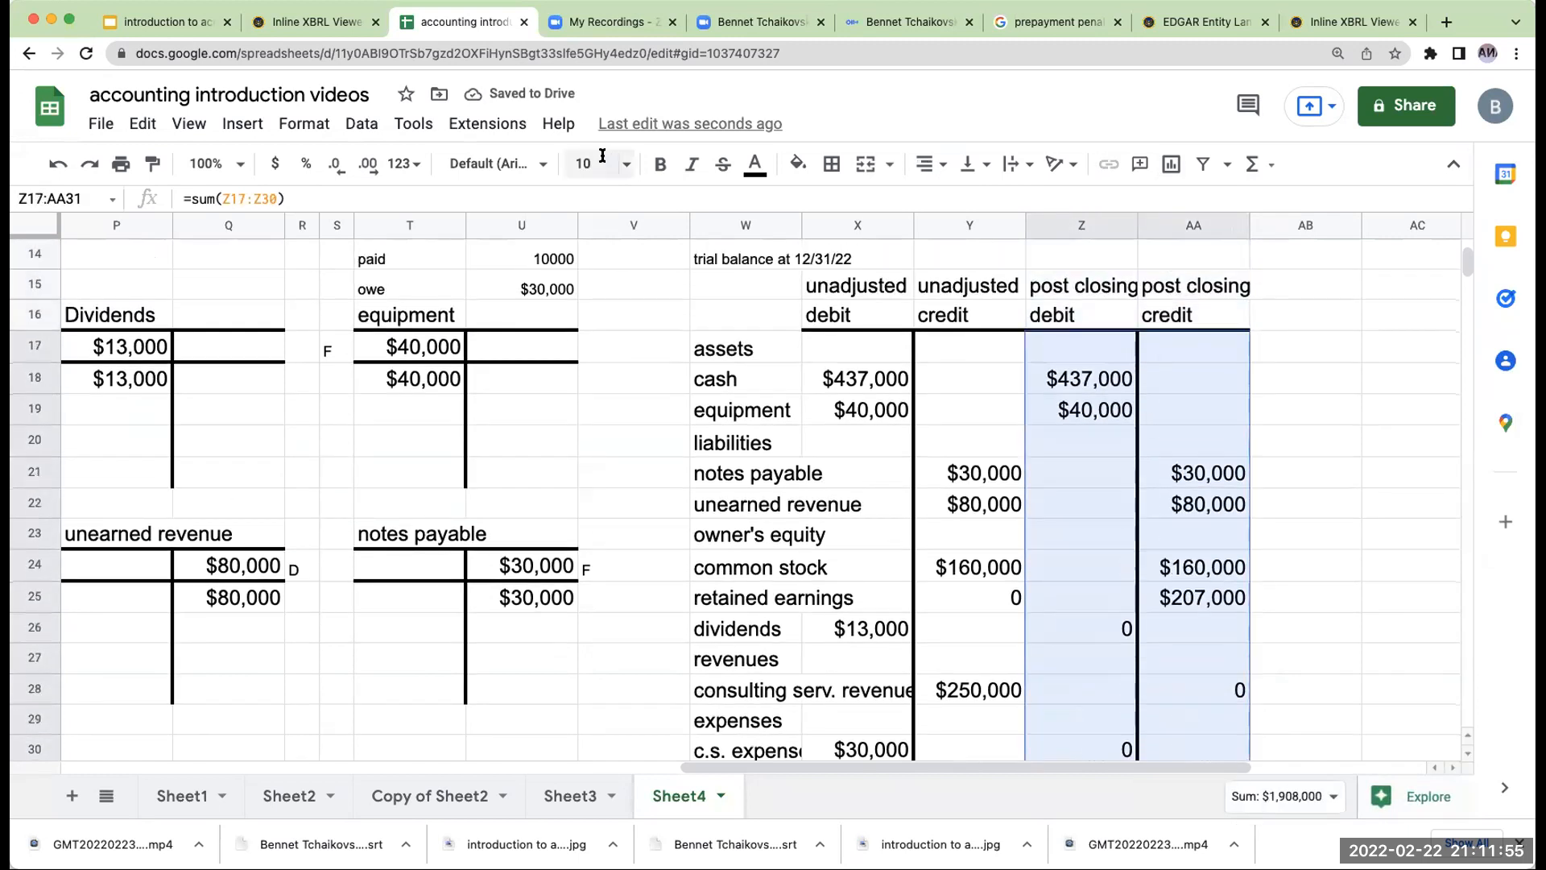
click(1304, 502)
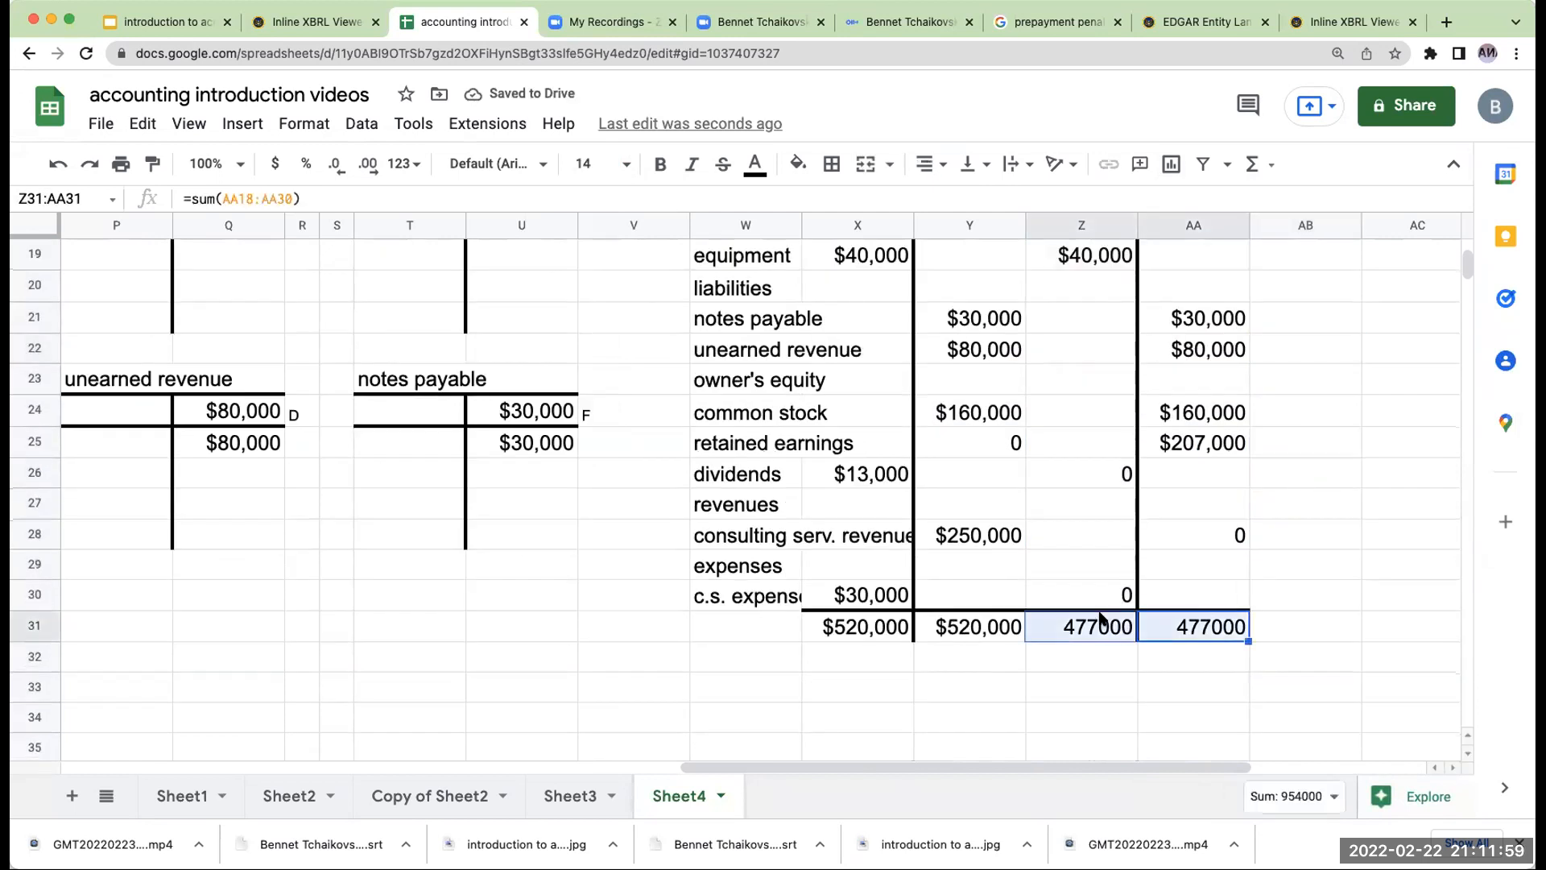
click(276, 163)
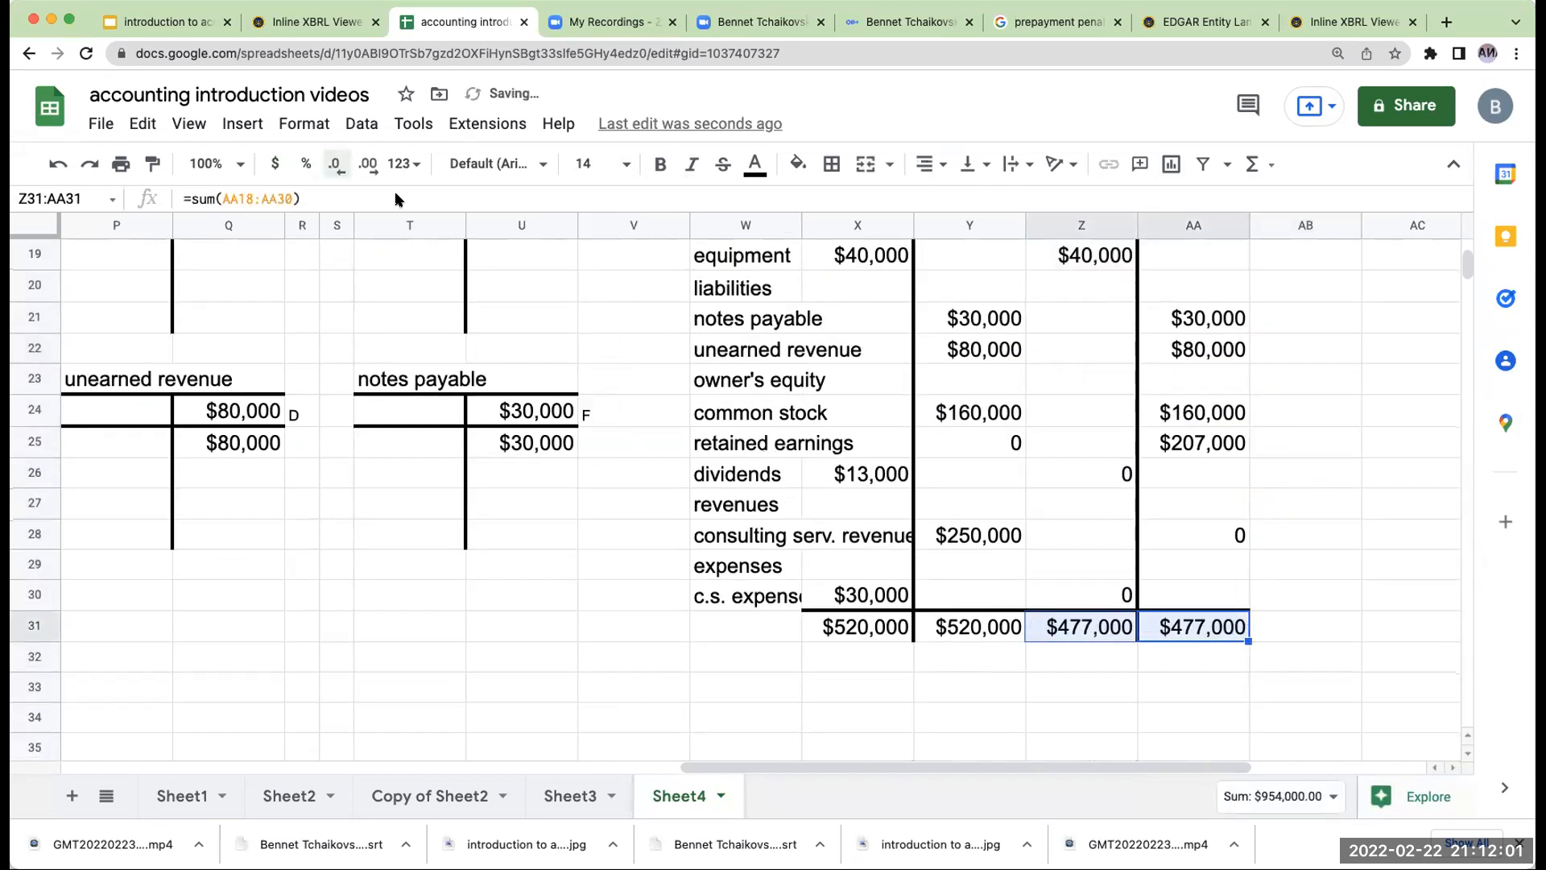
Review the zero dividends and c.s. expense balances and the ending retained earnings figure.
click(1080, 474)
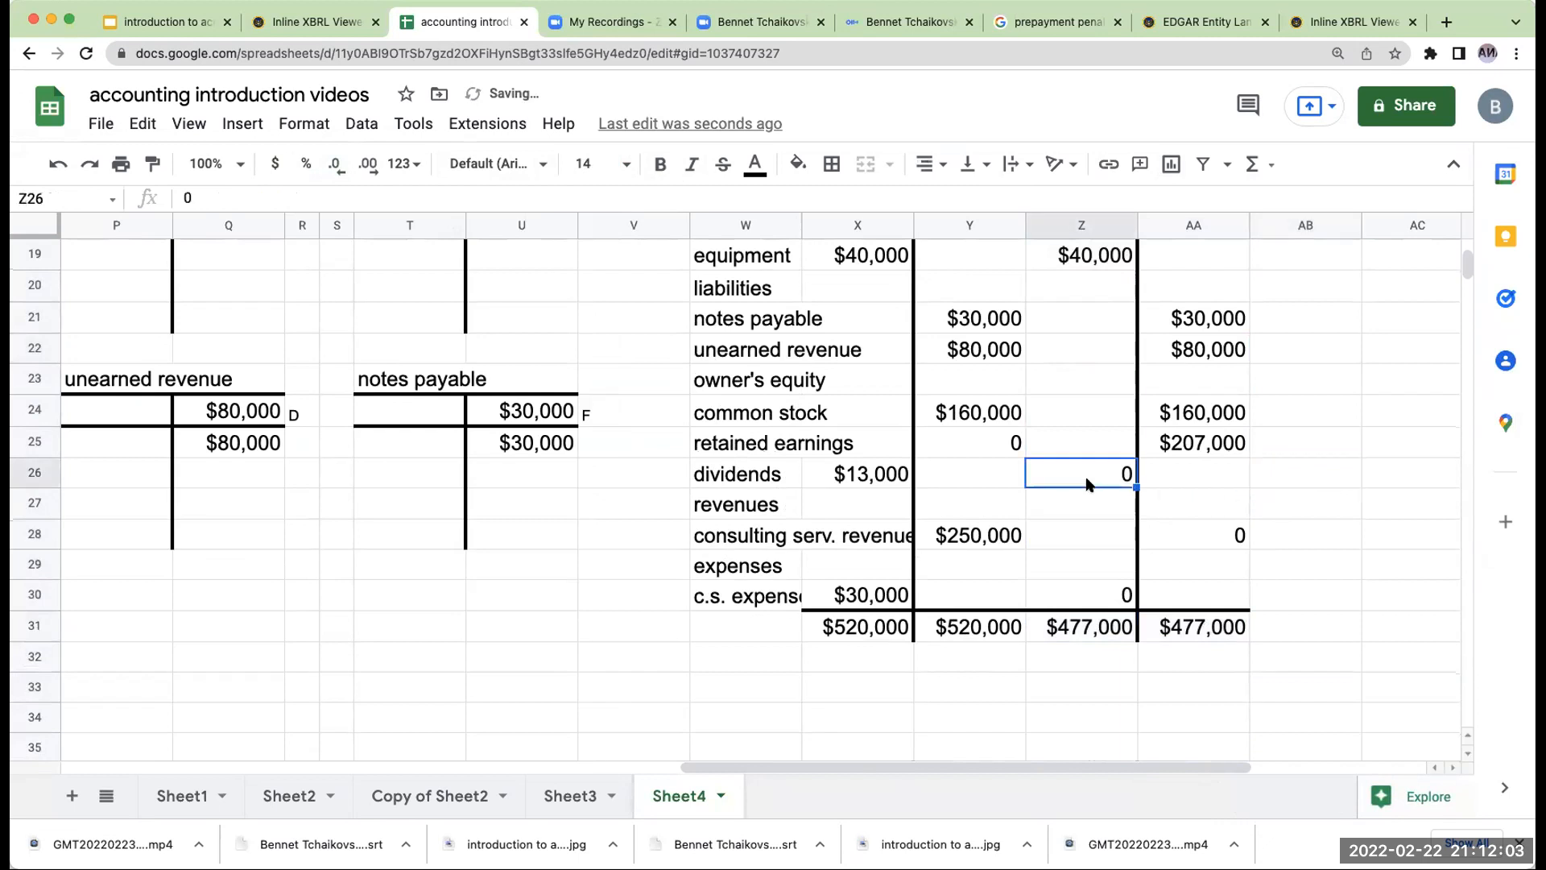
mouse_move(1193, 539)
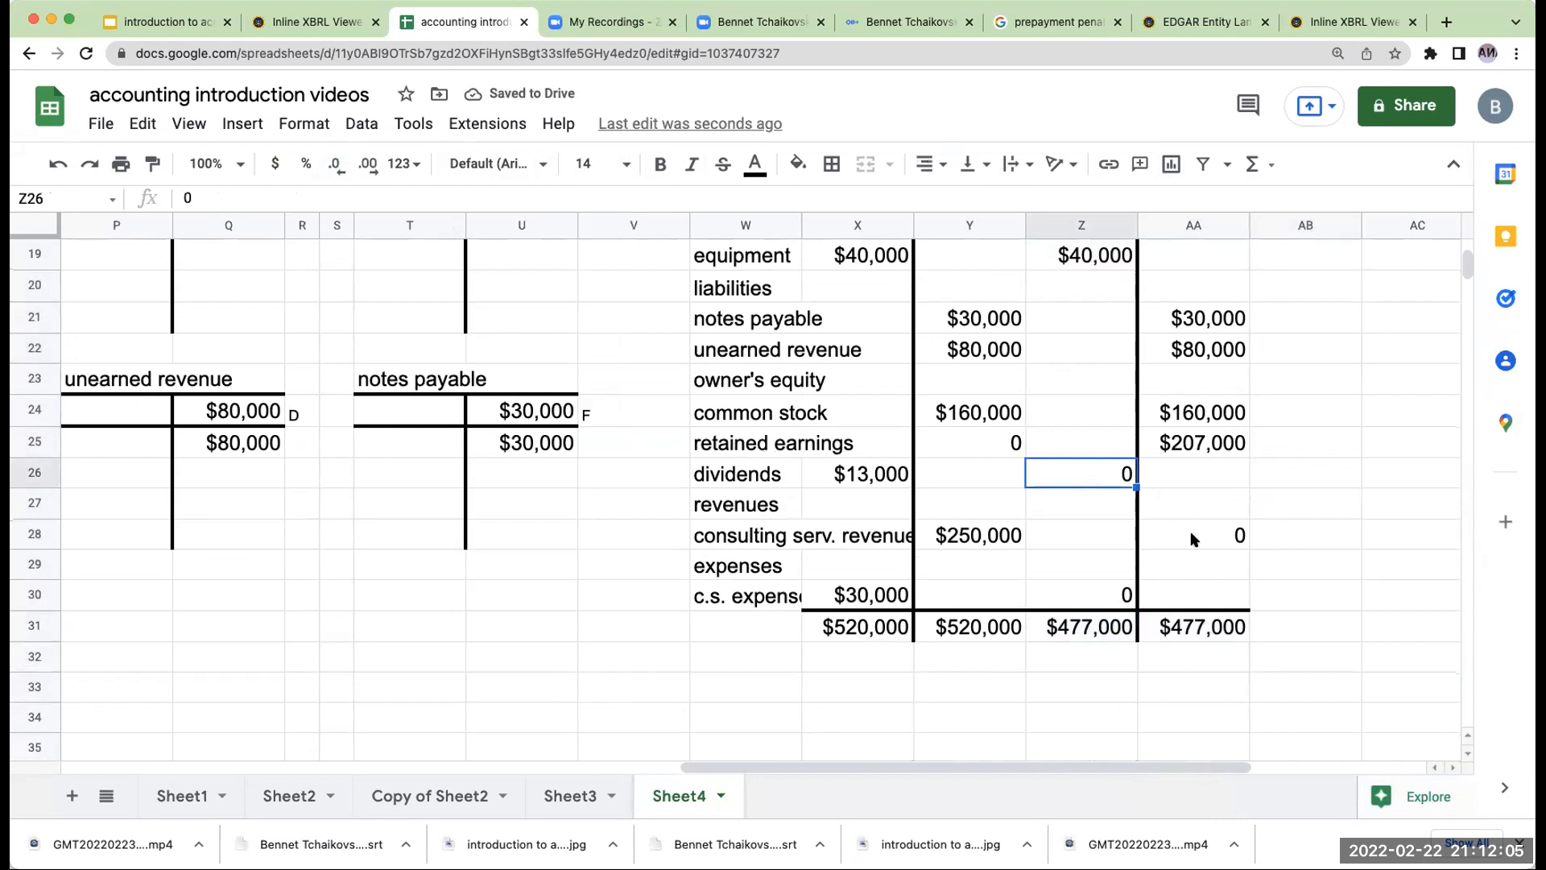
click(1080, 594)
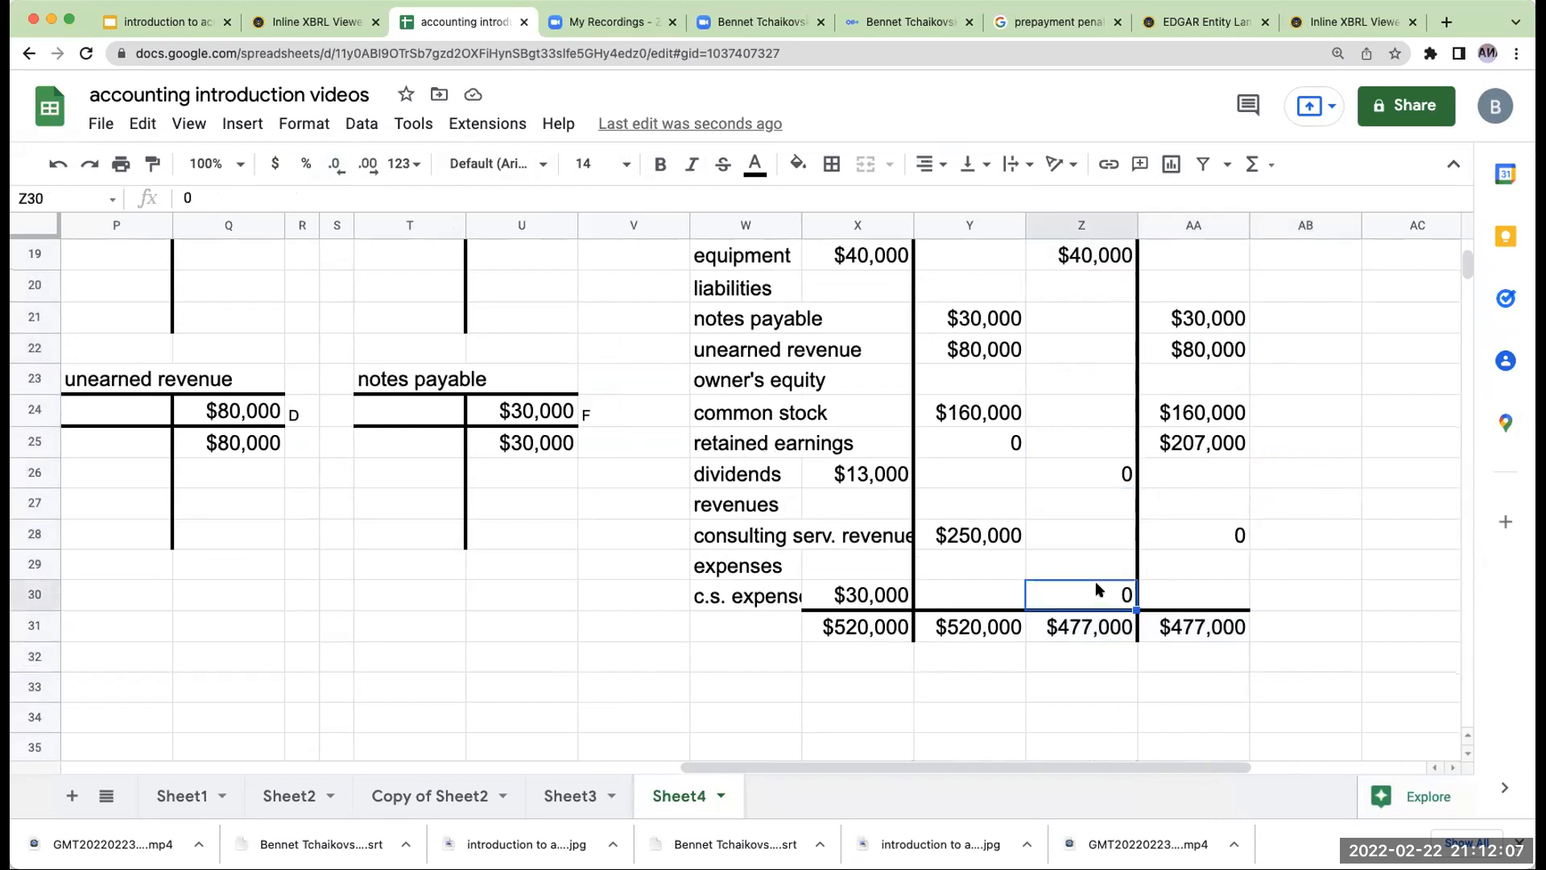
click(1200, 442)
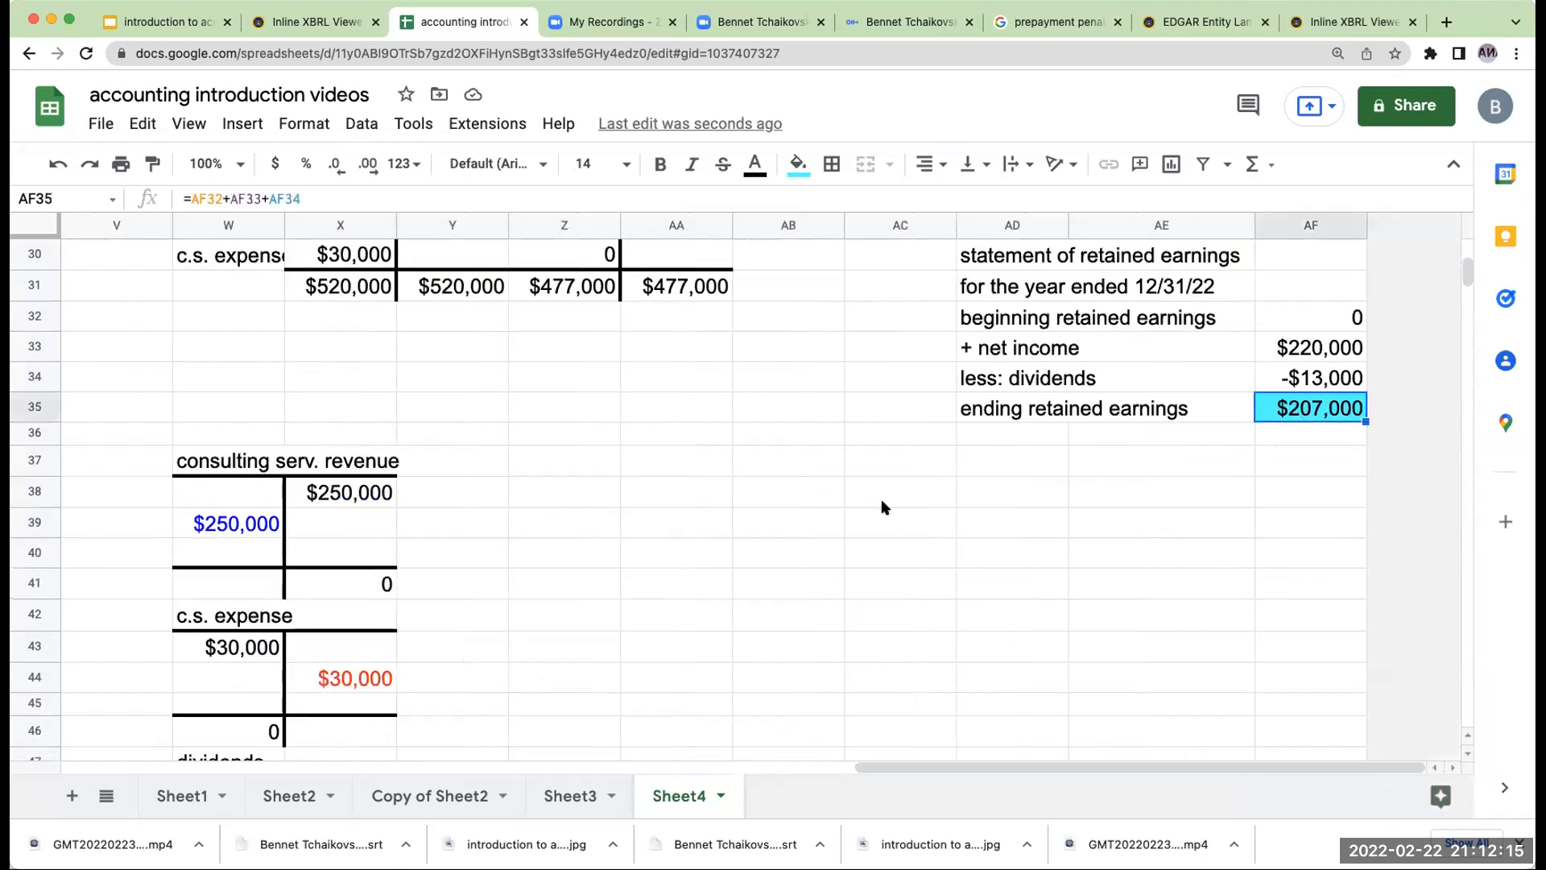
scroll(up, 3)
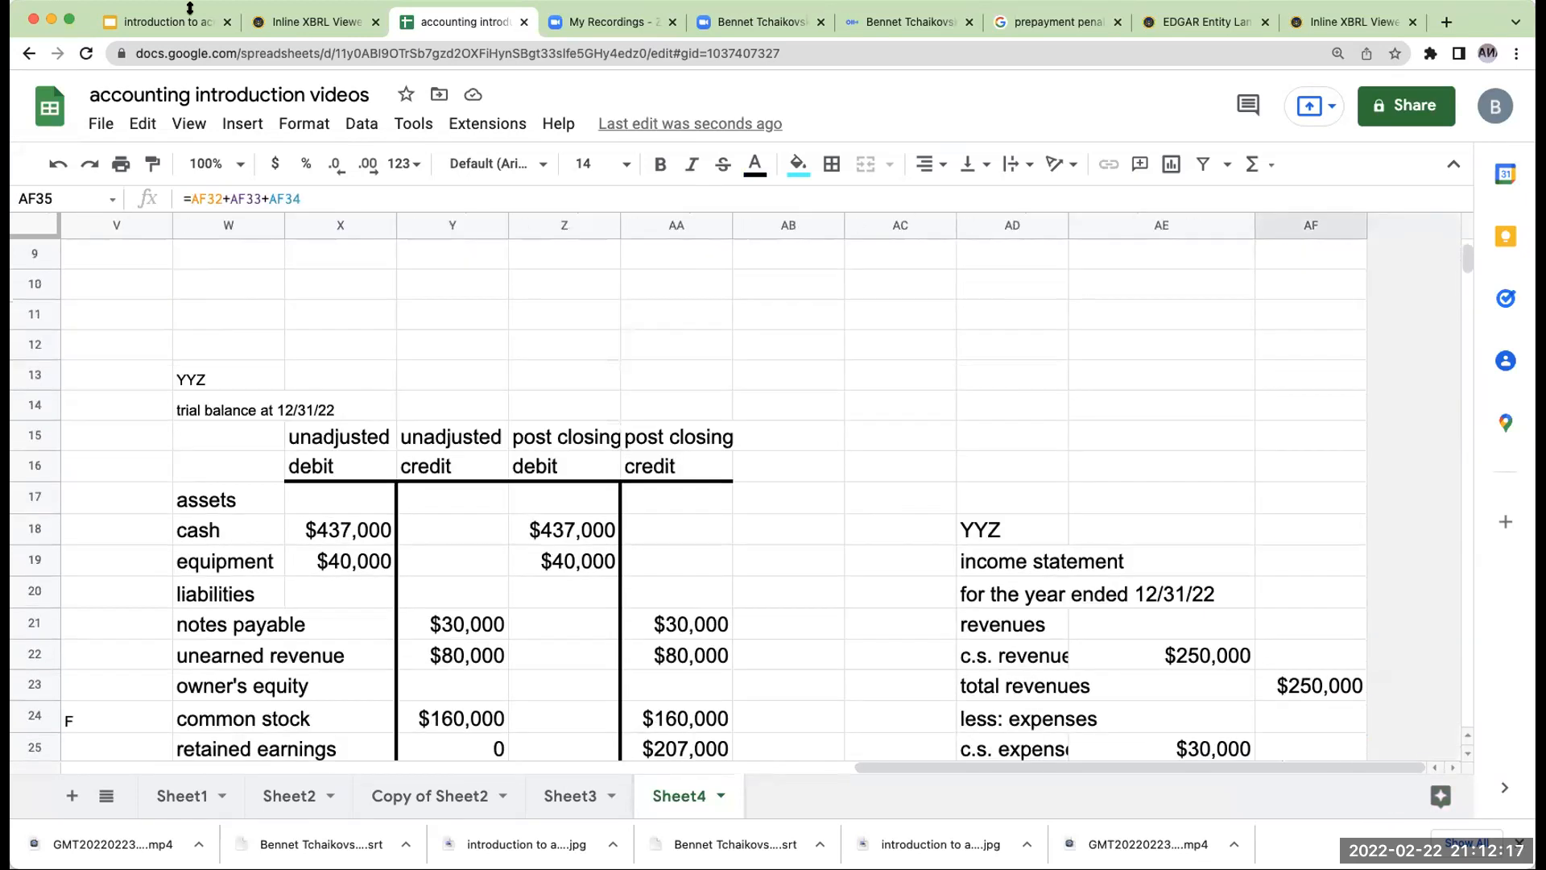
Switch to the accounting presentation and show the thank-you slide (slide 59).
click(163, 21)
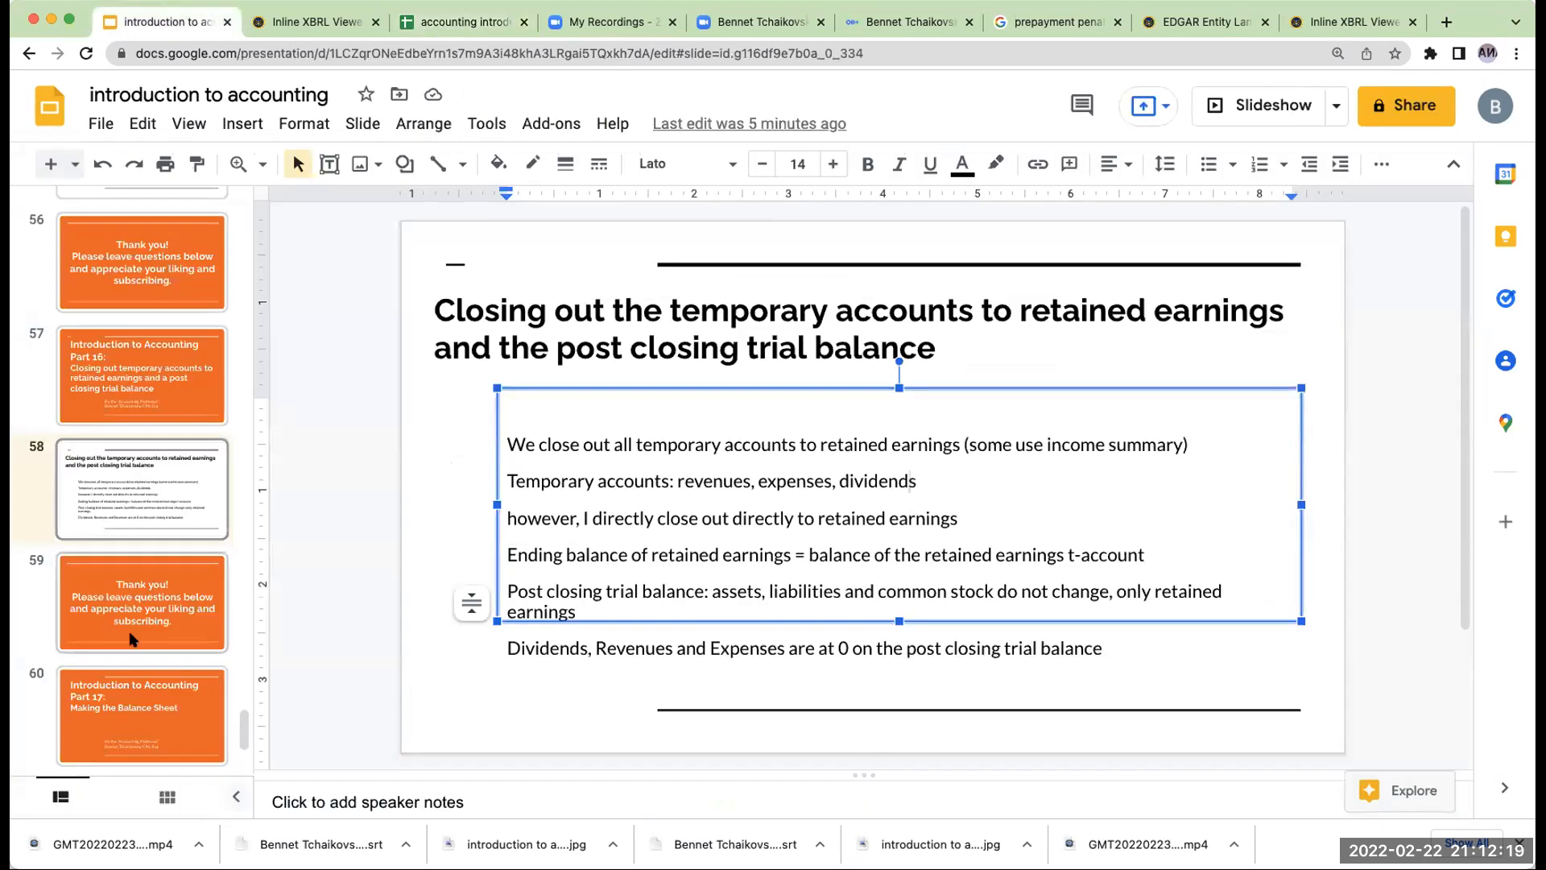
click(141, 602)
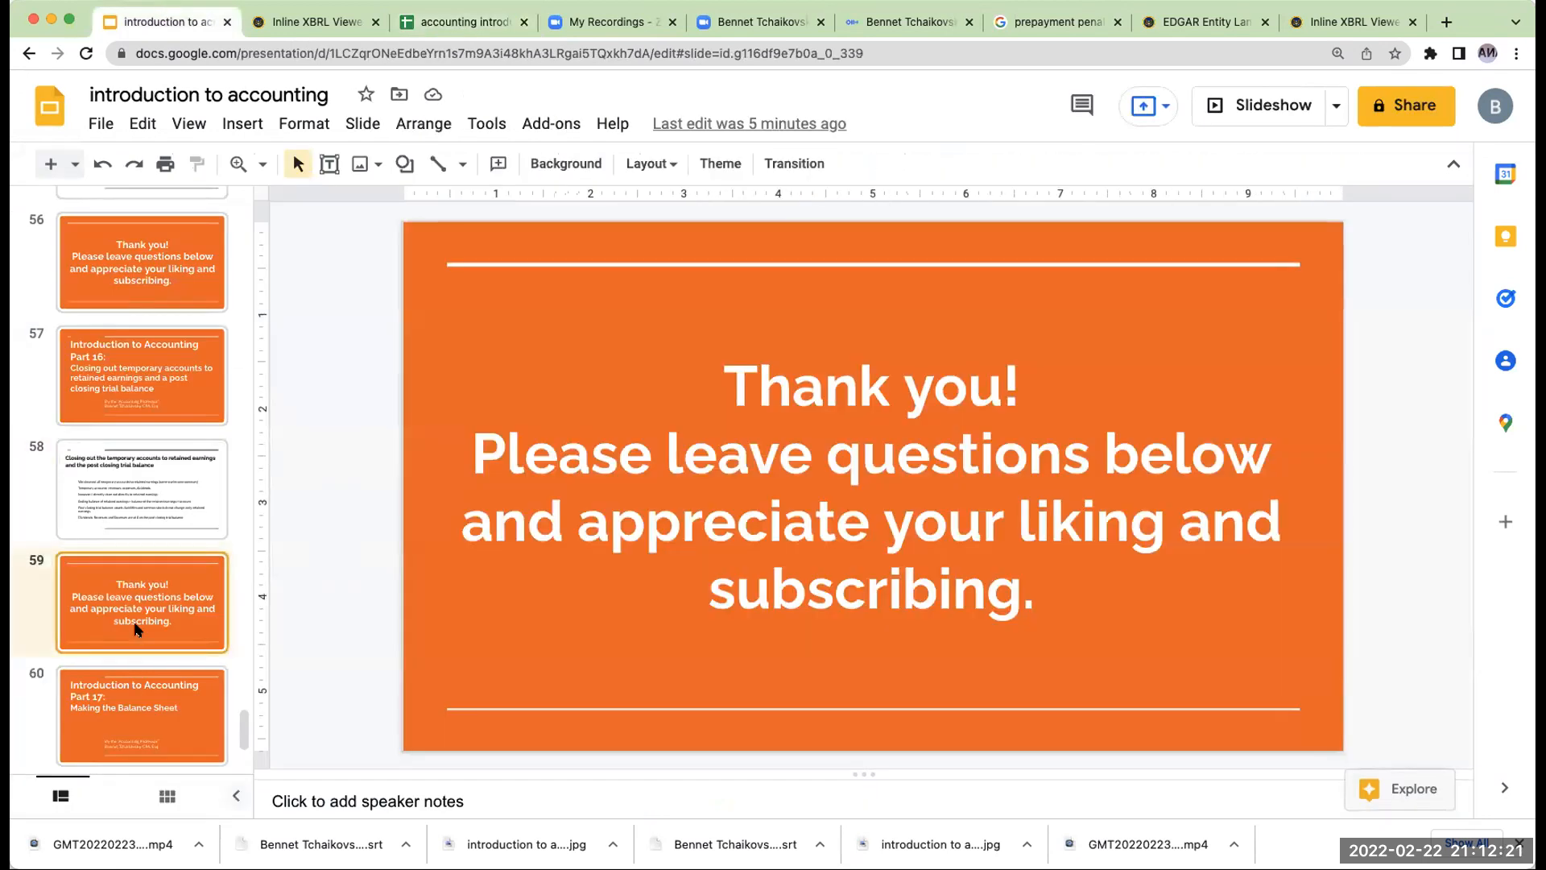